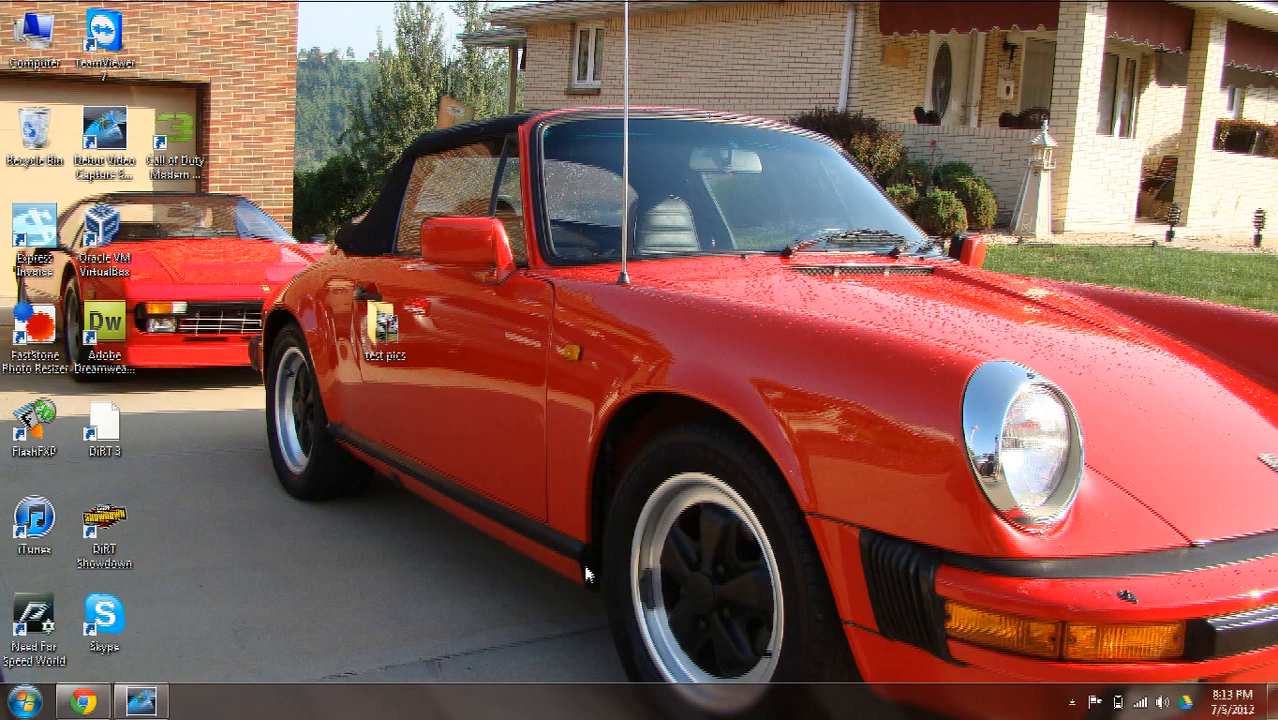
mouse_move(420, 558)
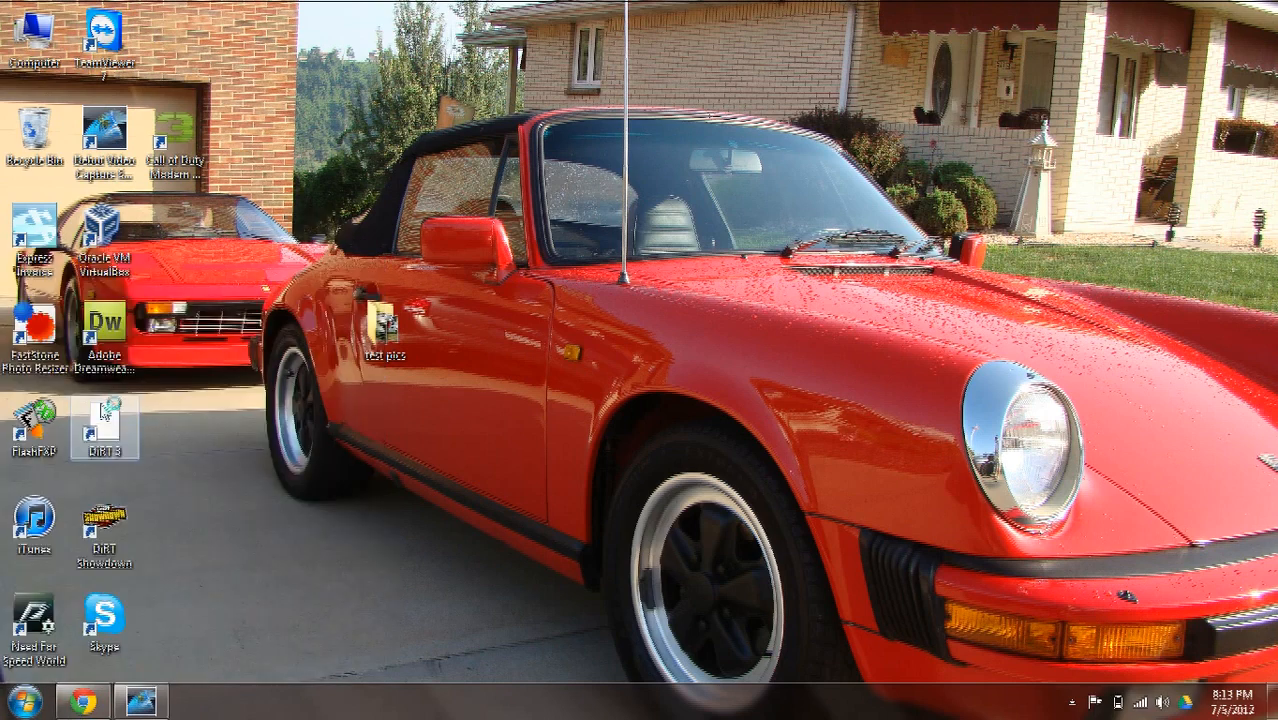
Step: Launch the web browser from the taskbar, landing on the Google home page
left_click(200, 700)
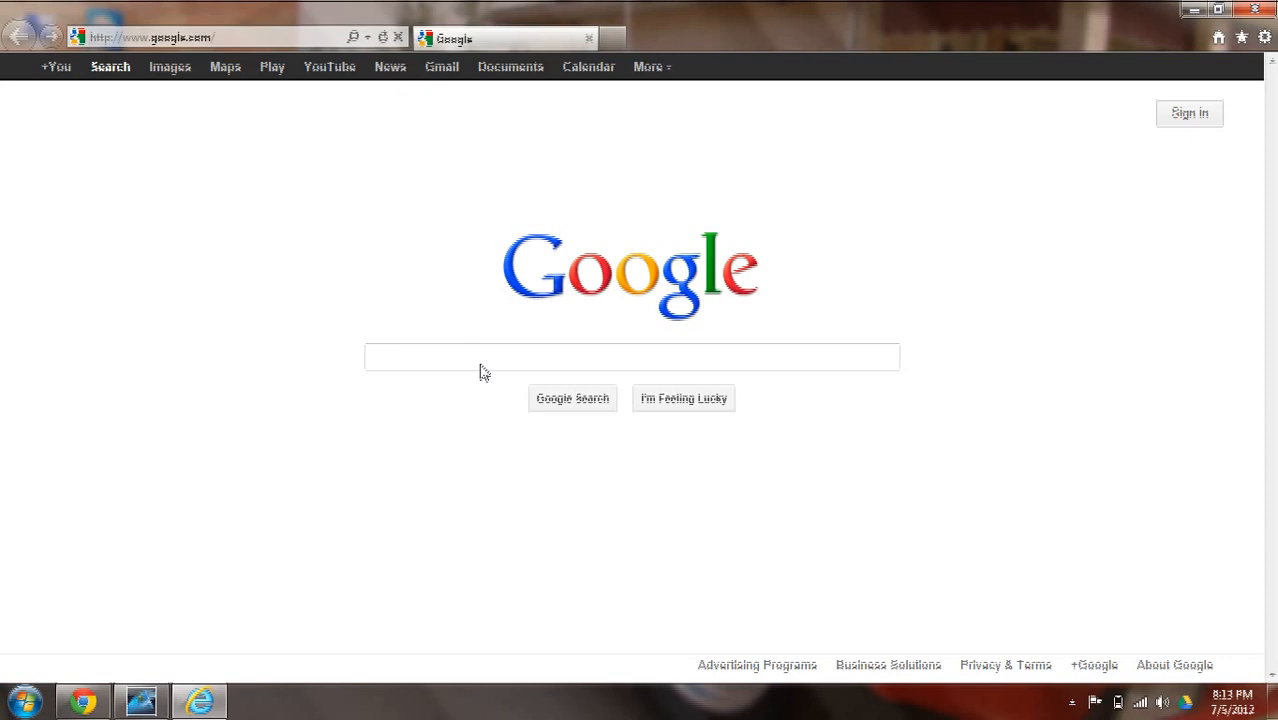
Step: Search Google for 'fast' and follow the faststone.org result
type("fastone")
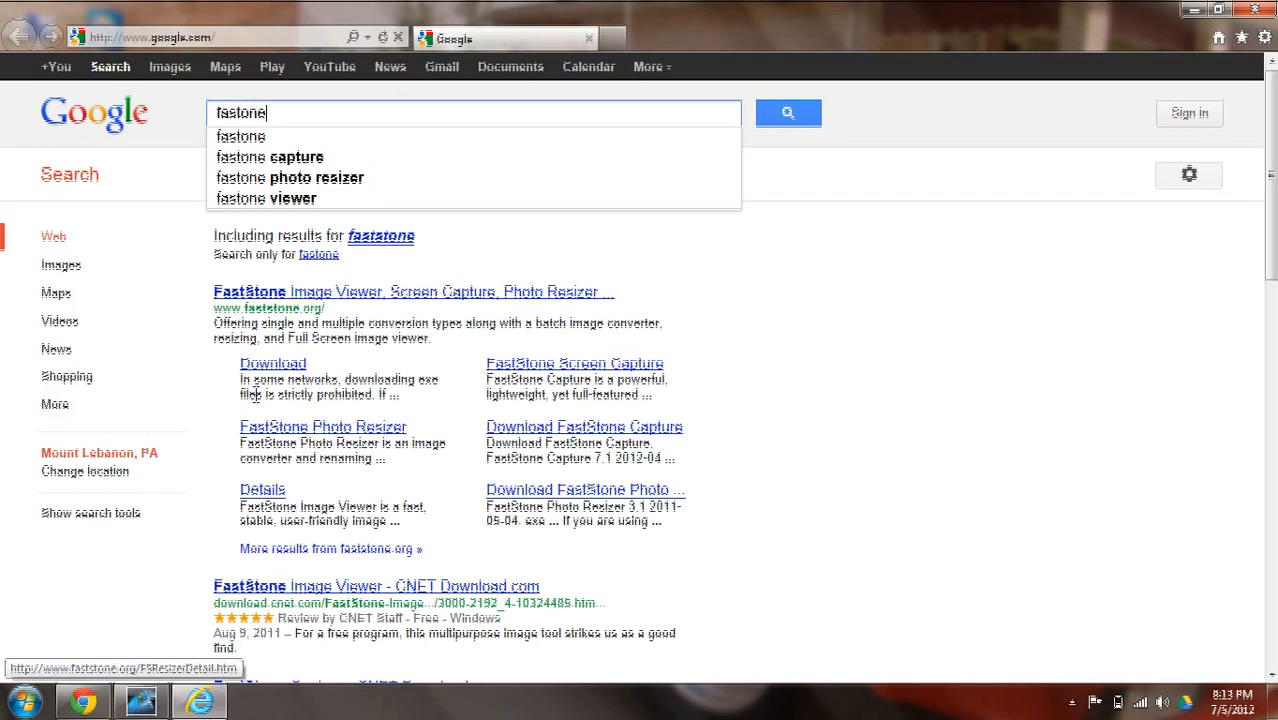
left_click(788, 112)
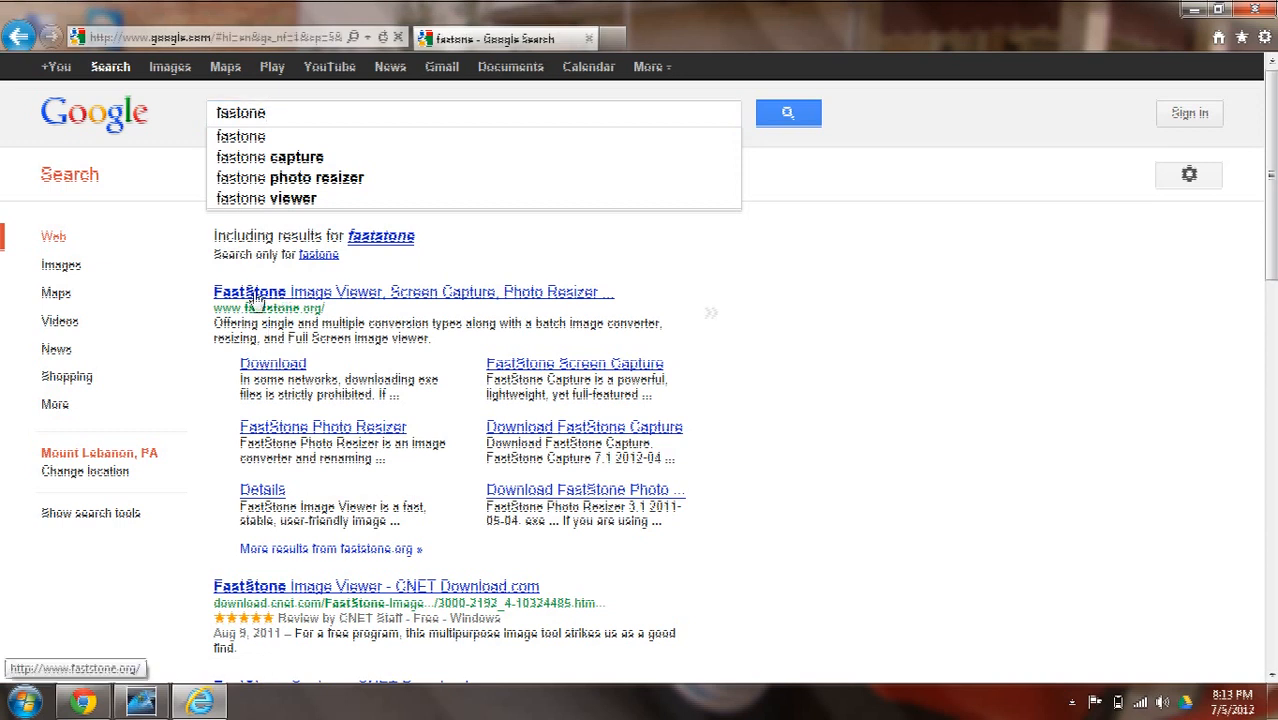
left_click(412, 292)
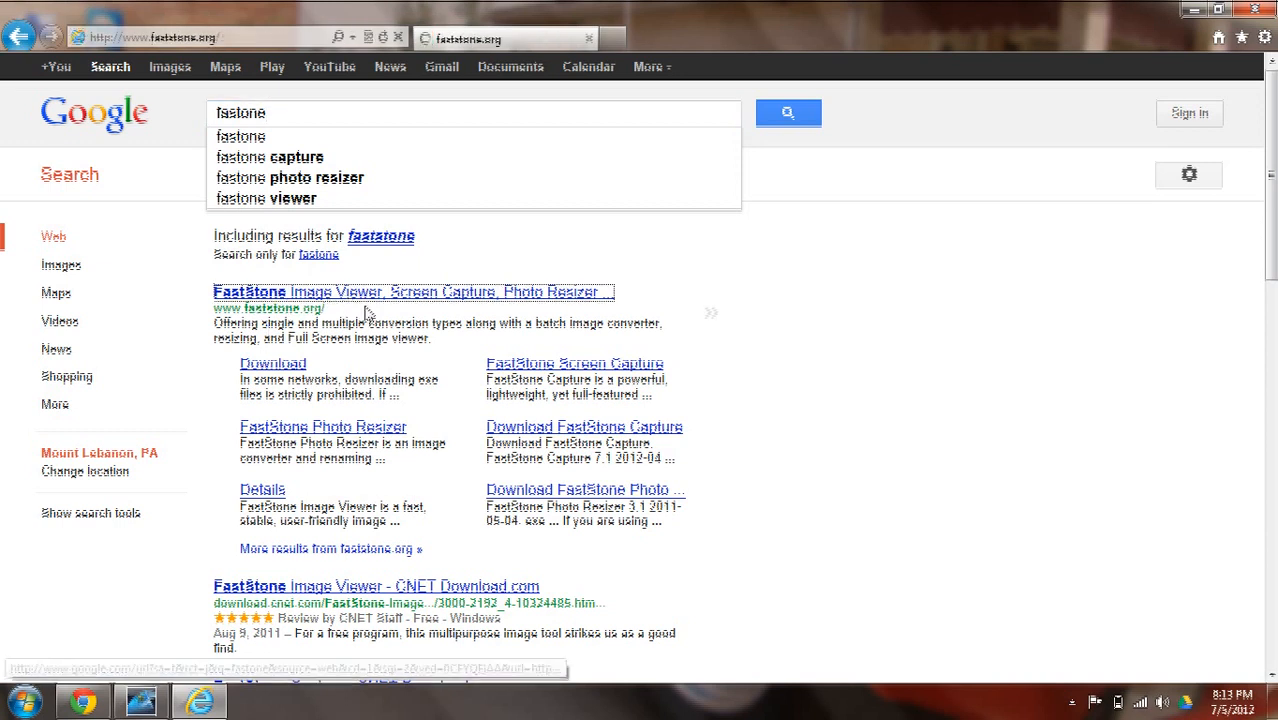
Step: Load the FastStone products page with Photo Resizer 3.1, then close the browser
left_click(412, 292)
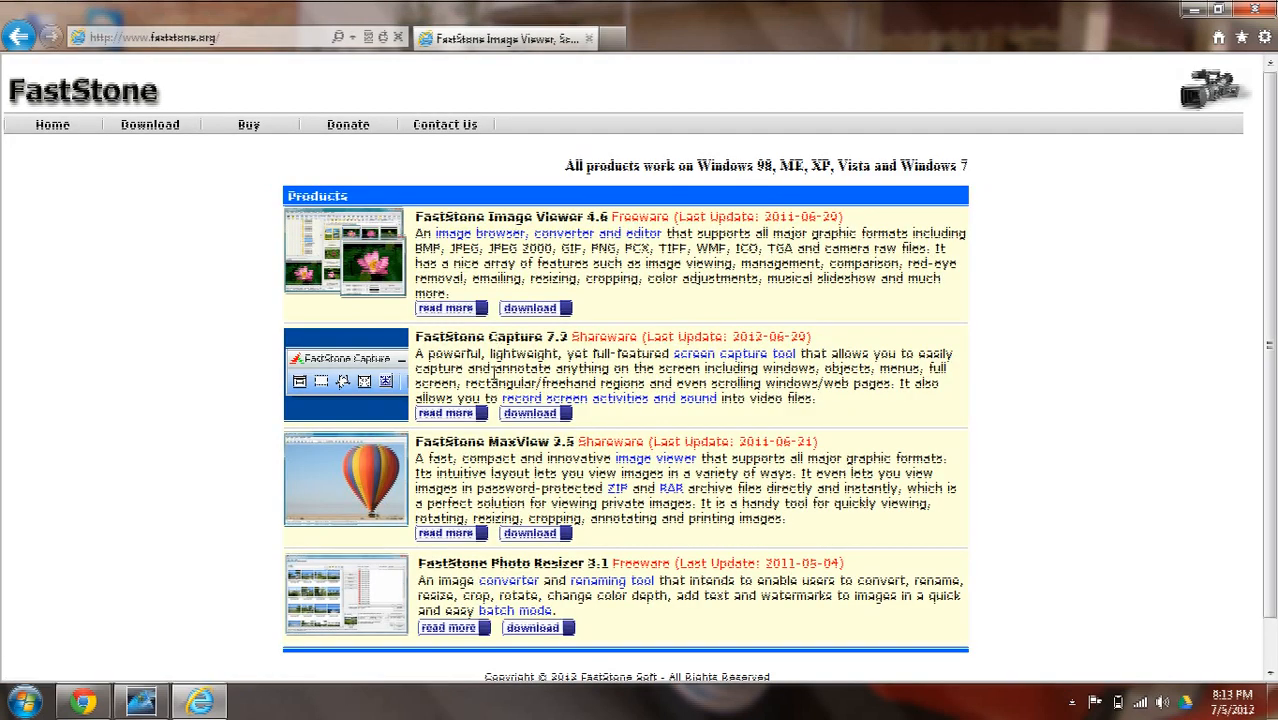
mouse_move(424, 562)
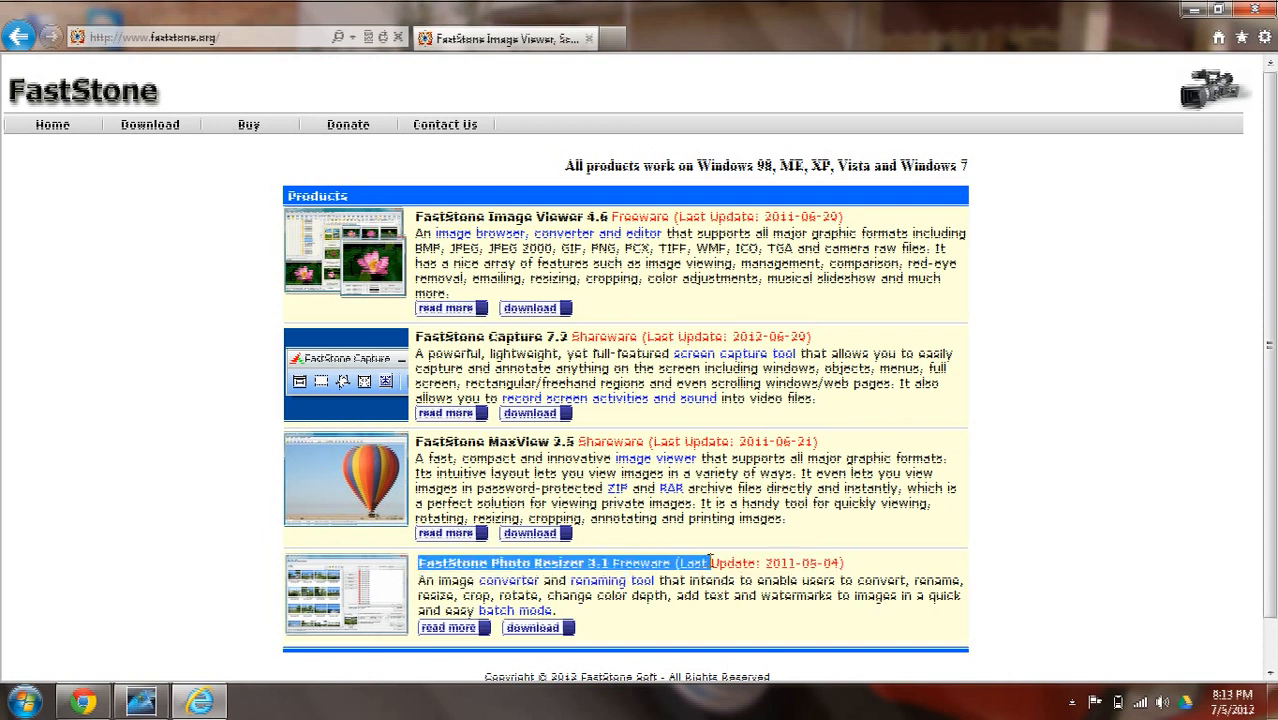
mouse_move(532, 628)
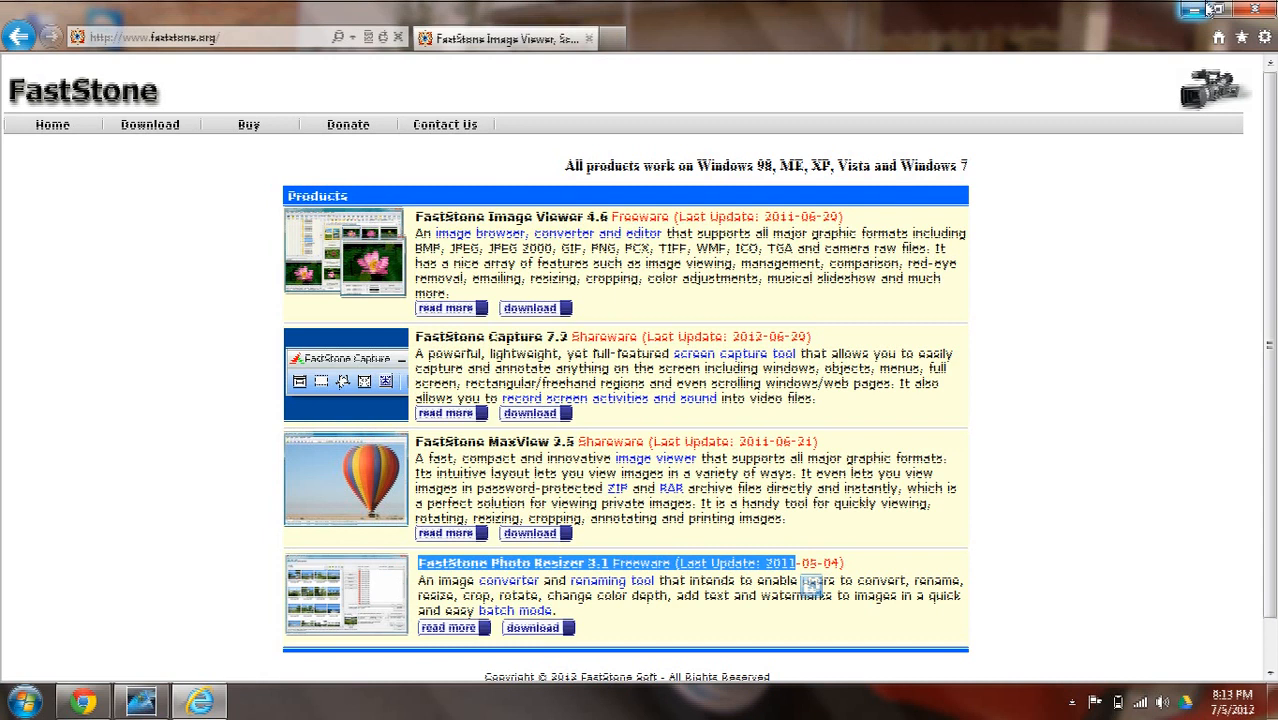
left_click(1192, 10)
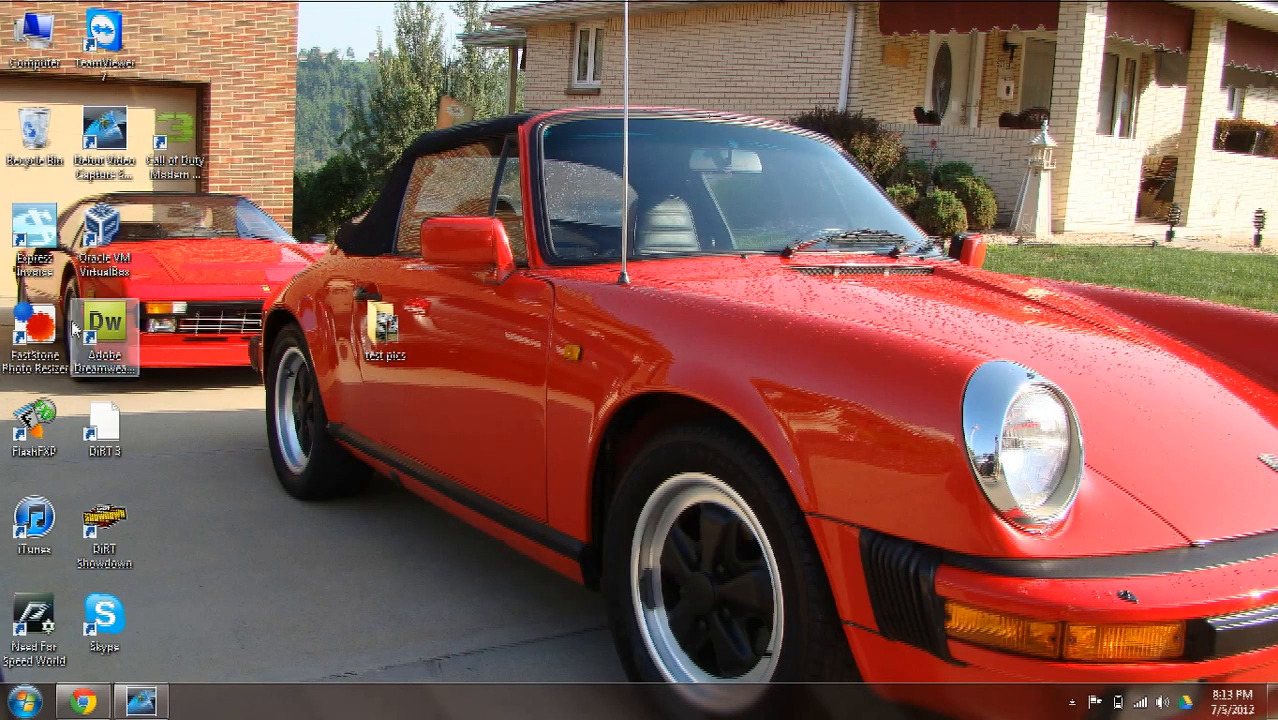
left_click_drag(384, 330, 310, 384)
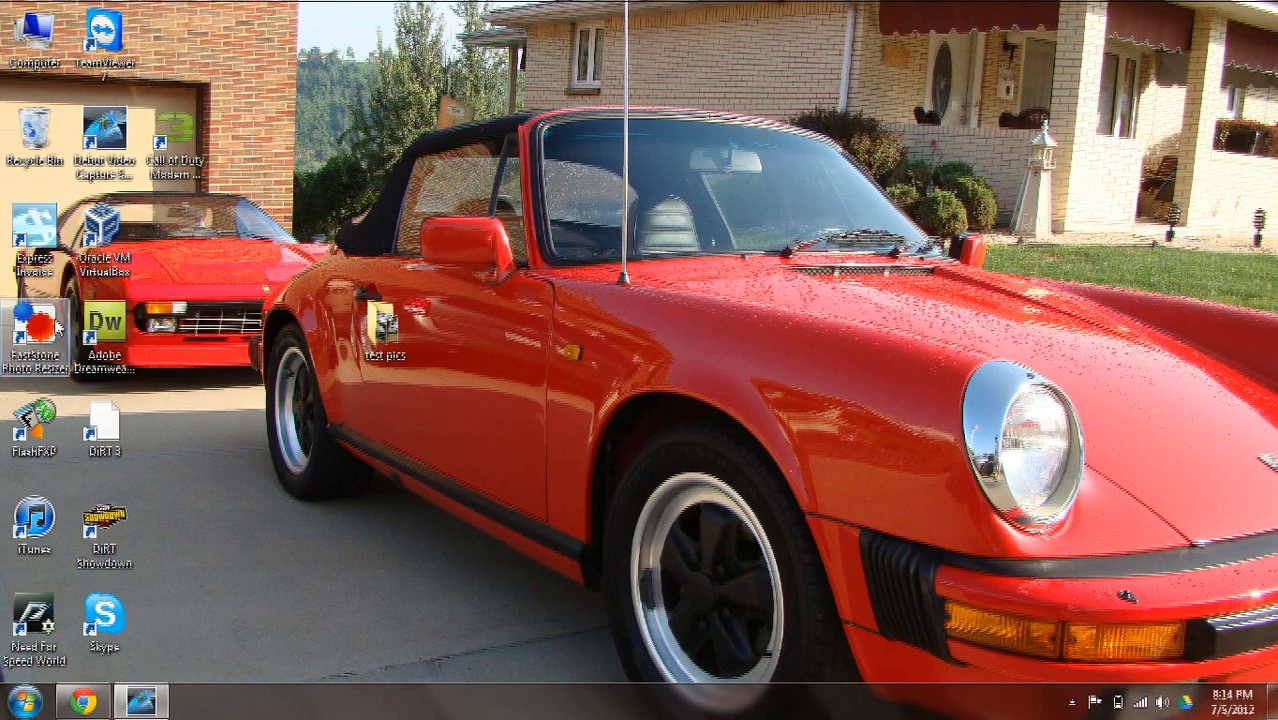
Step: Launch Photo Resizer and browse via C:\Users to the desktop 'test pics' folder as source
double_click(36, 324)
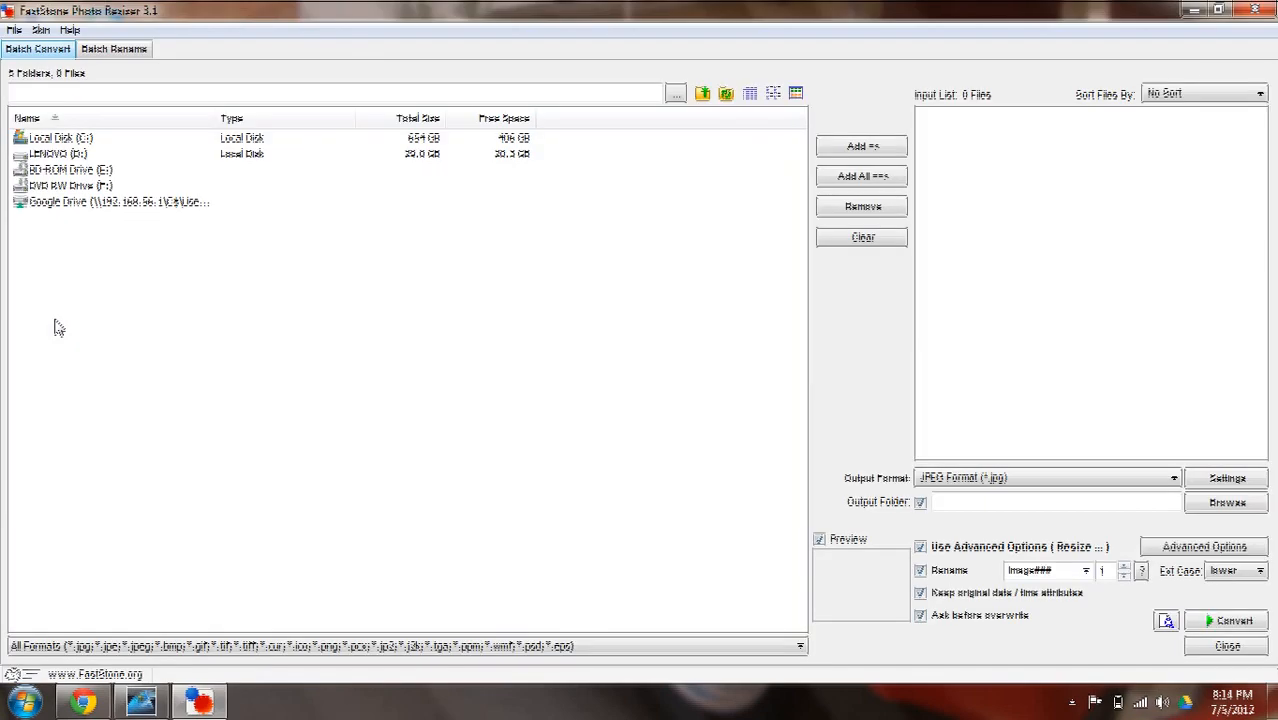
mouse_move(634, 502)
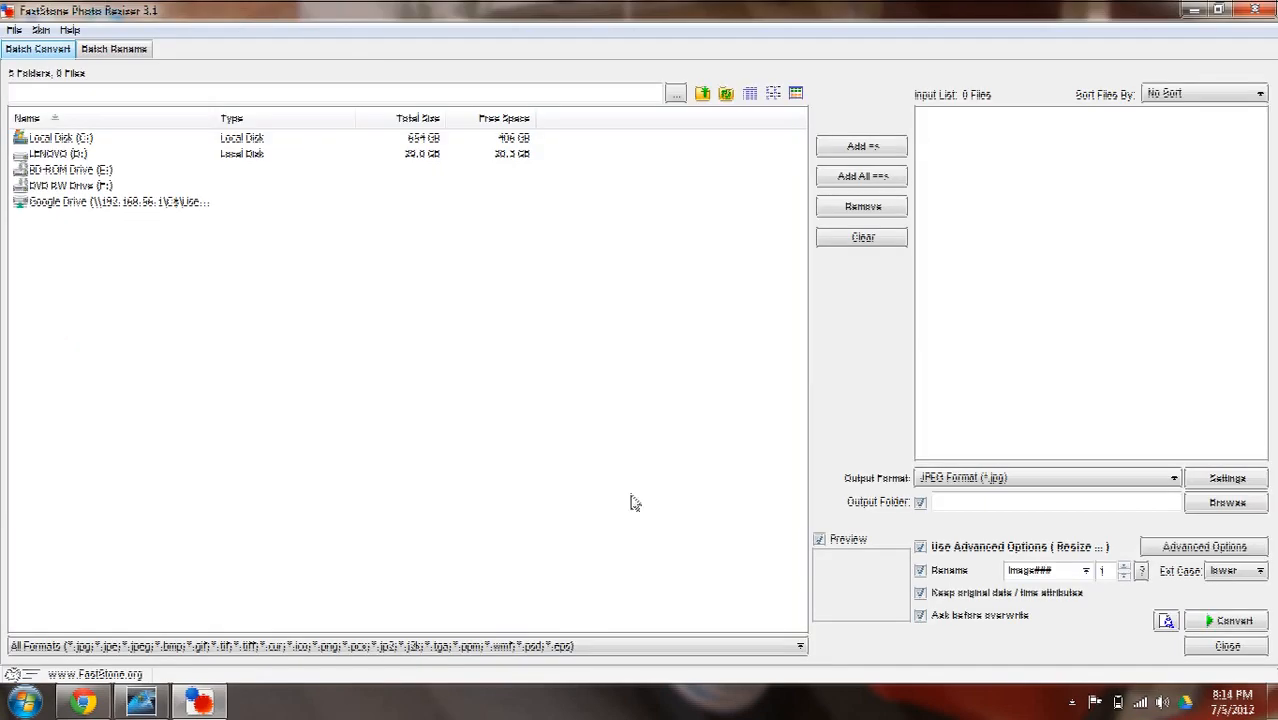
mouse_move(362, 160)
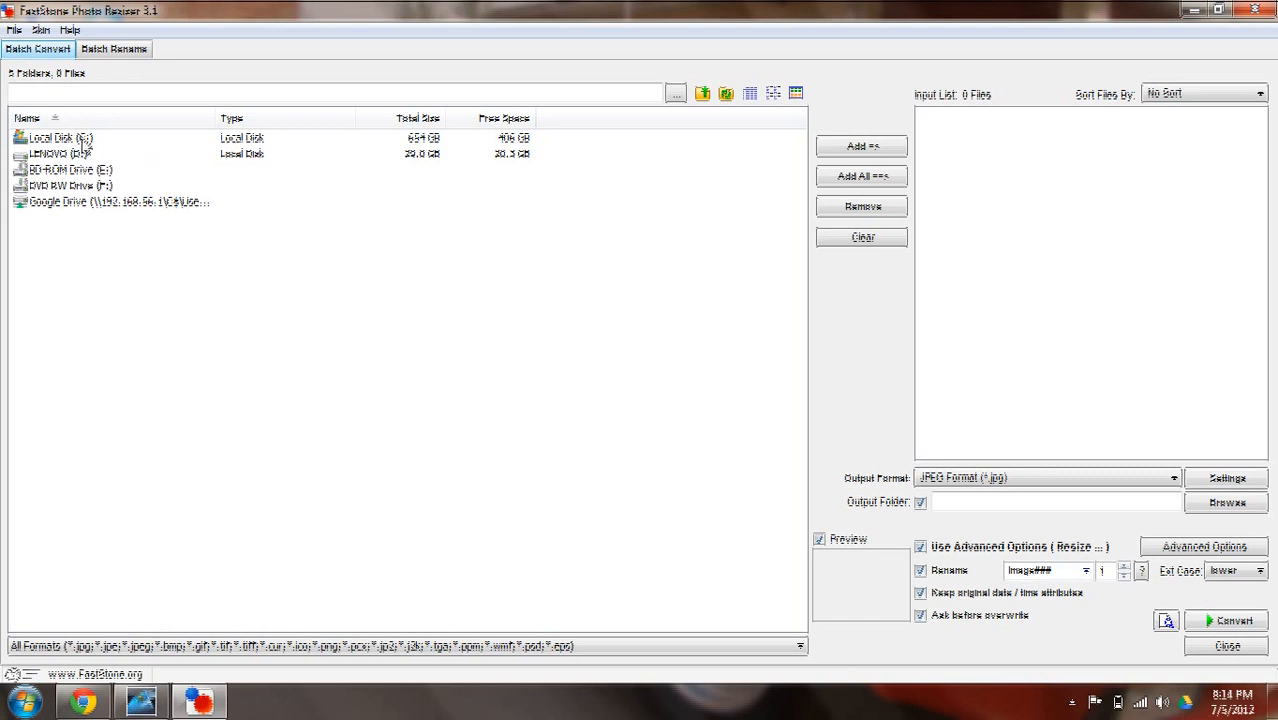
double_click(60, 136)
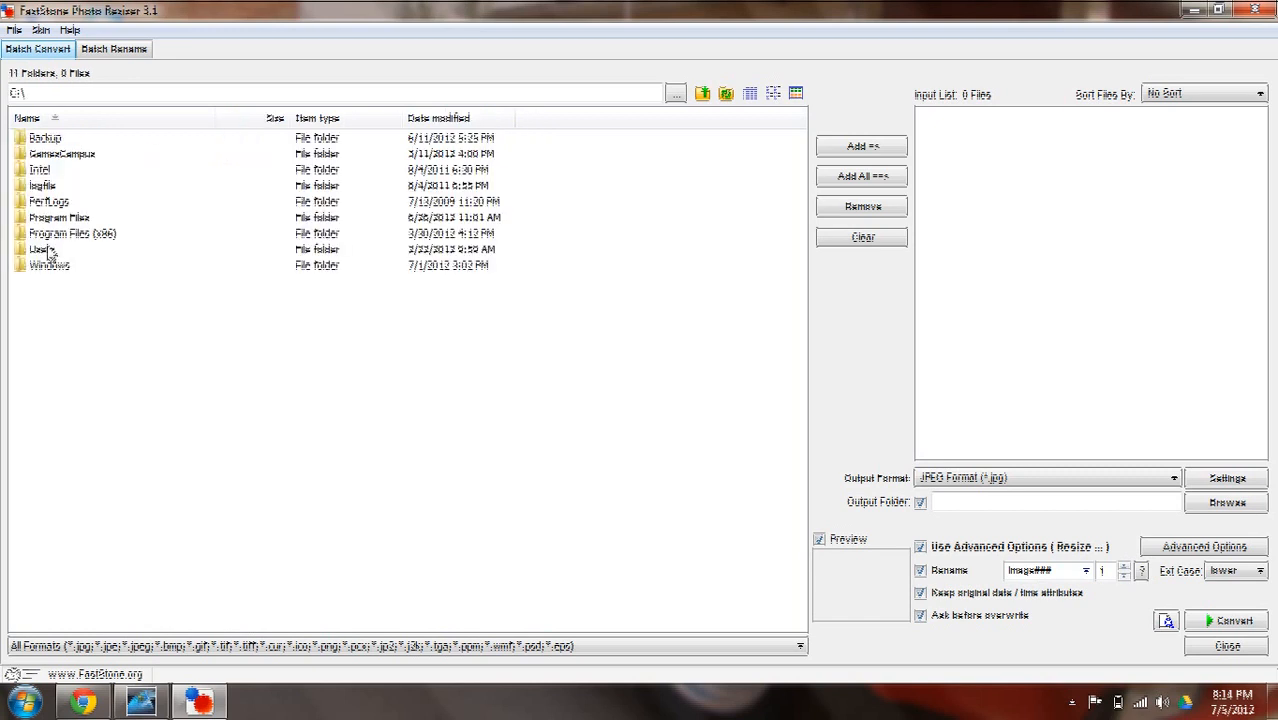
left_click(676, 94)
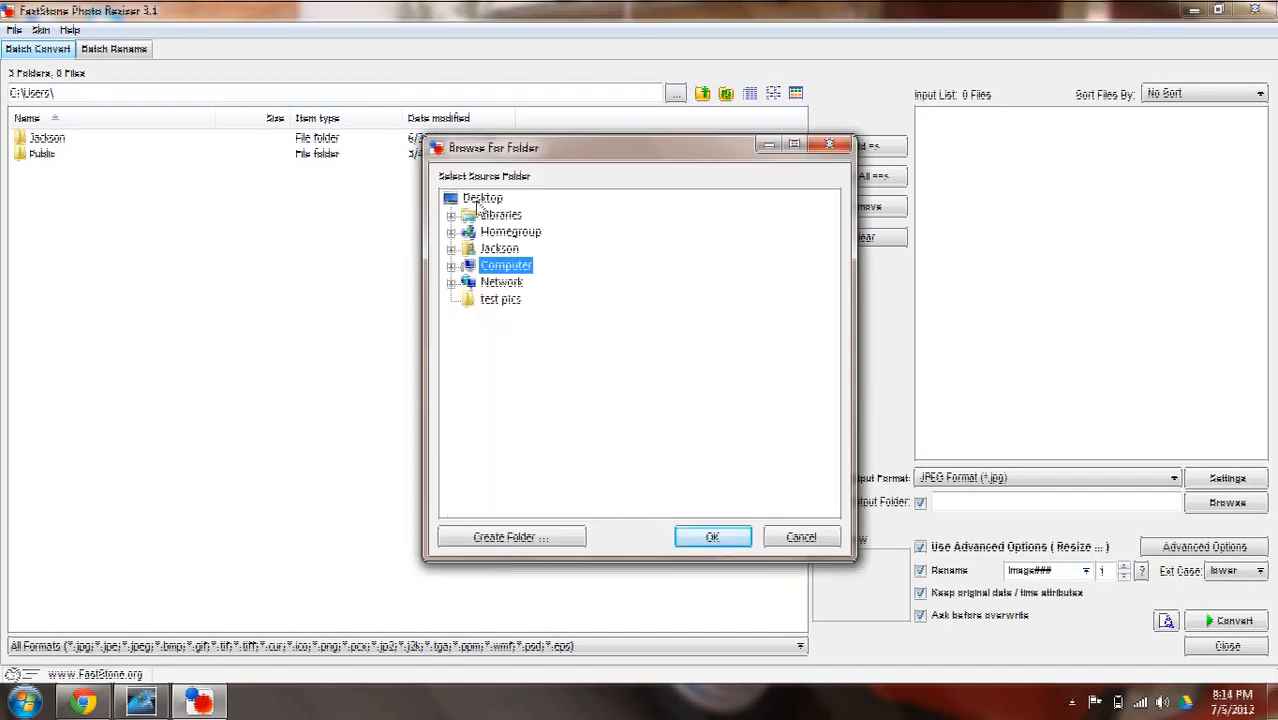
left_click(500, 300)
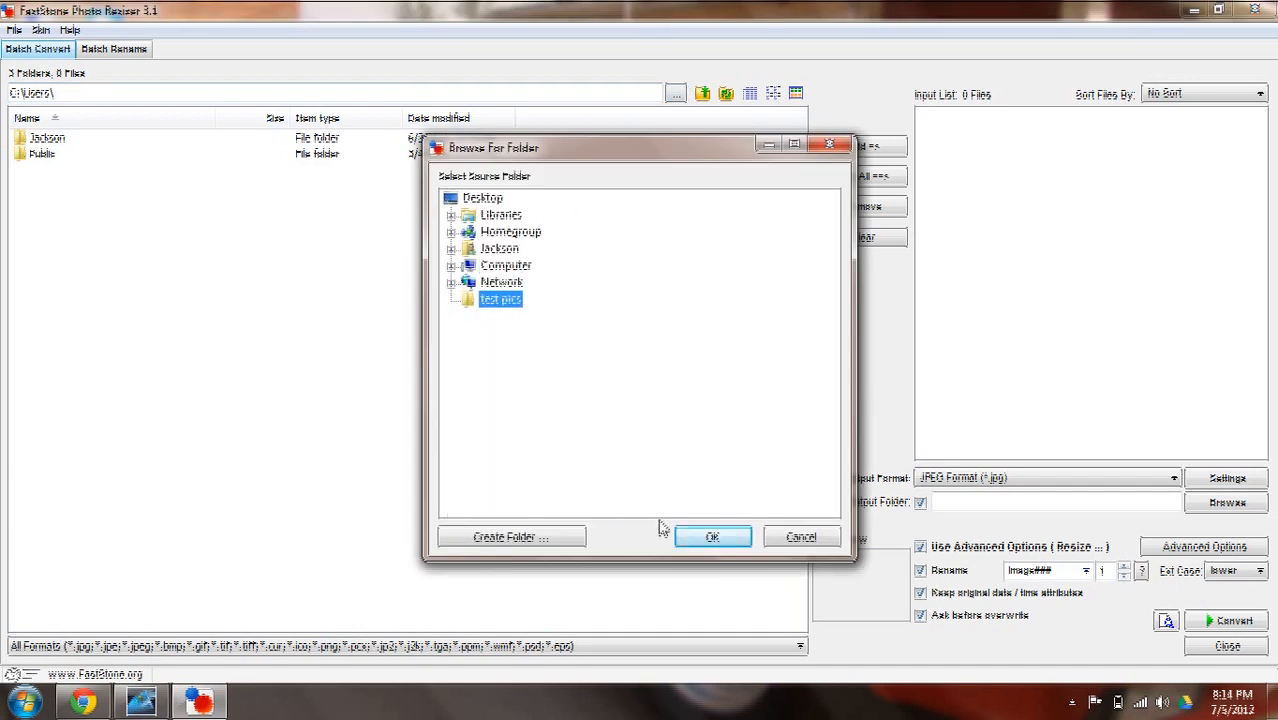
left_click(712, 536)
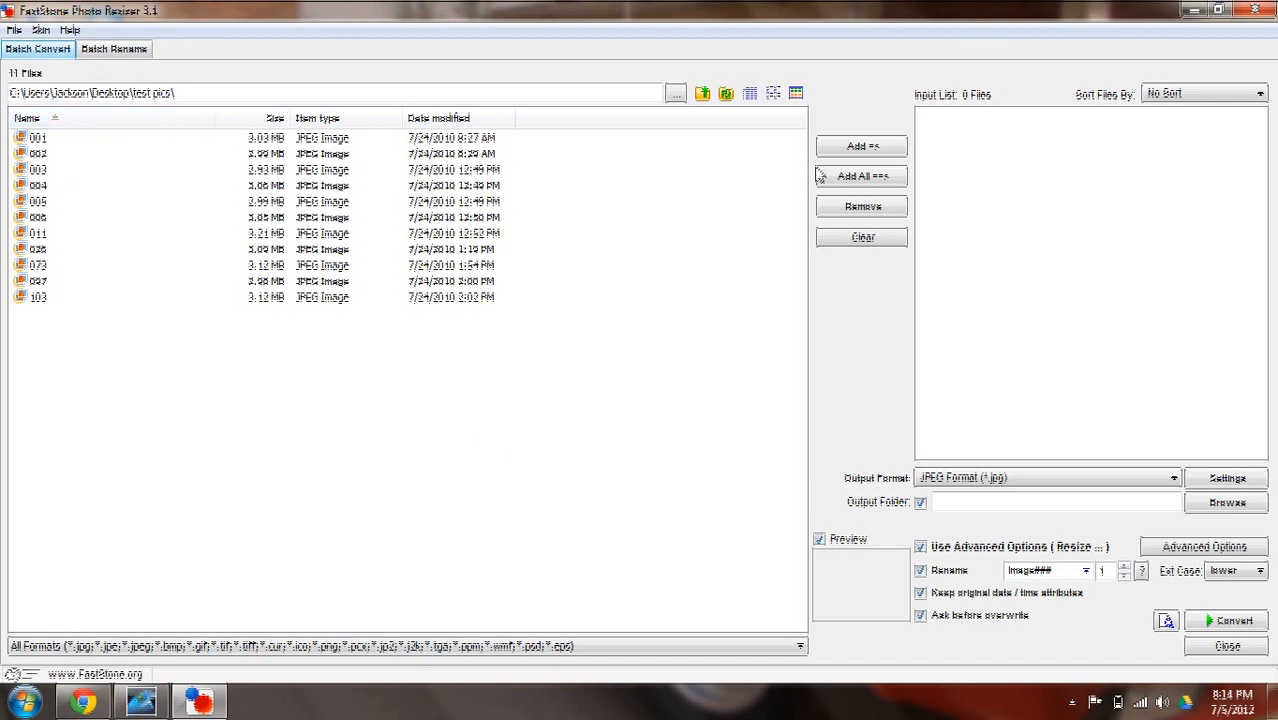
Step: Add all 11 test pics images to the input list
left_click(860, 176)
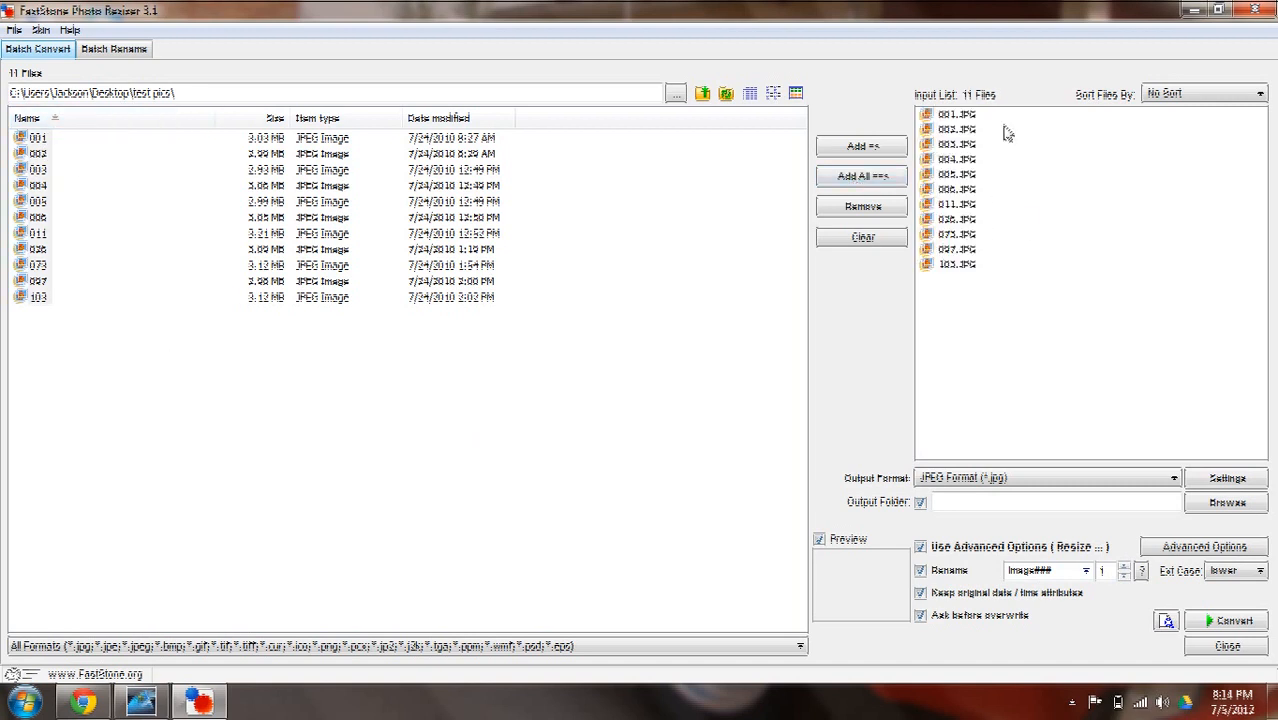
mouse_move(990, 128)
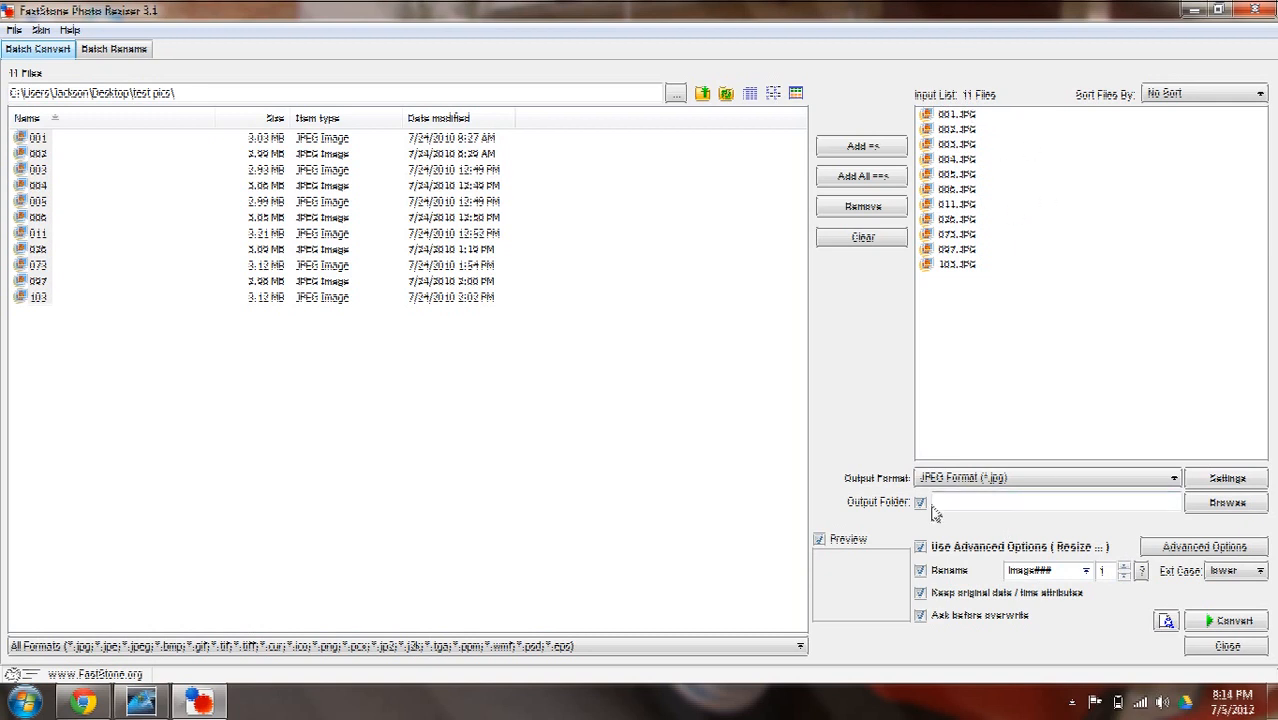
Step: Create a new 'Resized' folder inside test pics and set it as the output folder
left_click(1228, 502)
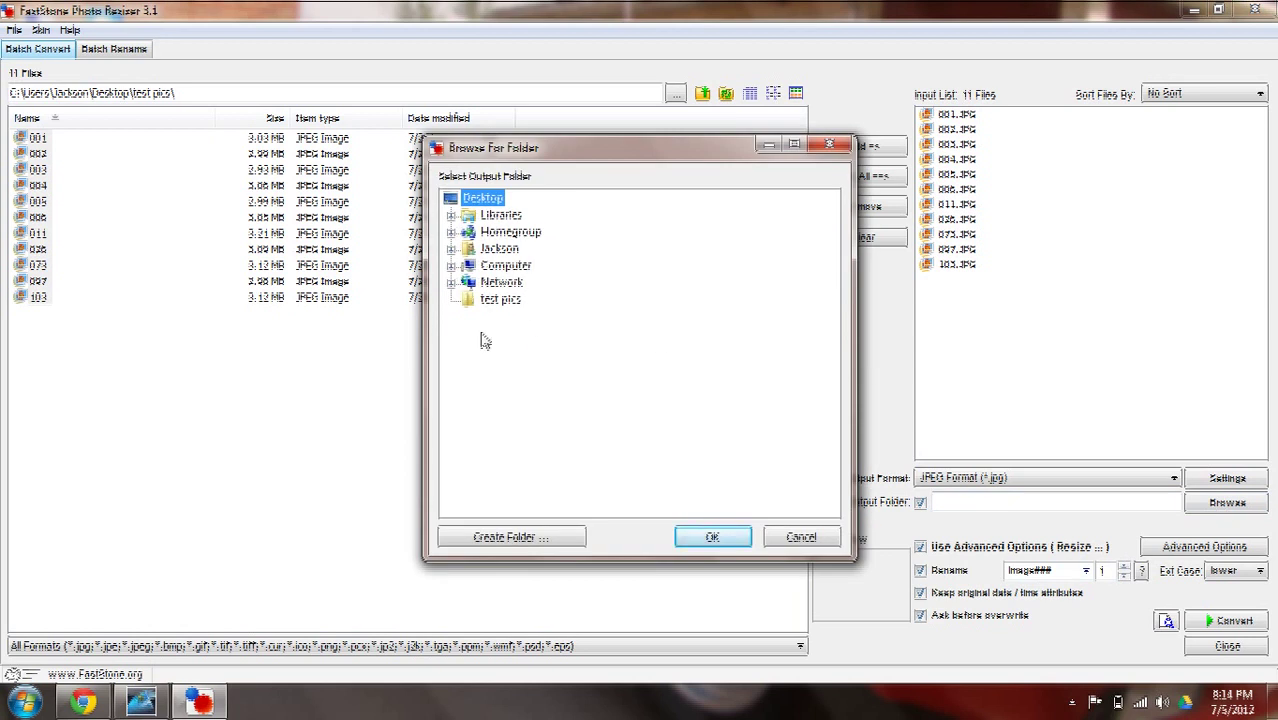
left_click(500, 300)
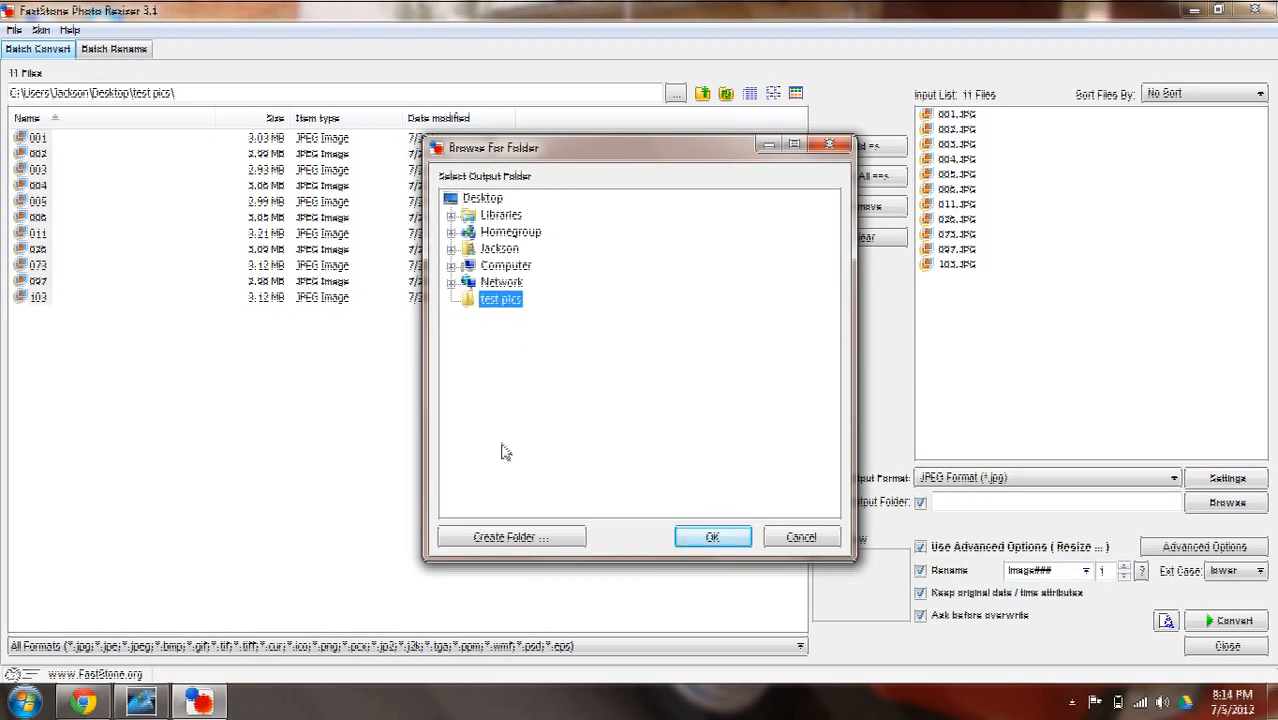
mouse_move(528, 500)
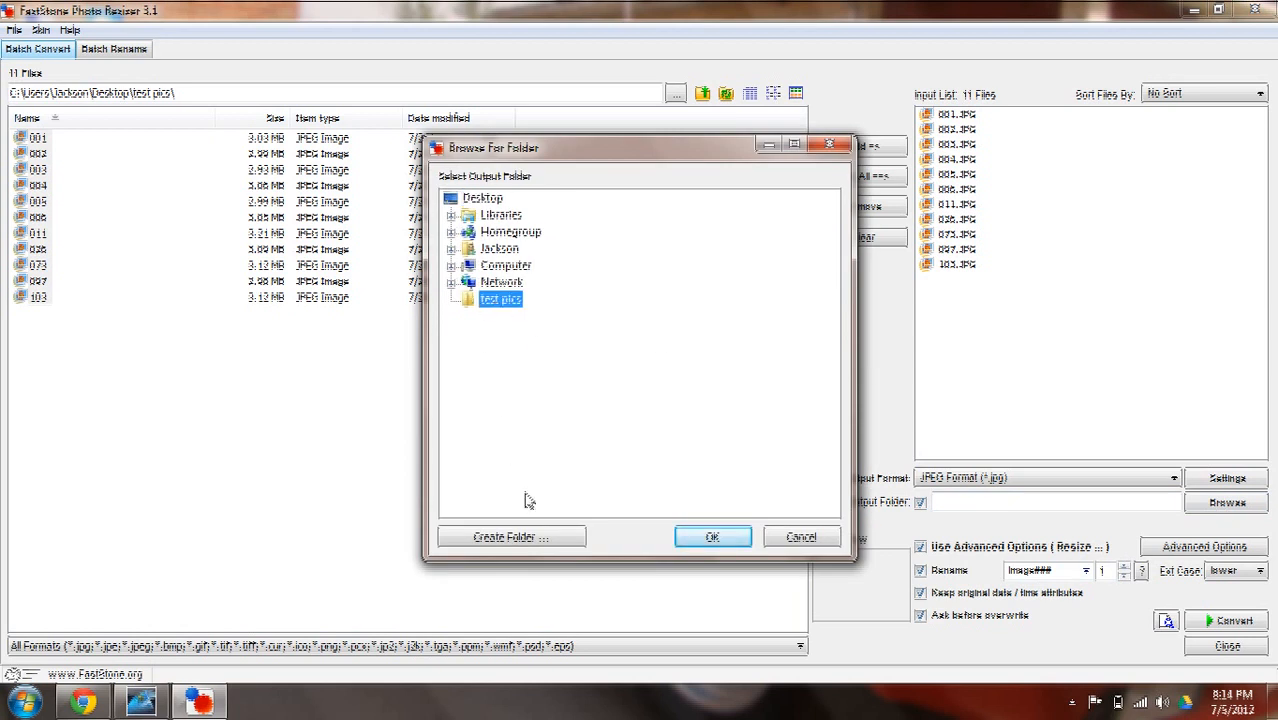
left_click(510, 536)
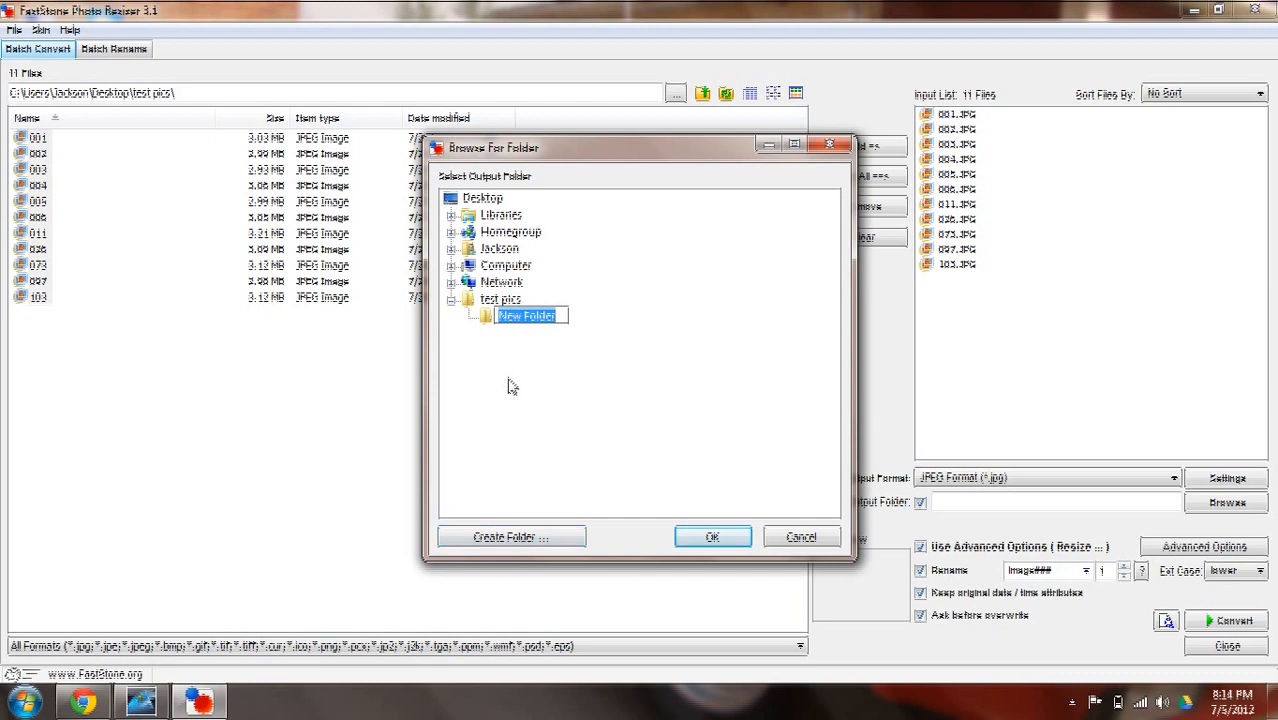
mouse_move(504, 388)
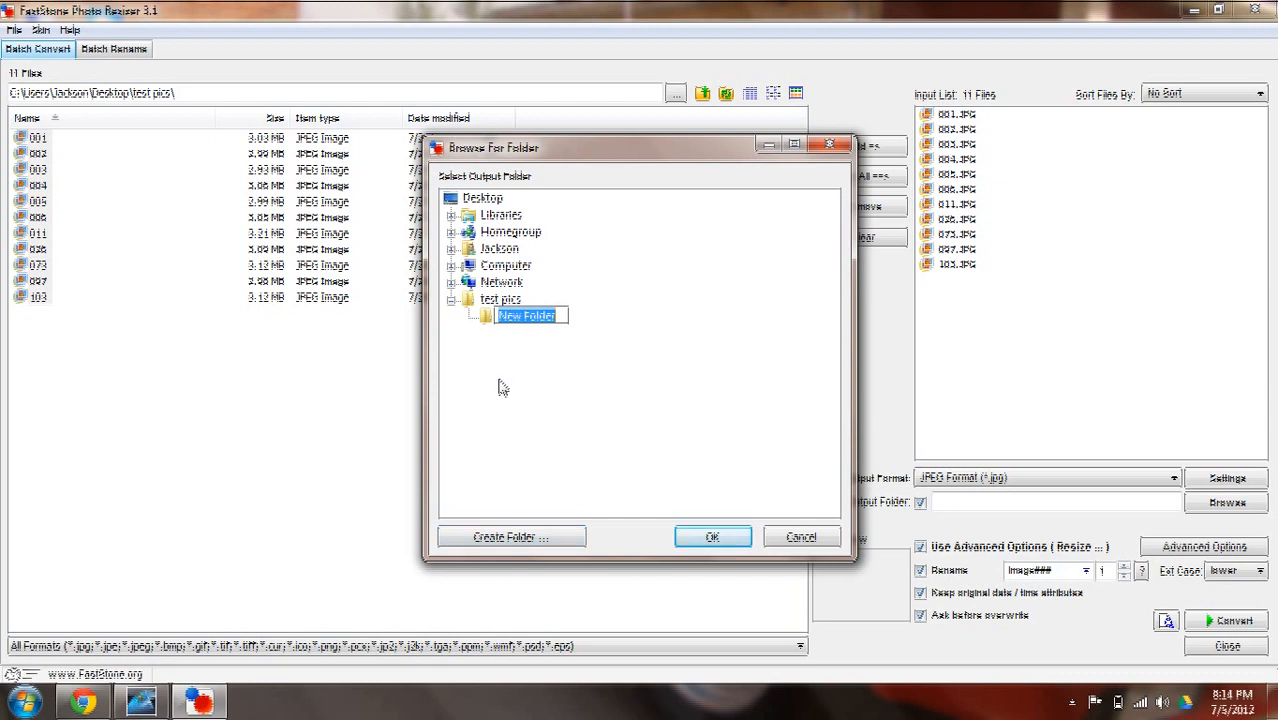
type("Resized")
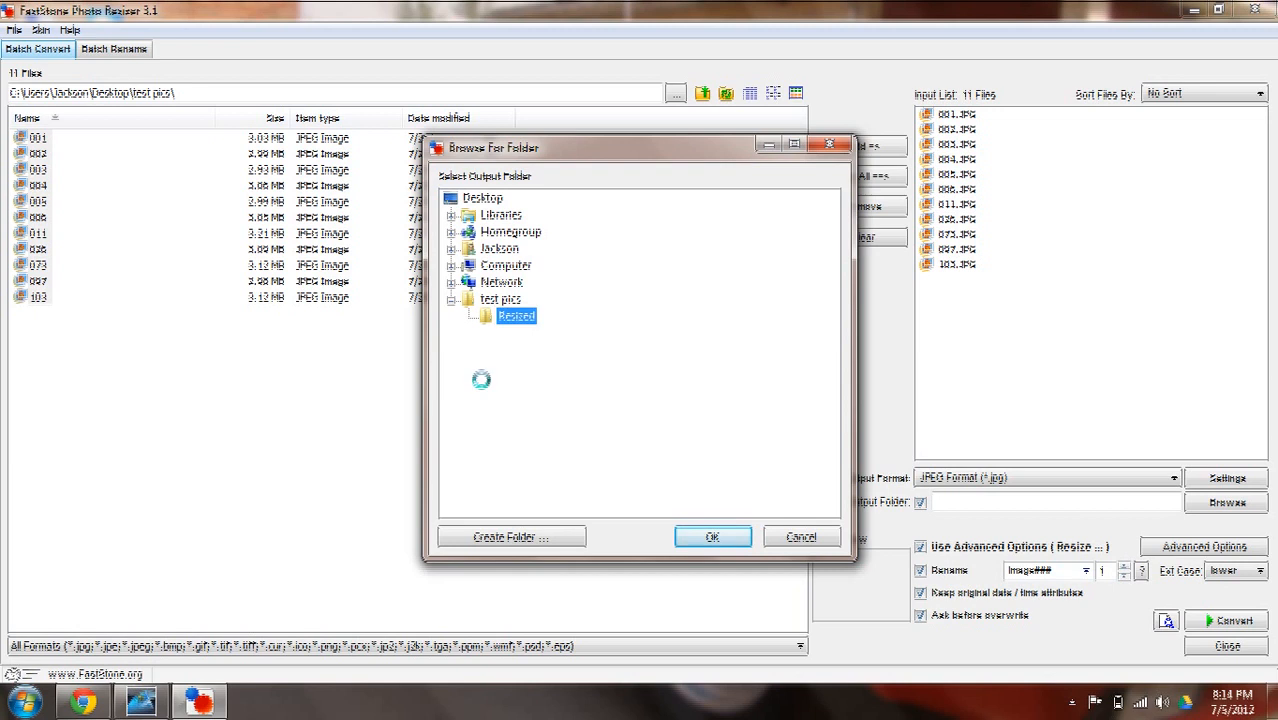
left_click(712, 536)
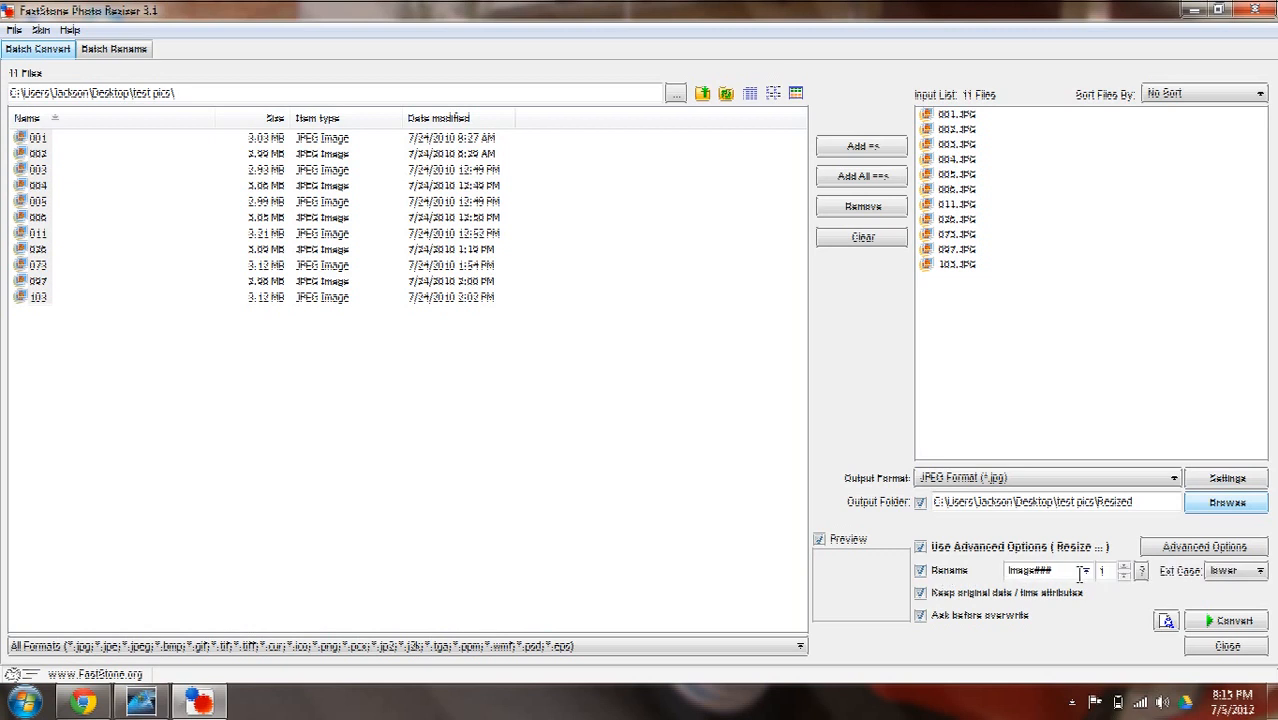
mouse_move(1080, 570)
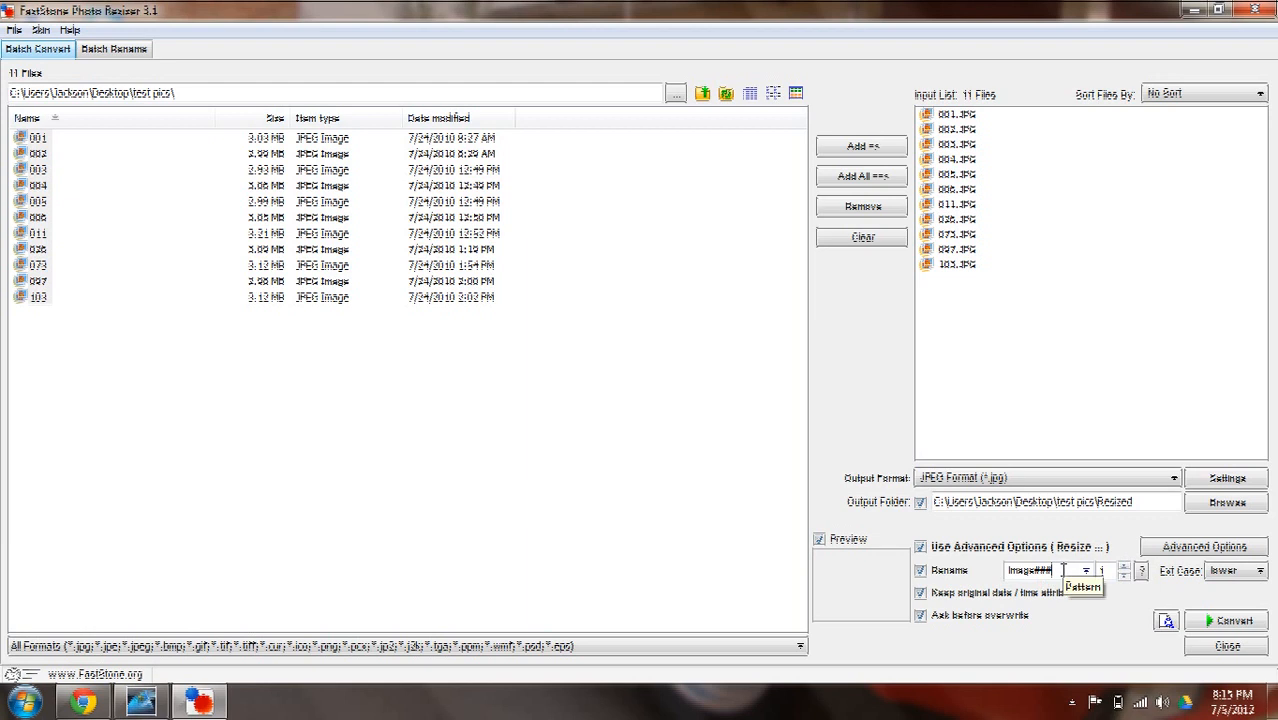
double_click(1030, 570)
type("resiz")
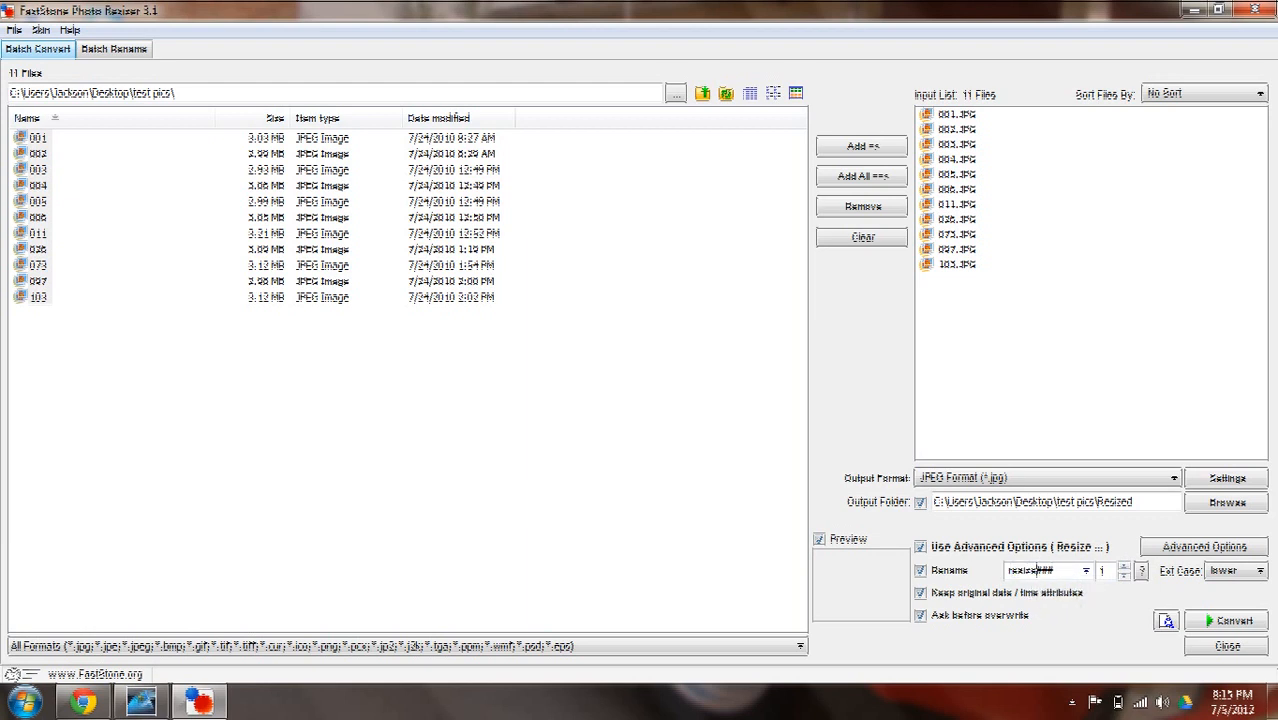
mouse_move(1044, 570)
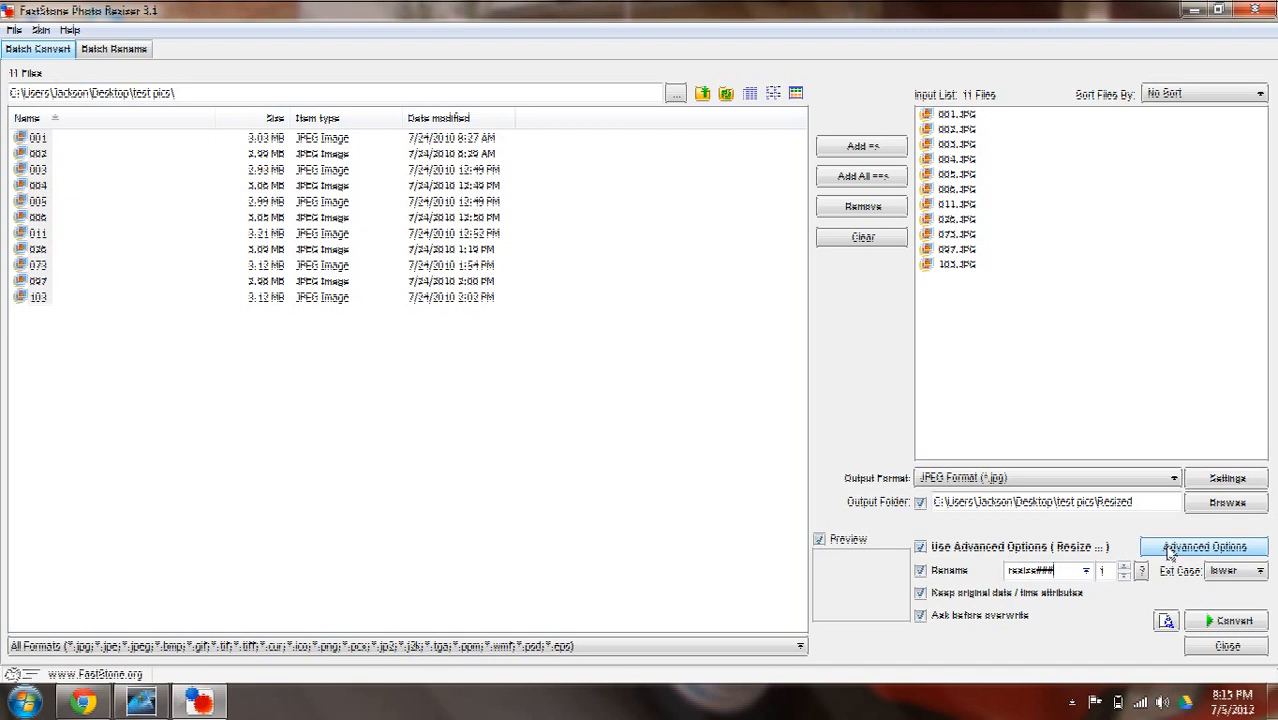
mouse_move(1204, 548)
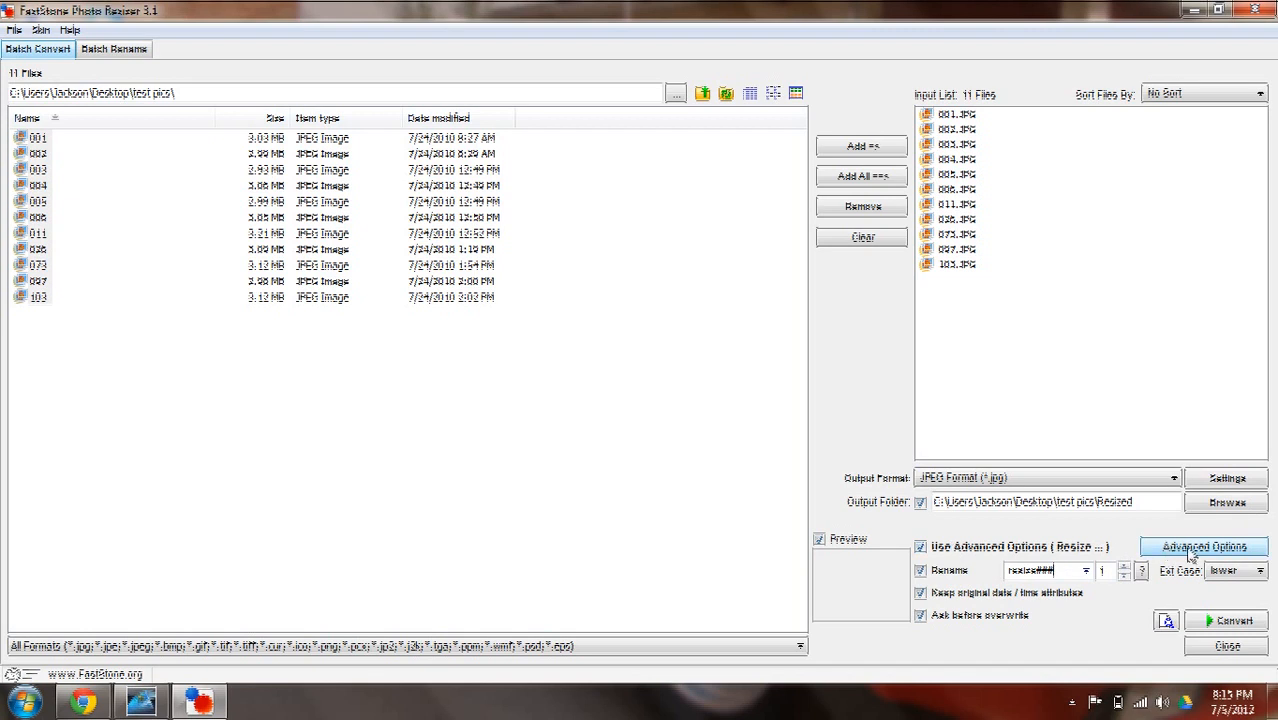
mouse_move(1128, 556)
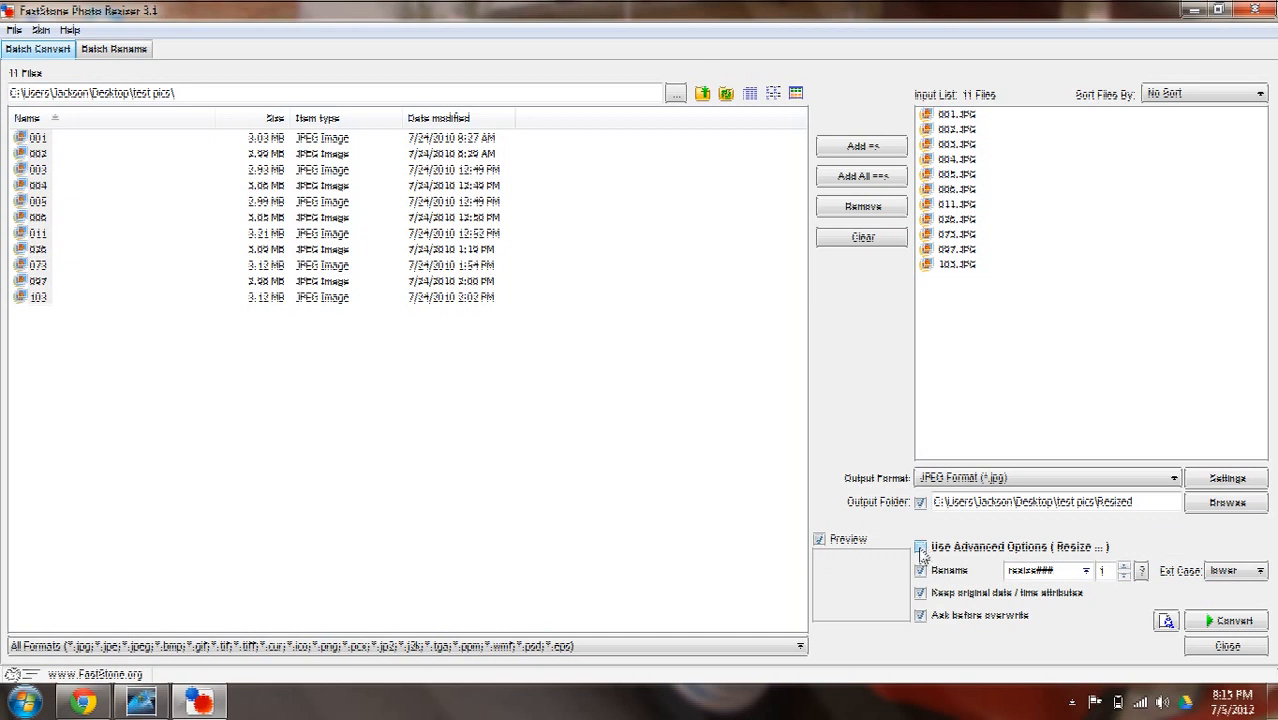
left_click(920, 548)
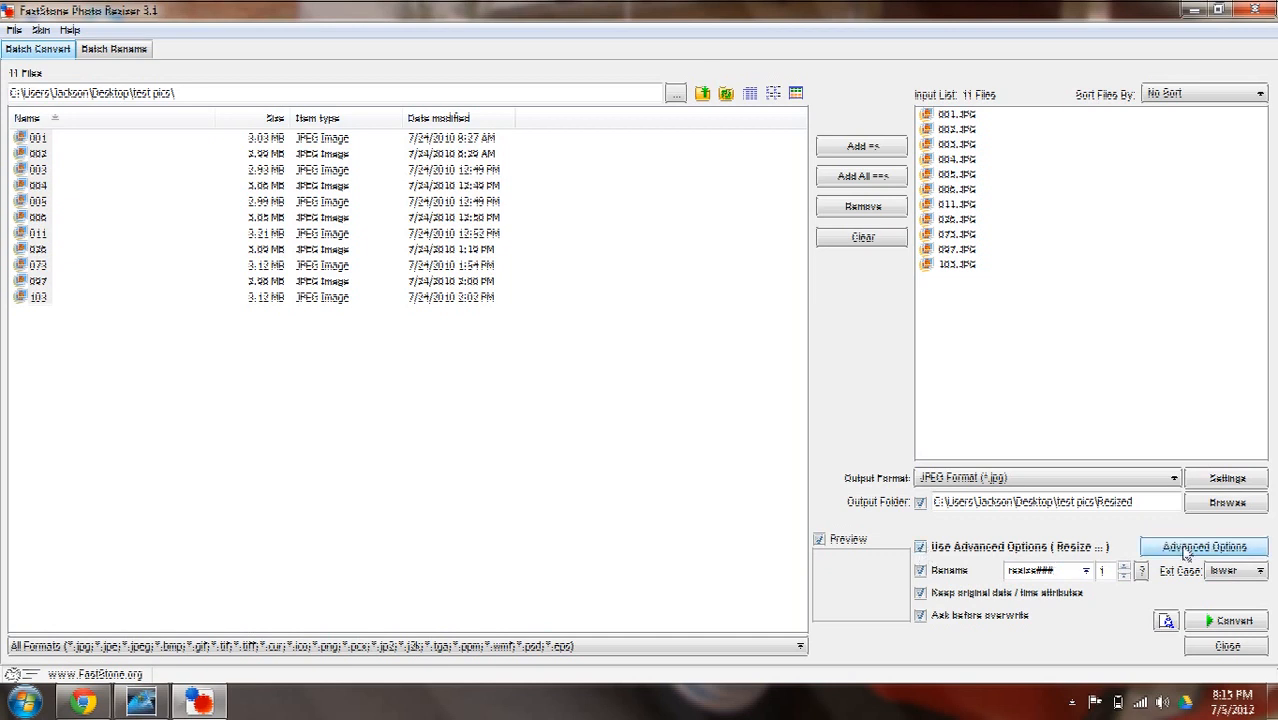
Step: Bring up Advanced Options and skim the Rotate, Text and Color Depth settings
left_click(1204, 546)
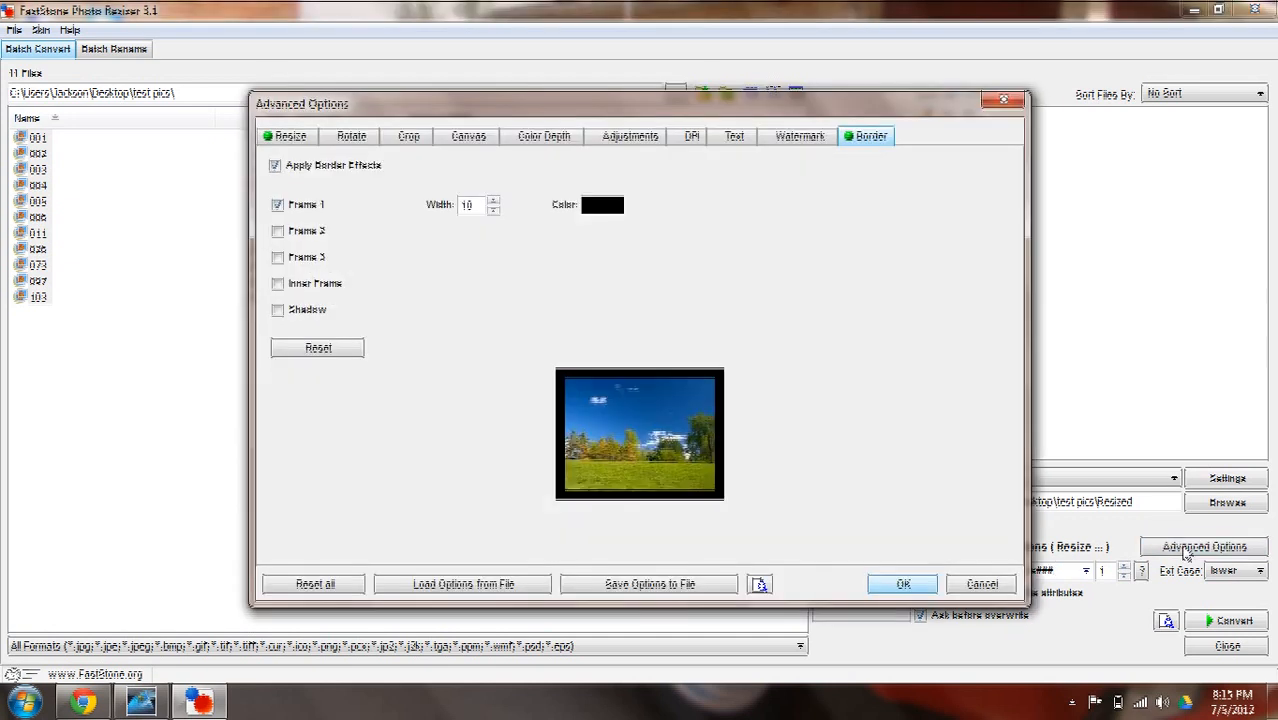
mouse_move(800, 136)
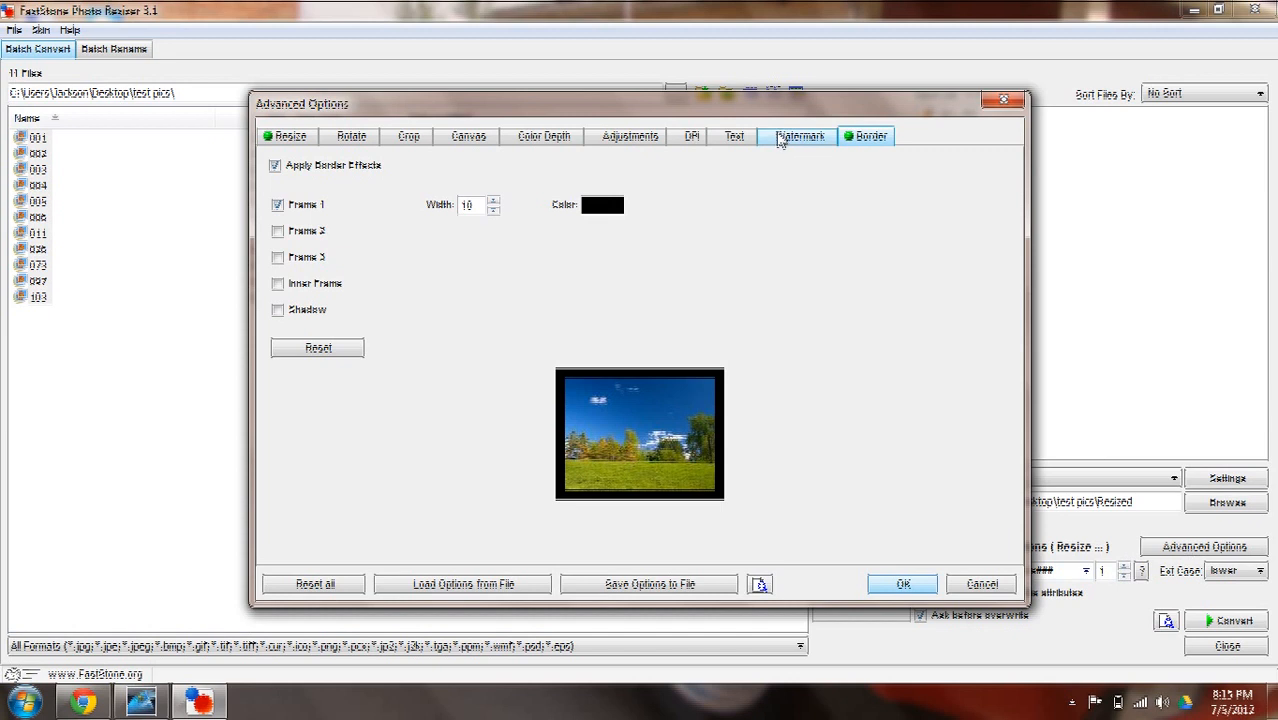
left_click(352, 136)
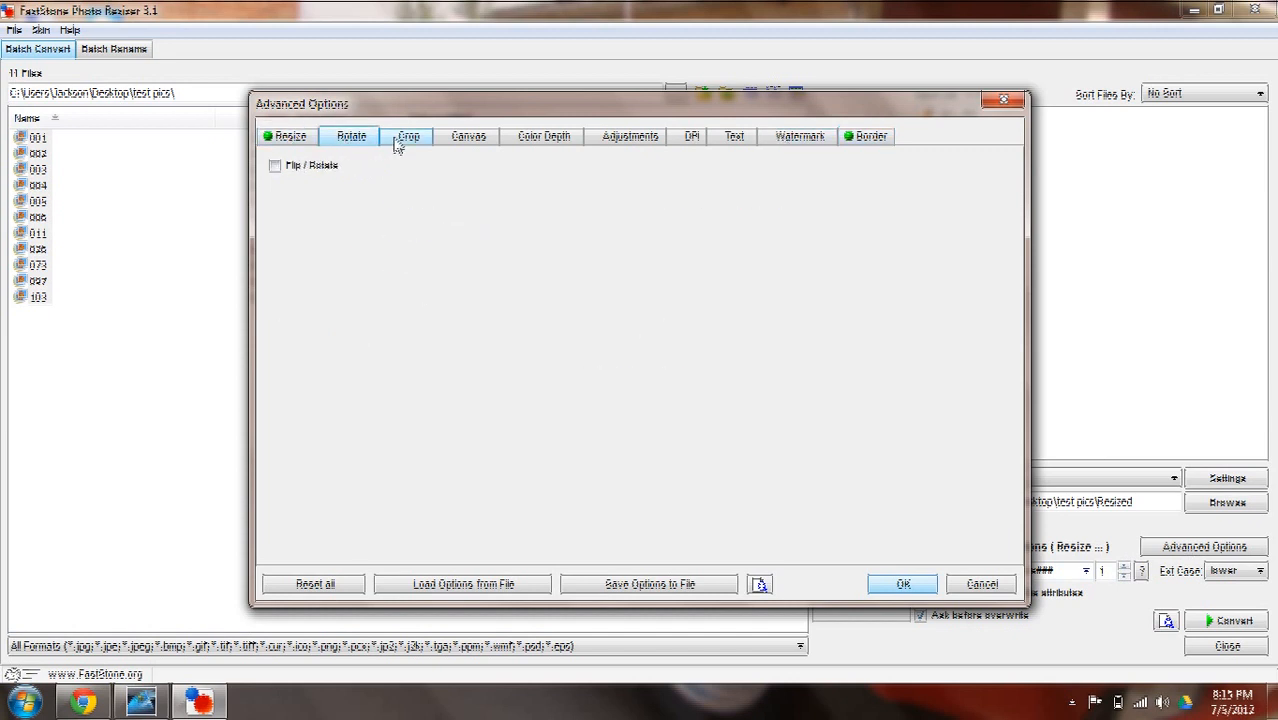
left_click(734, 136)
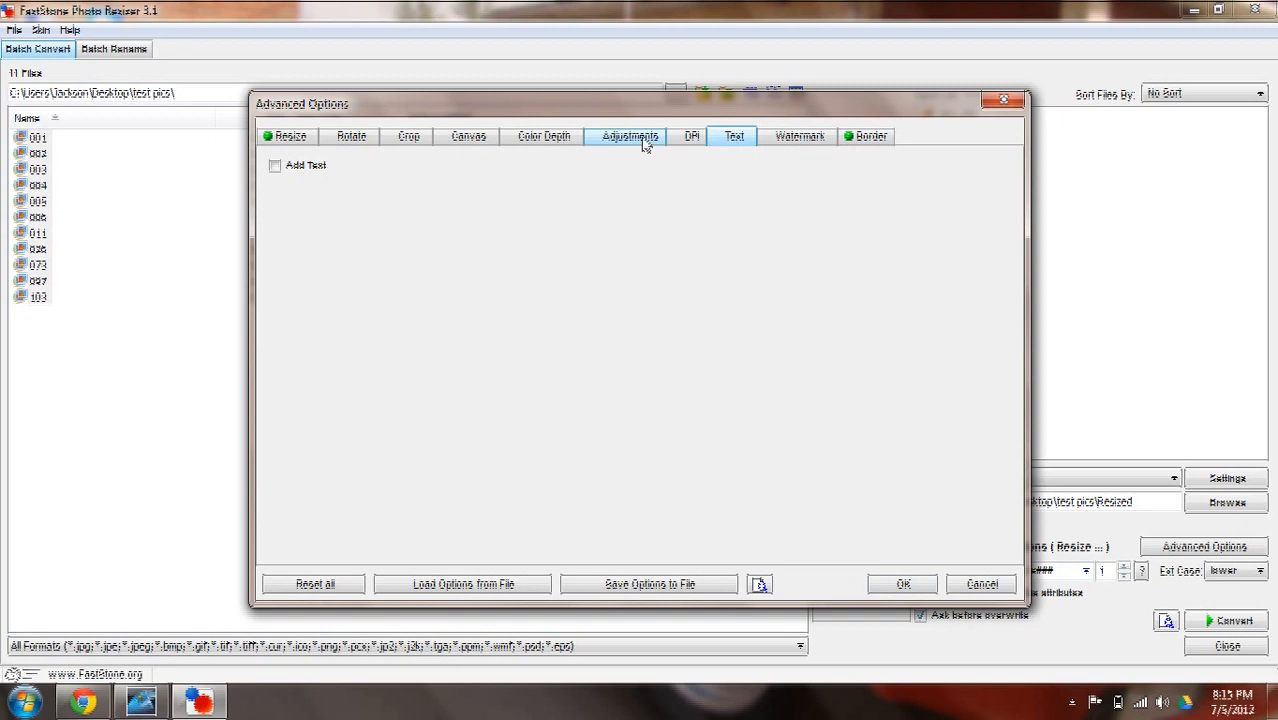
left_click(544, 136)
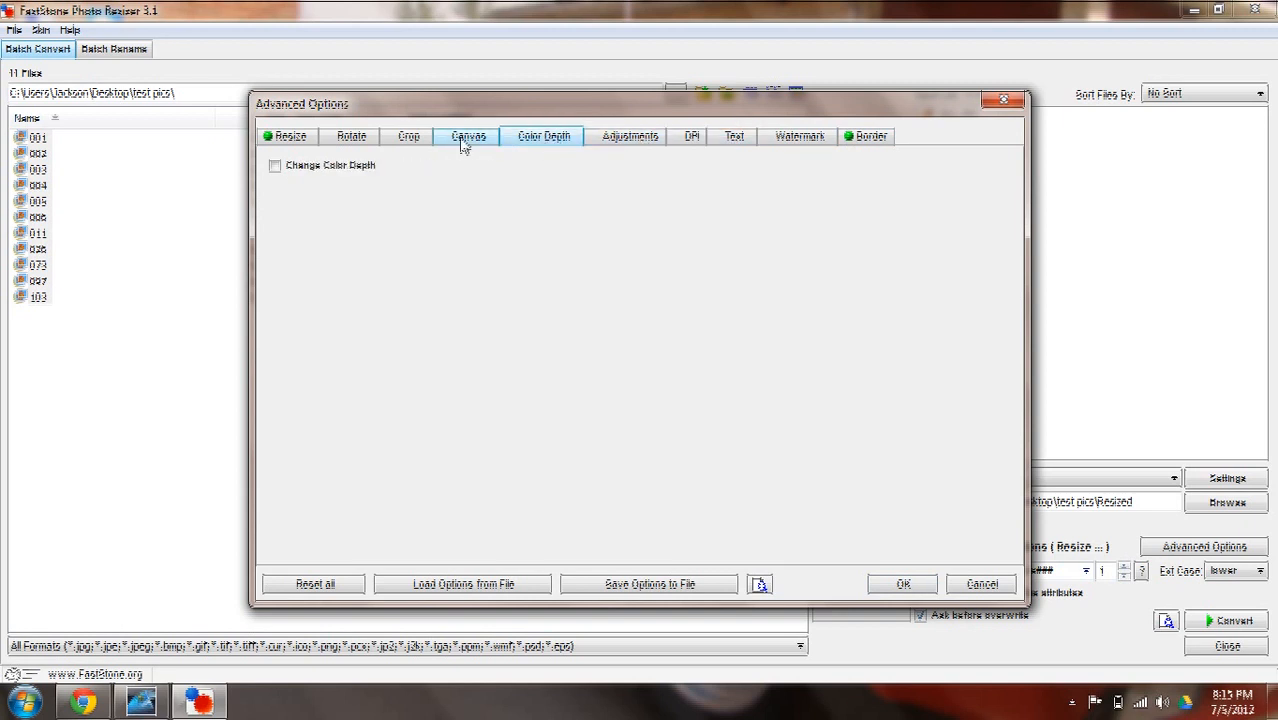
Step: Toggle resizing off and back on at 640 x 480 and browse the standard size list
left_click(288, 136)
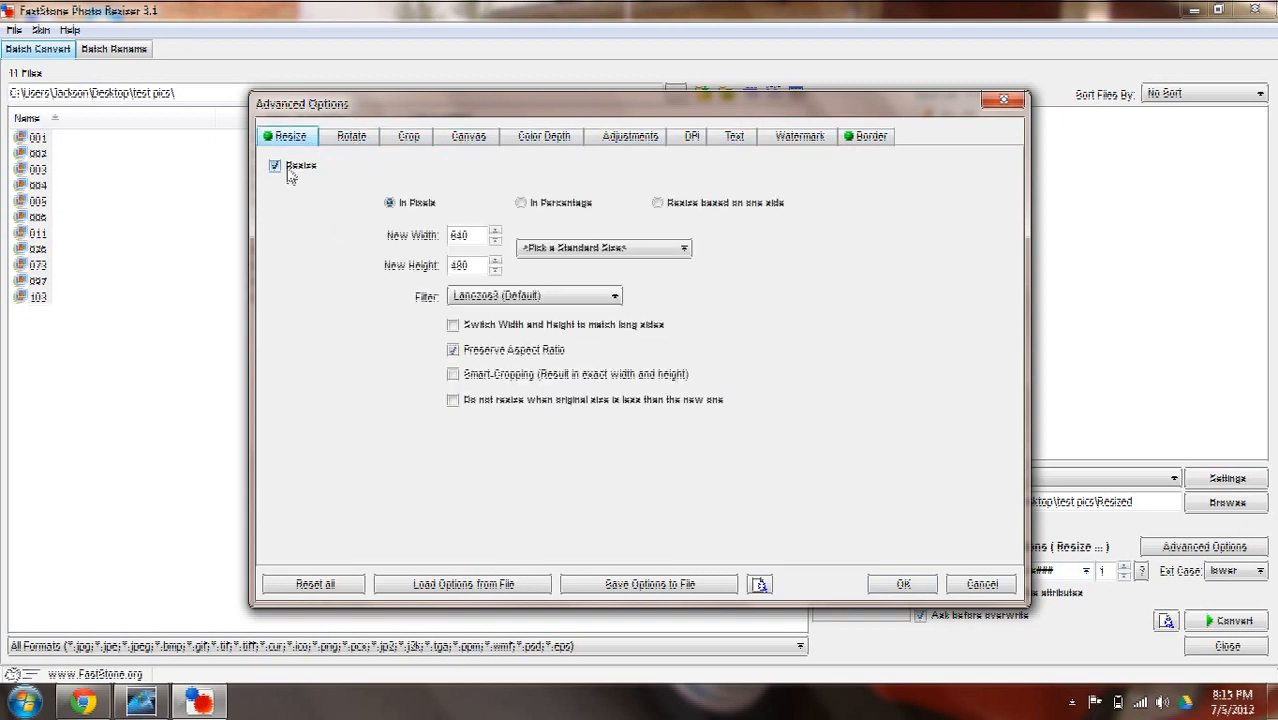
left_click(276, 164)
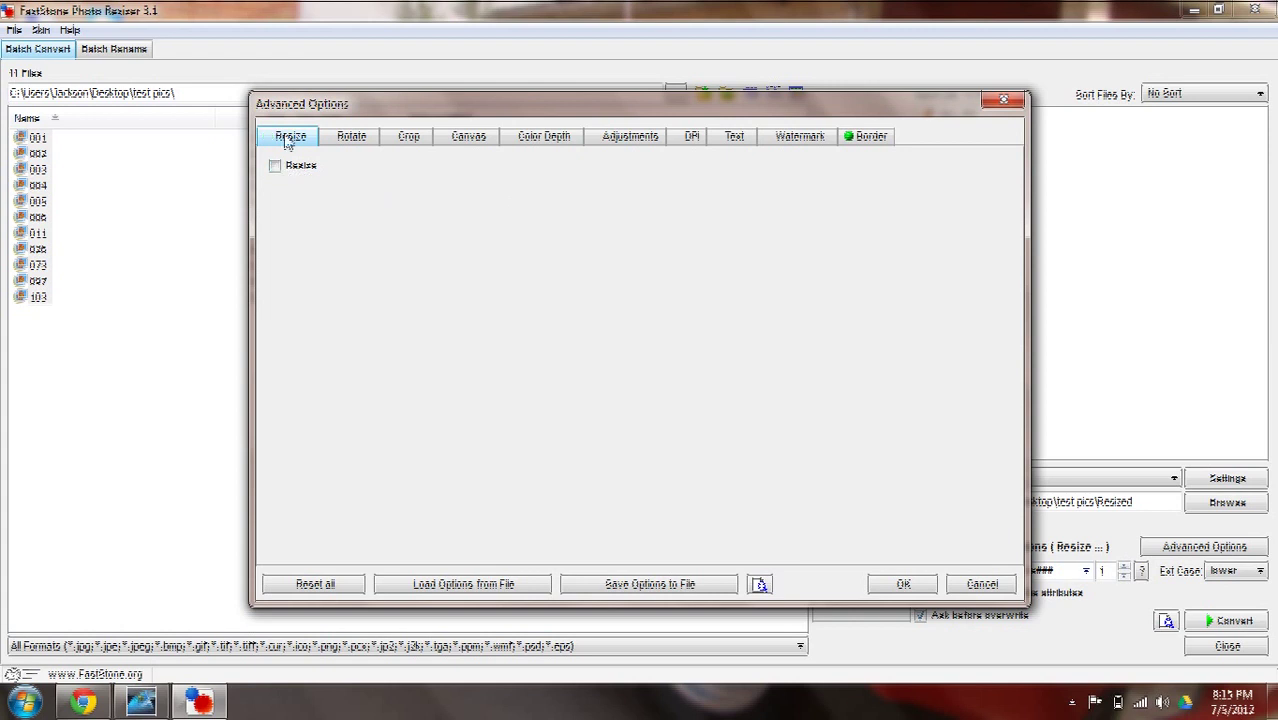
left_click(276, 164)
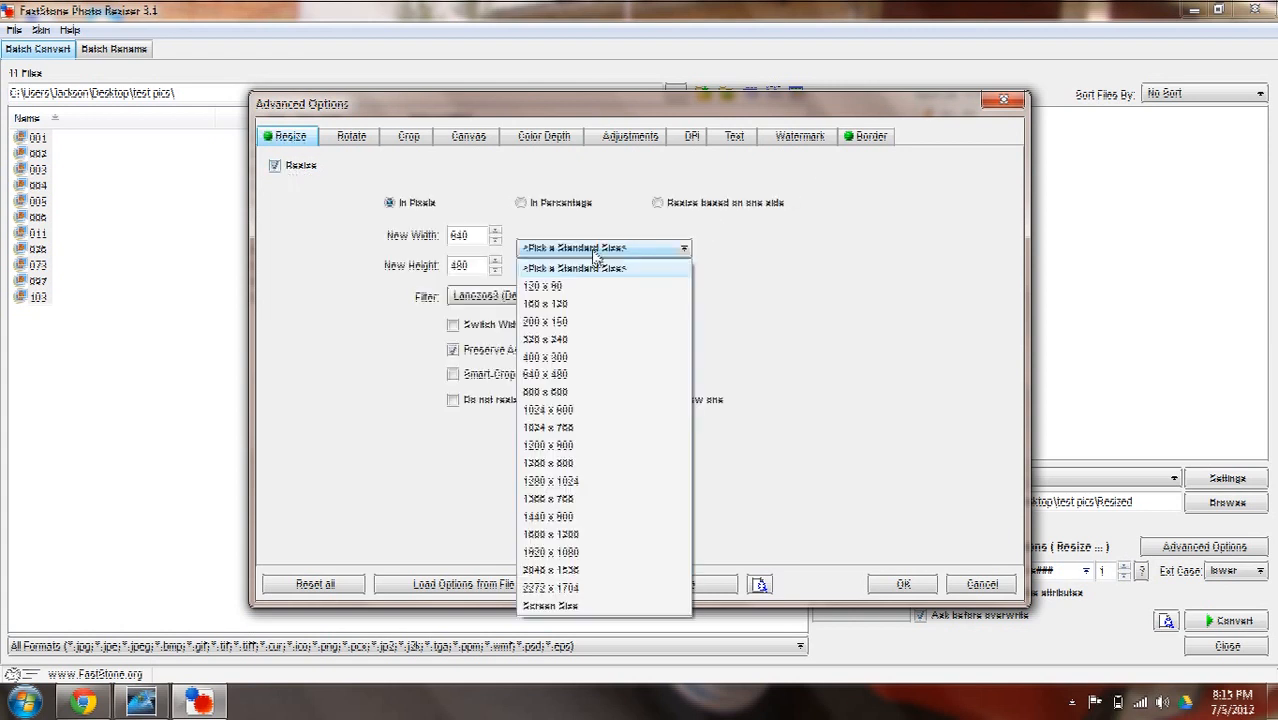
left_click(604, 248)
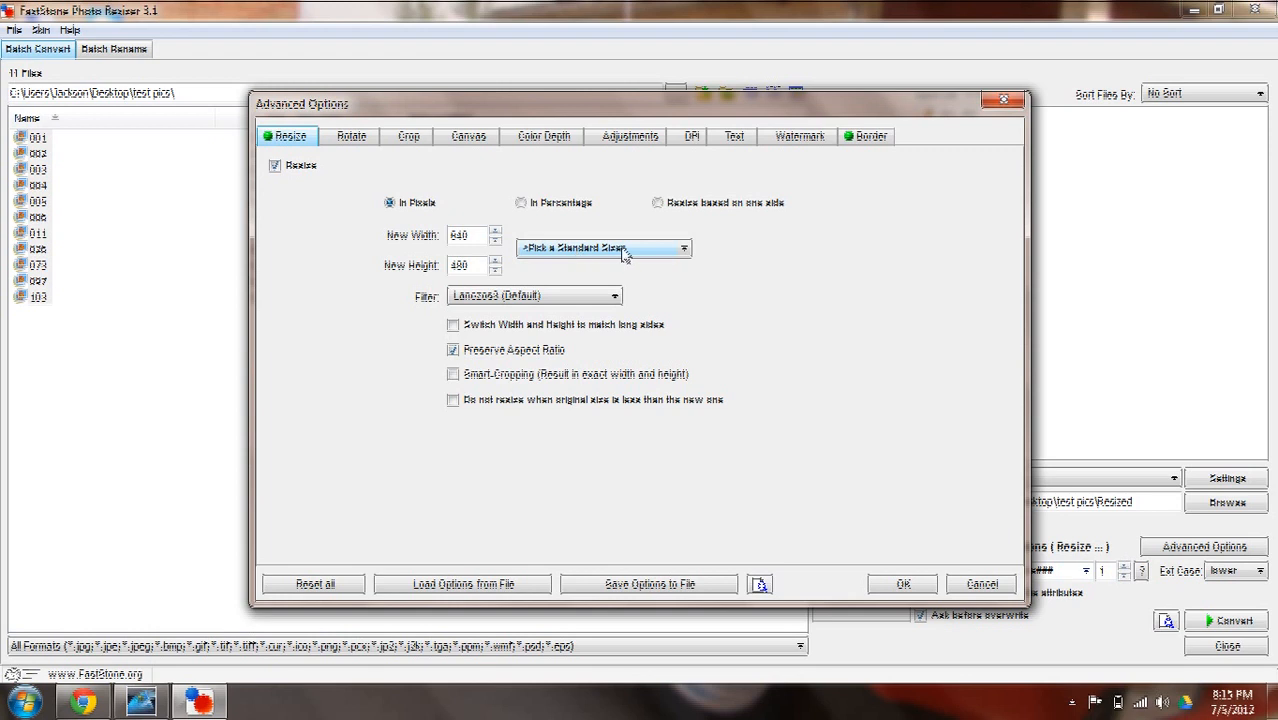
left_click(604, 248)
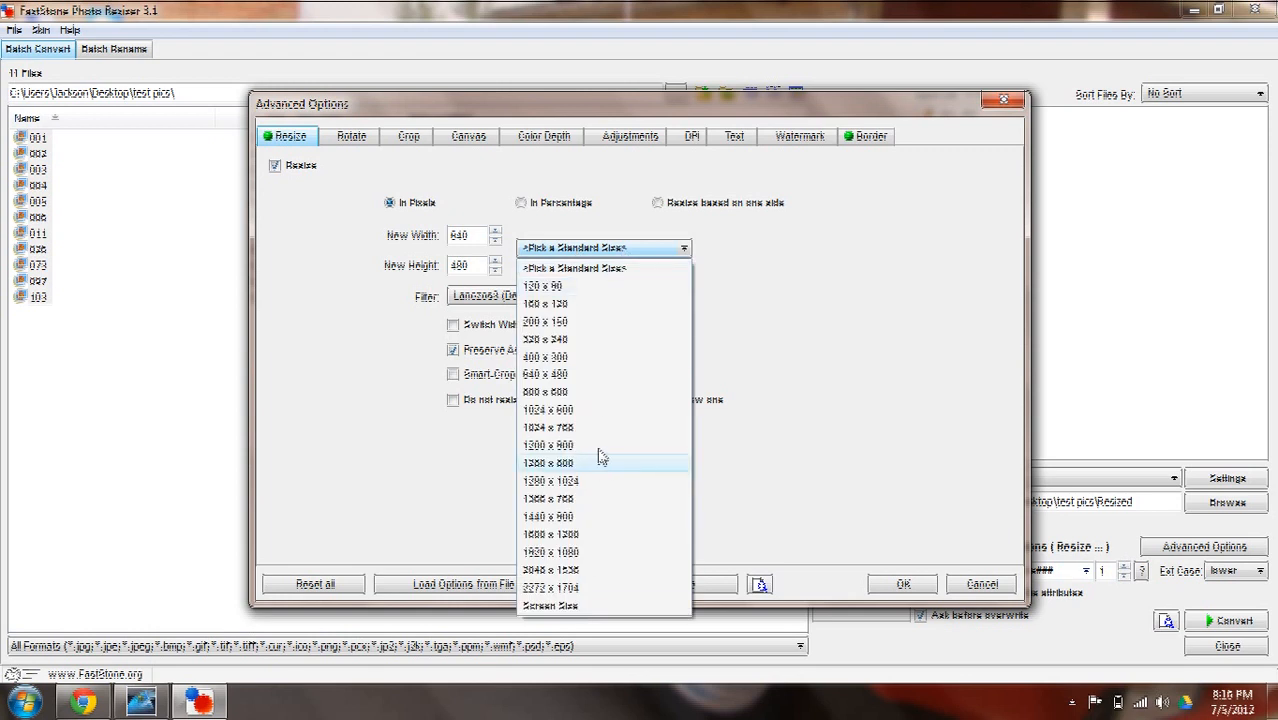
mouse_move(646, 368)
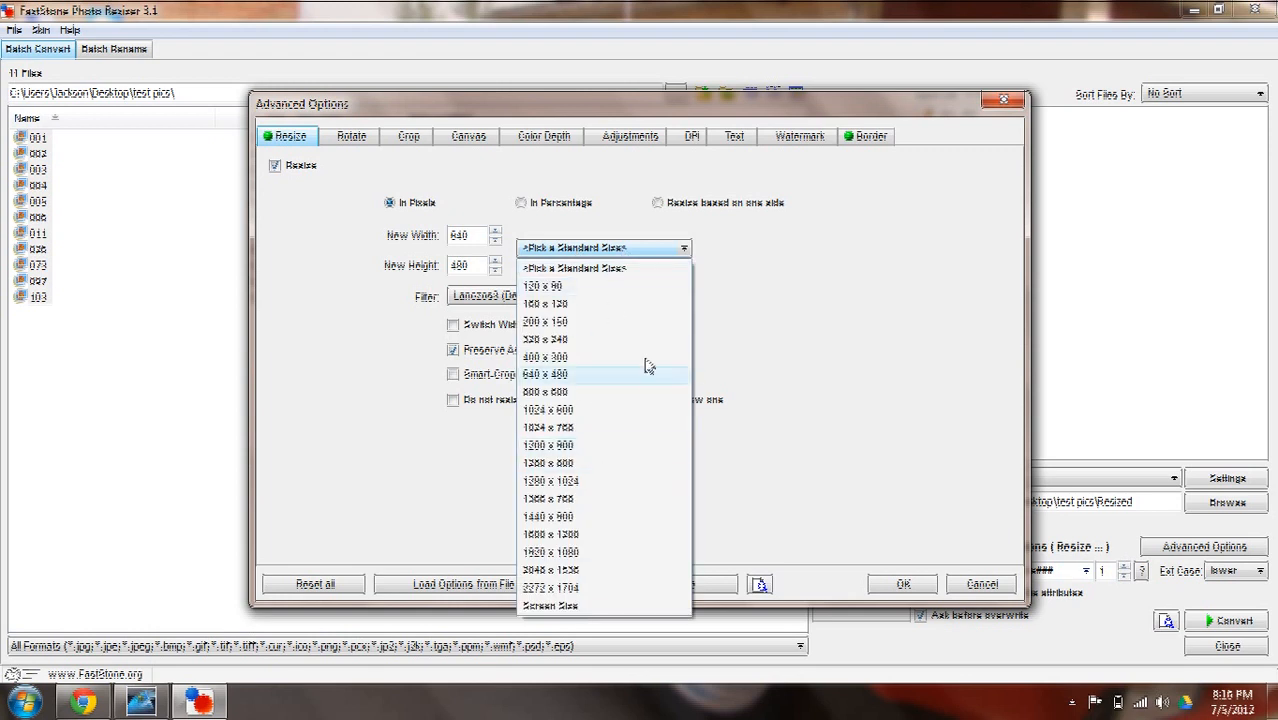
mouse_move(640, 410)
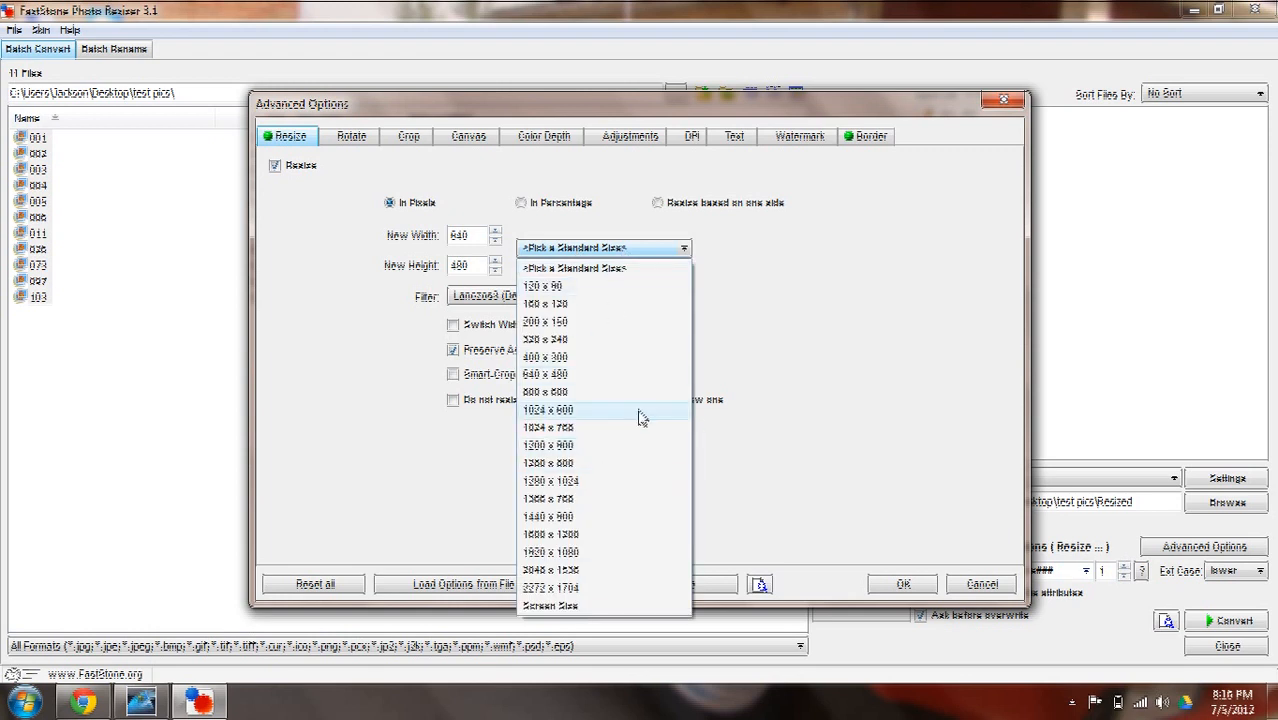
mouse_move(590, 390)
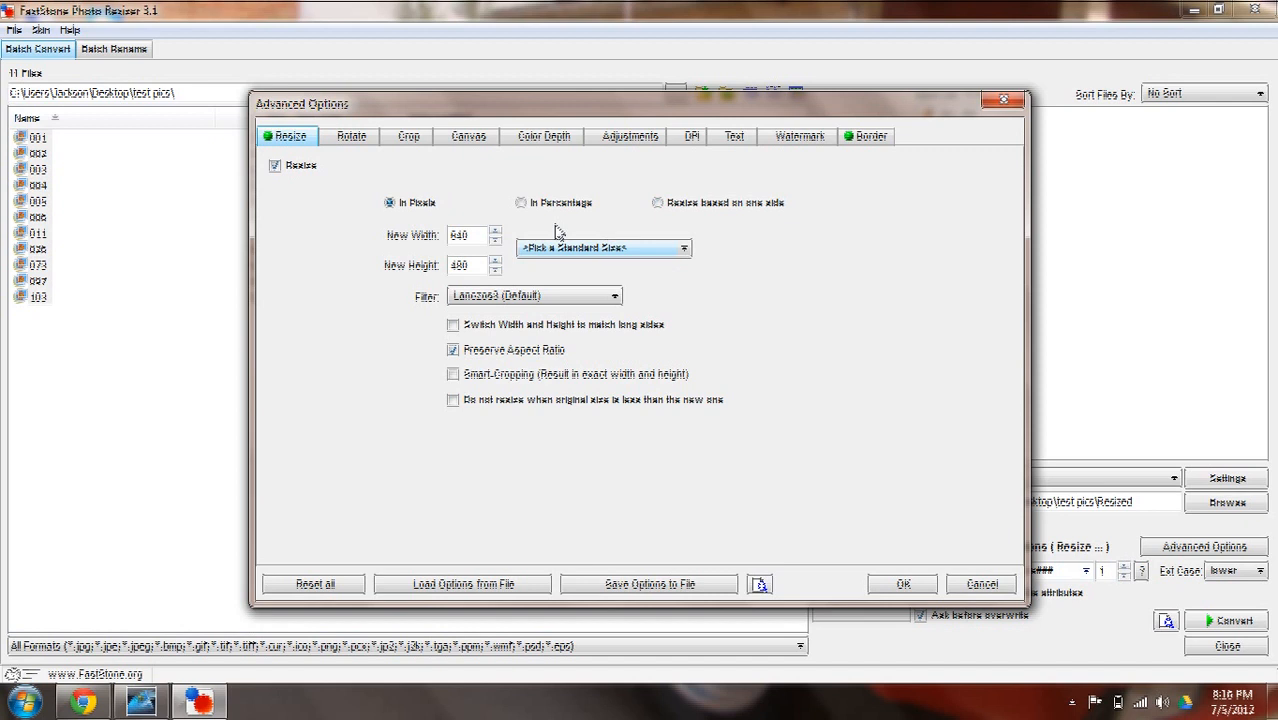
mouse_move(836, 164)
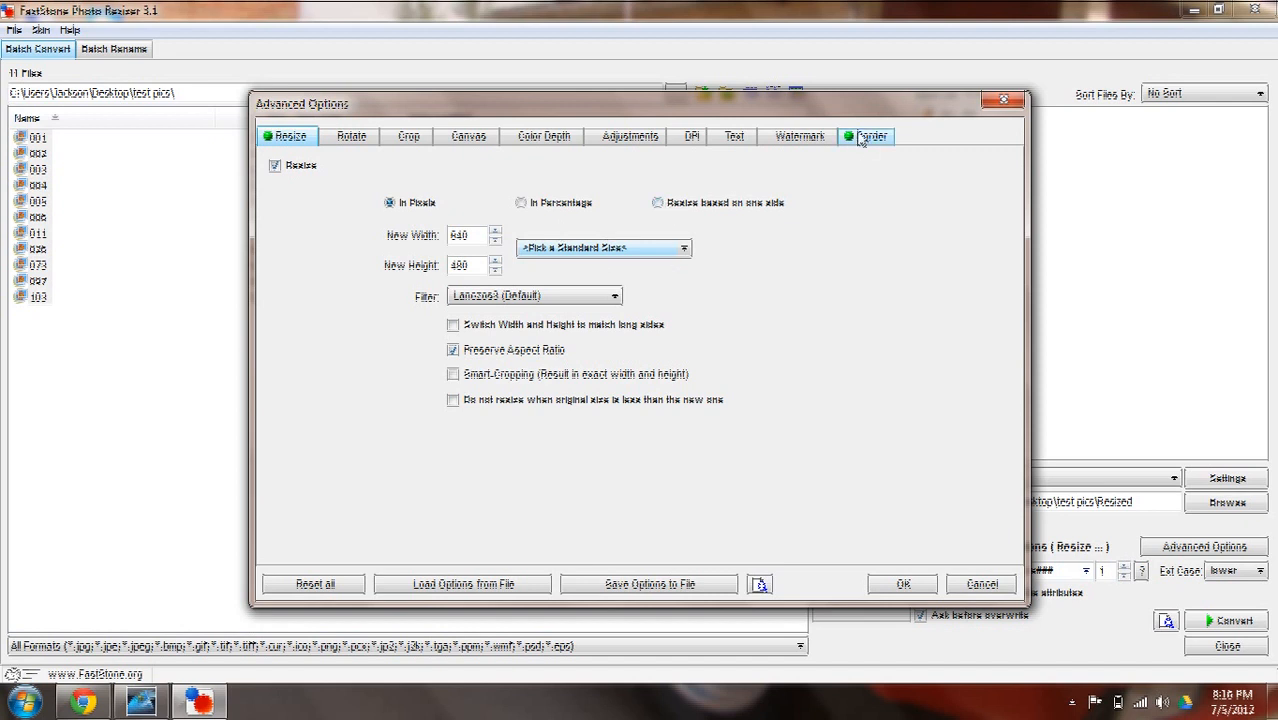
Step: Toggle border effects and Frames 1-3, ending with only the black Frame 1 enabled
left_click(872, 136)
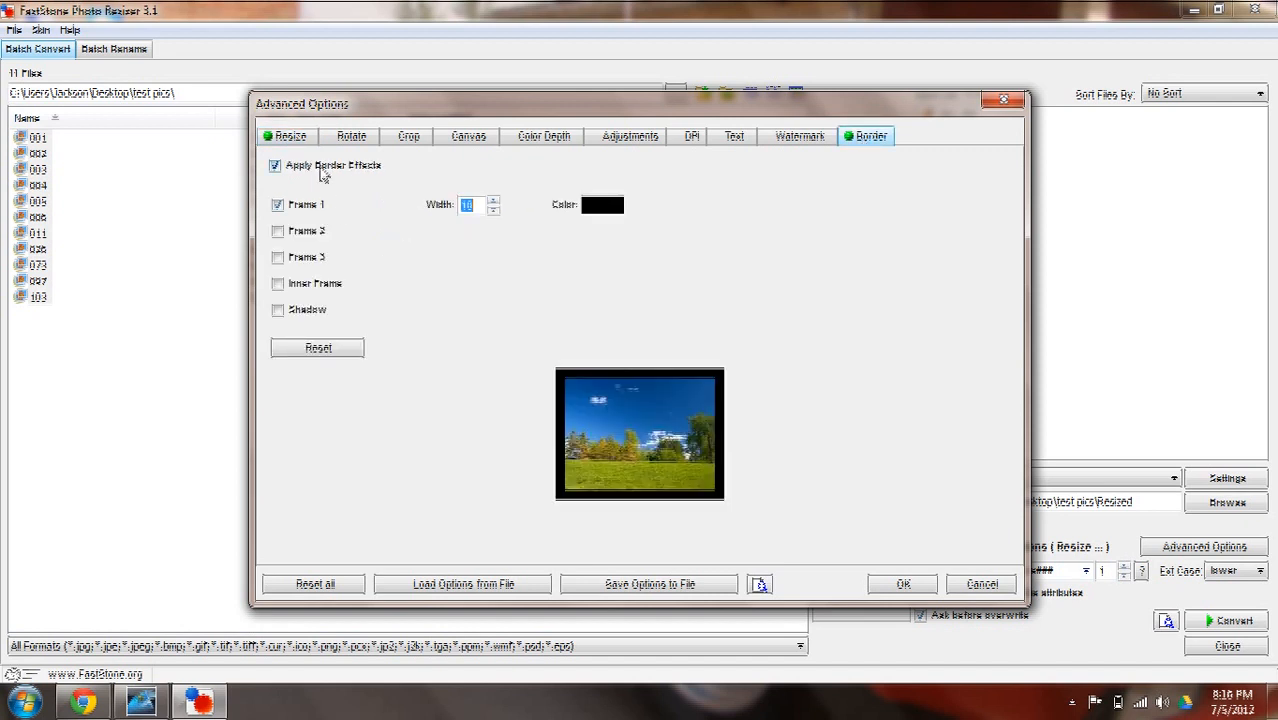
left_click(276, 164)
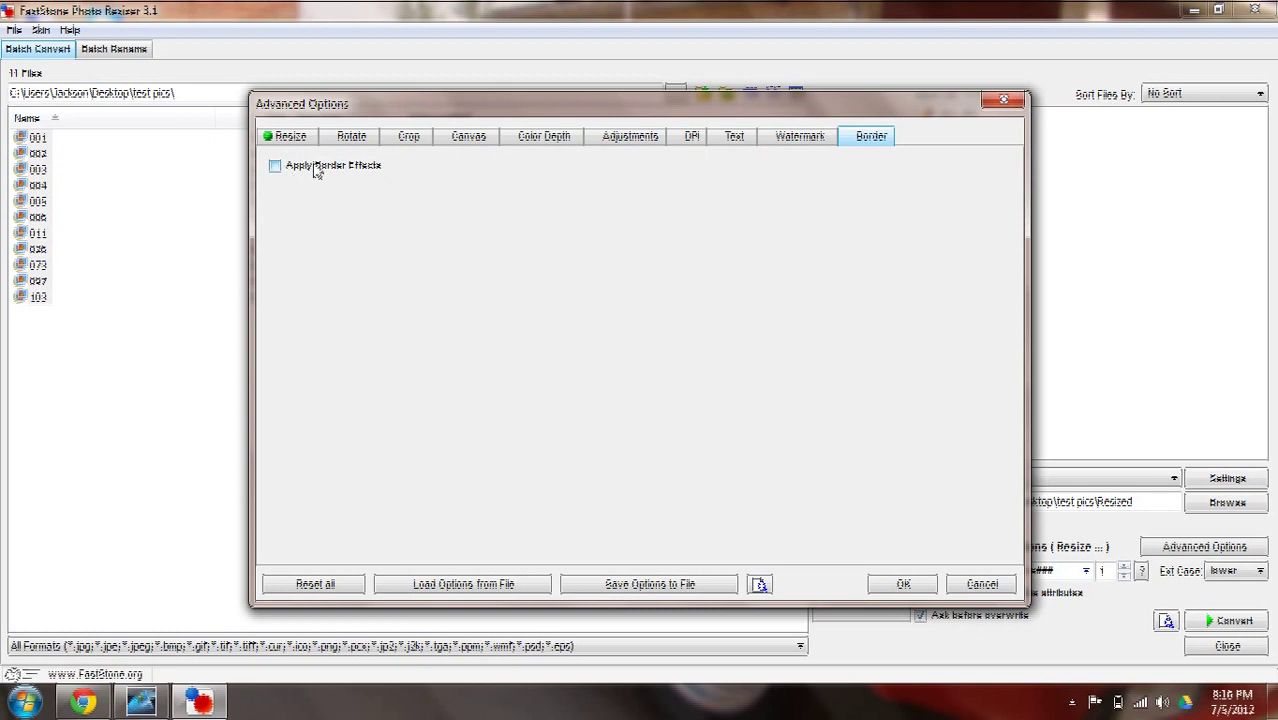
left_click(276, 166)
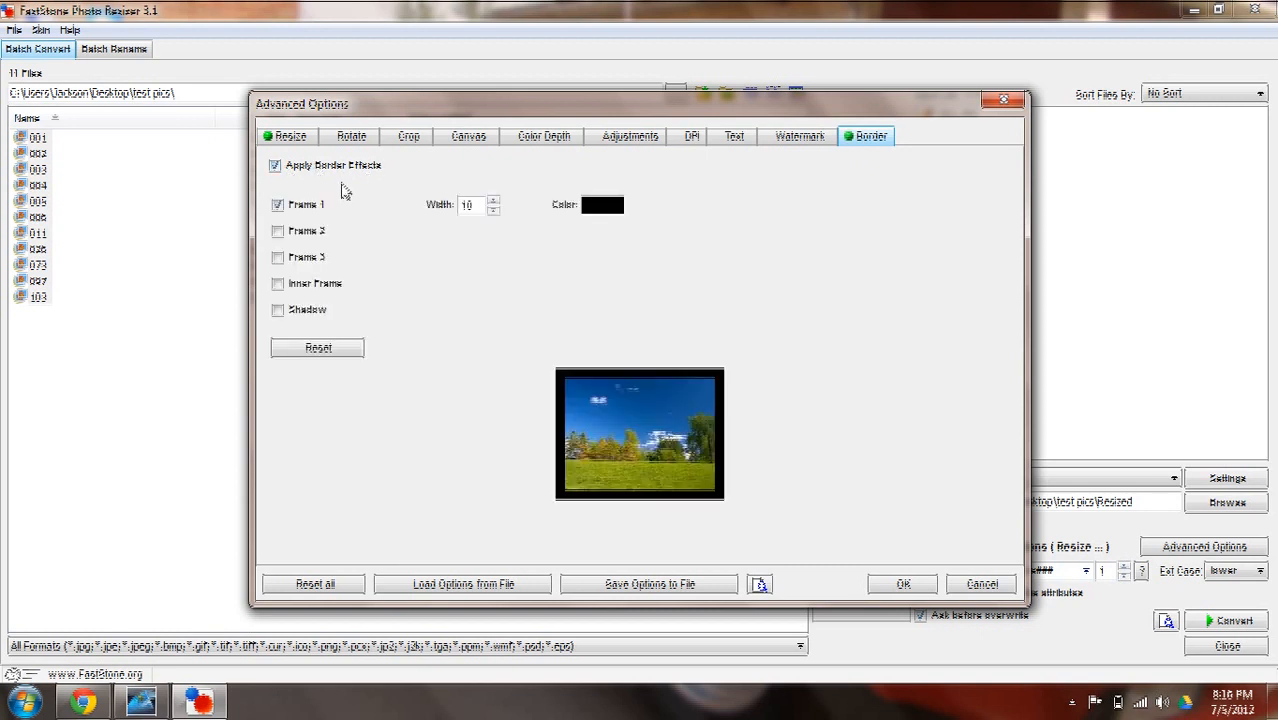
left_click(276, 204)
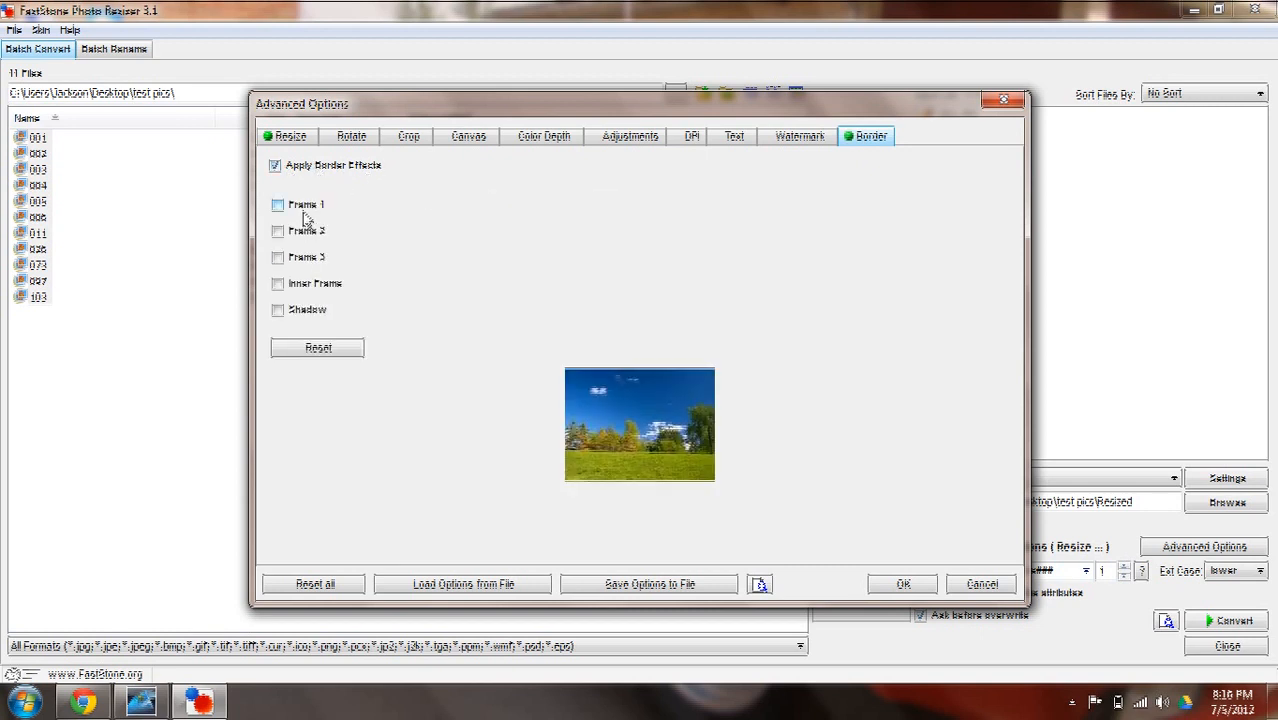
left_click(278, 232)
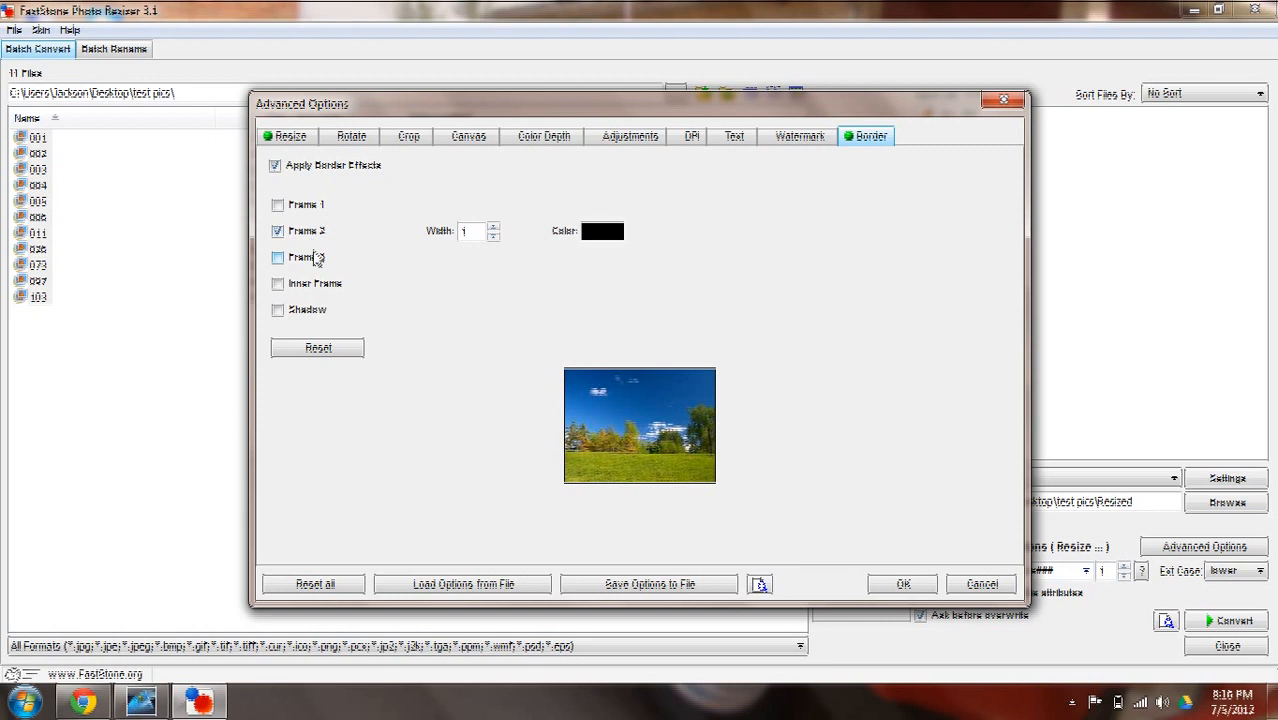
left_click(278, 232)
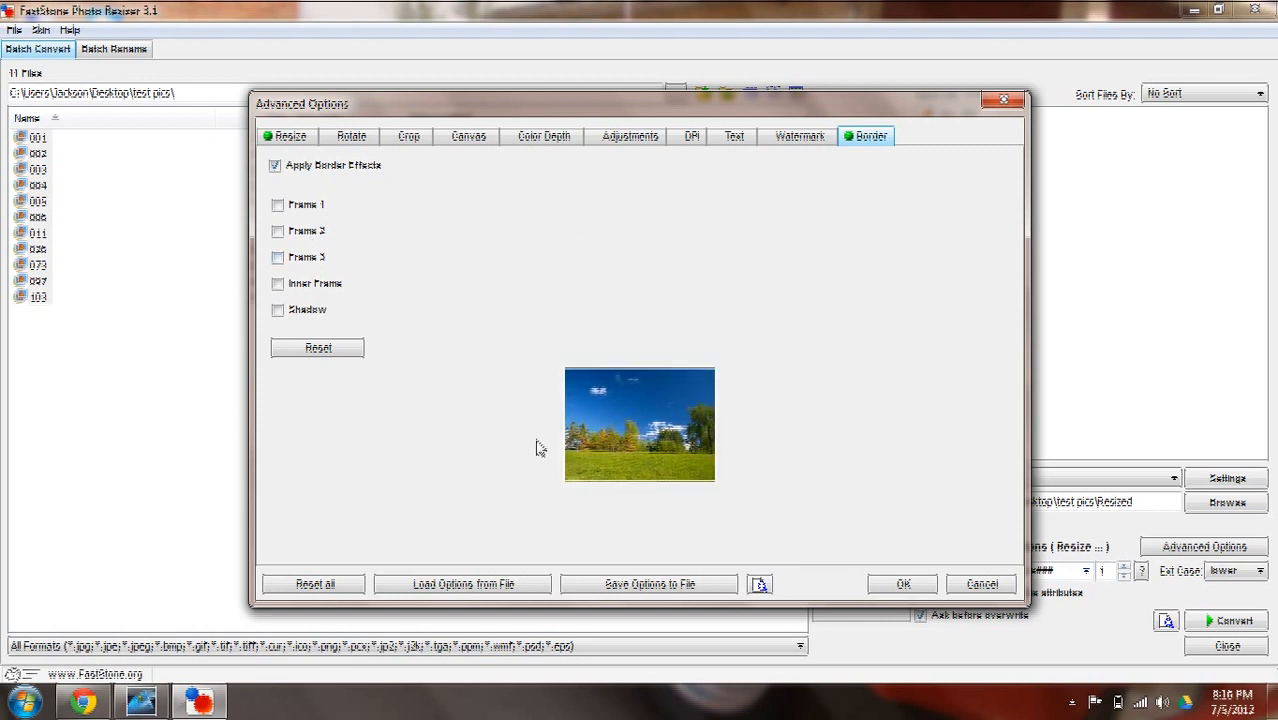
left_click(278, 256)
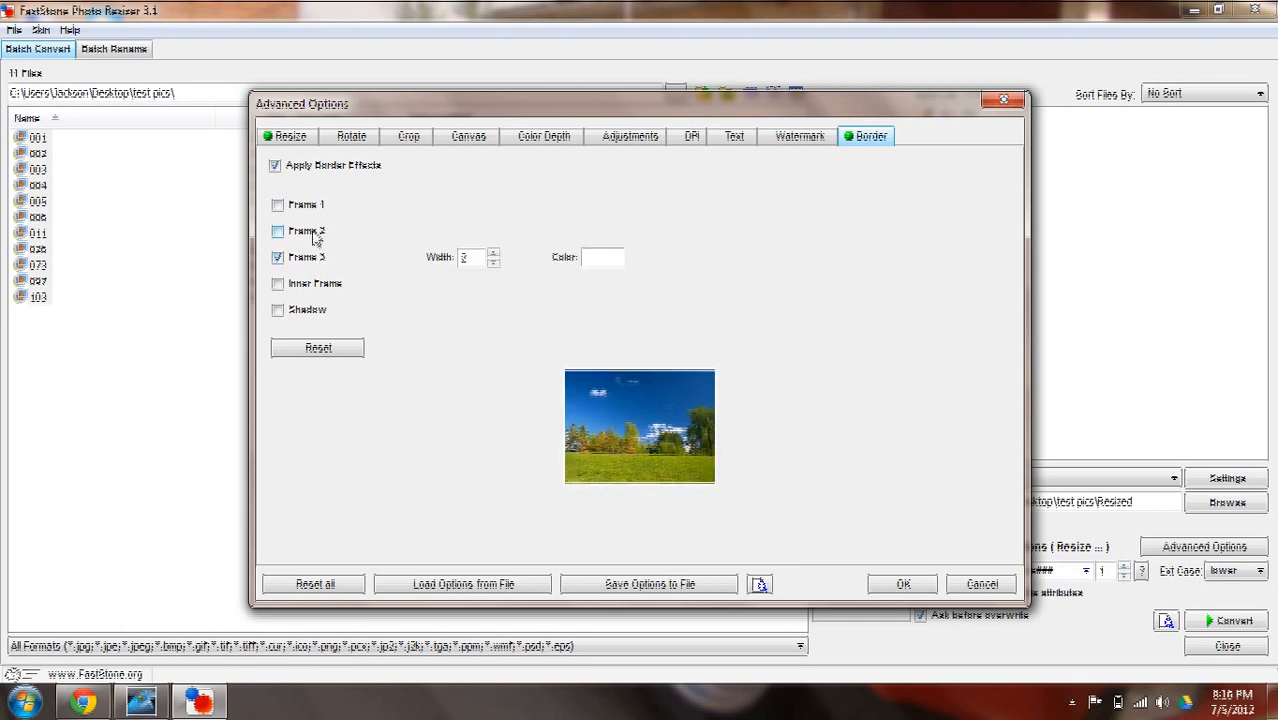
left_click(278, 256)
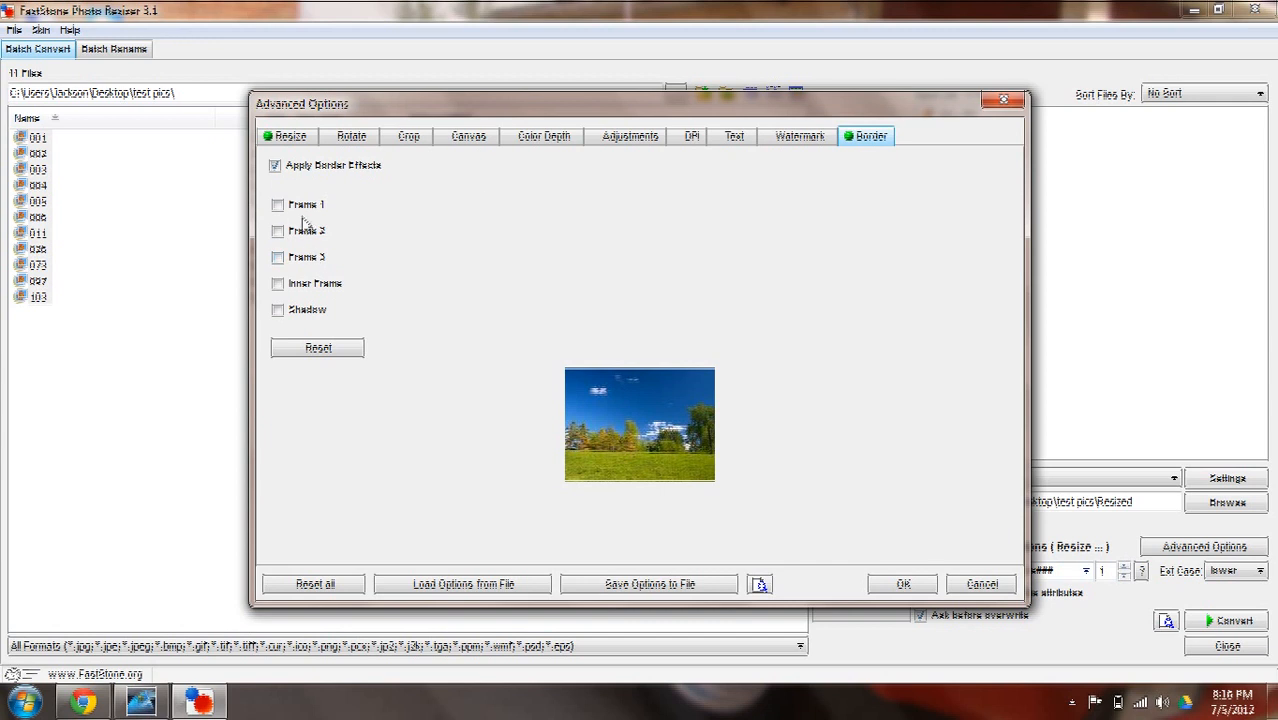
left_click(278, 204)
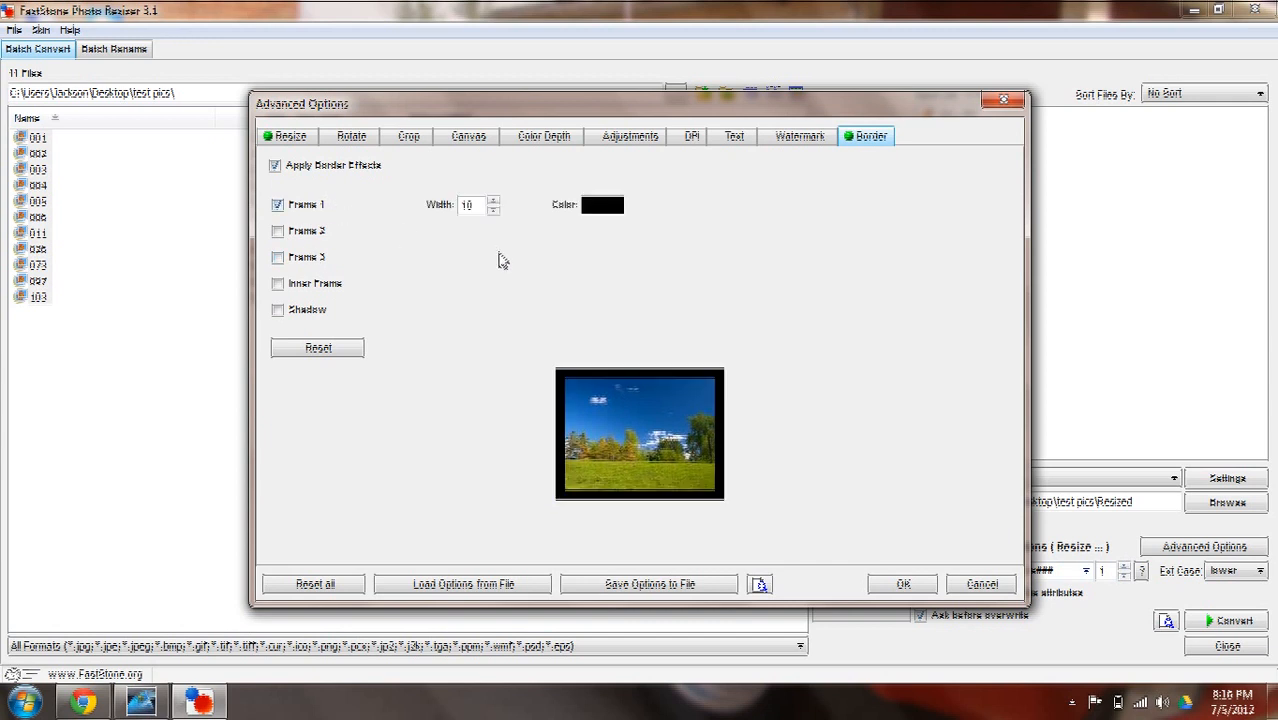
mouse_move(738, 432)
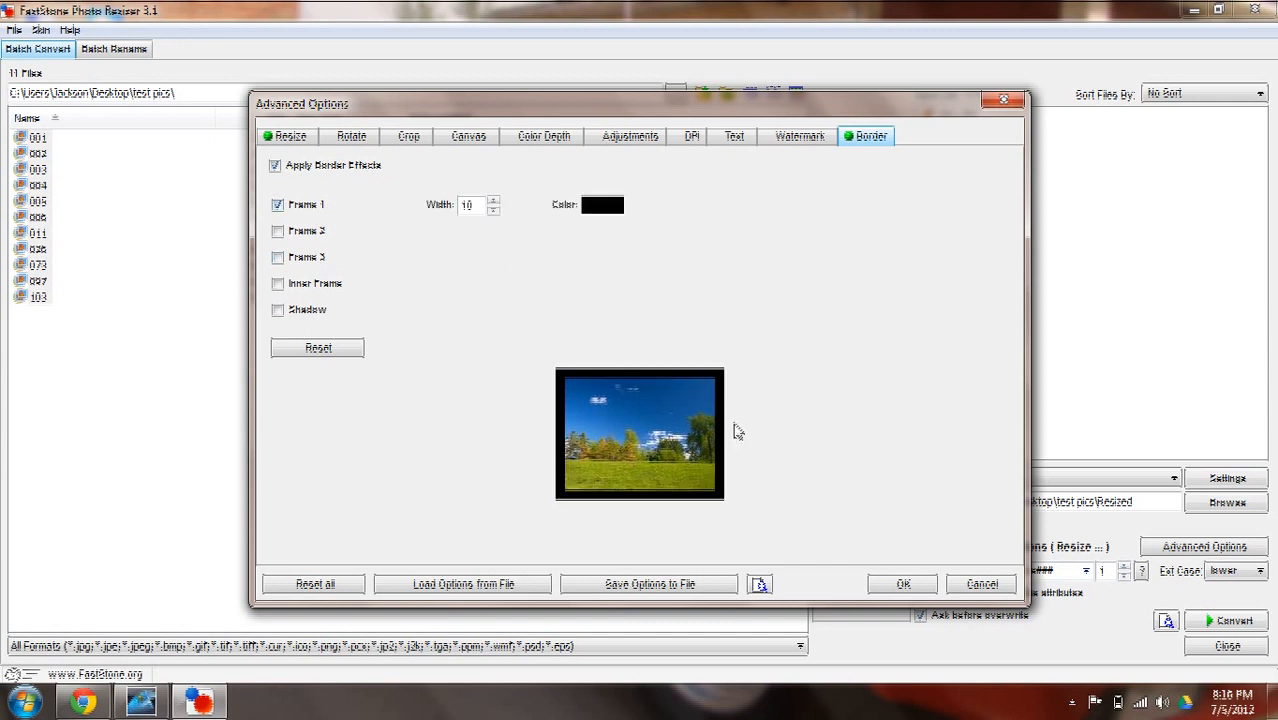
Step: Try a blue Frame 1 colour, return to black, and nudge the border width spinner
left_click(602, 204)
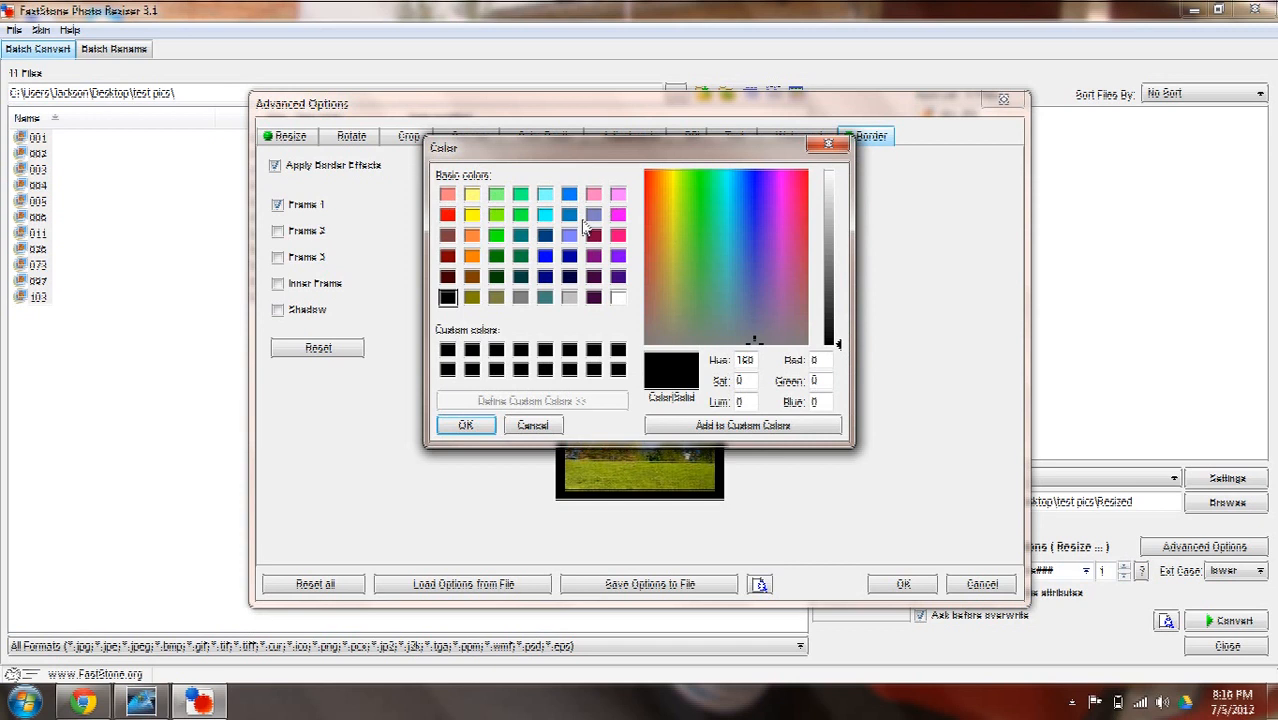
left_click(464, 424)
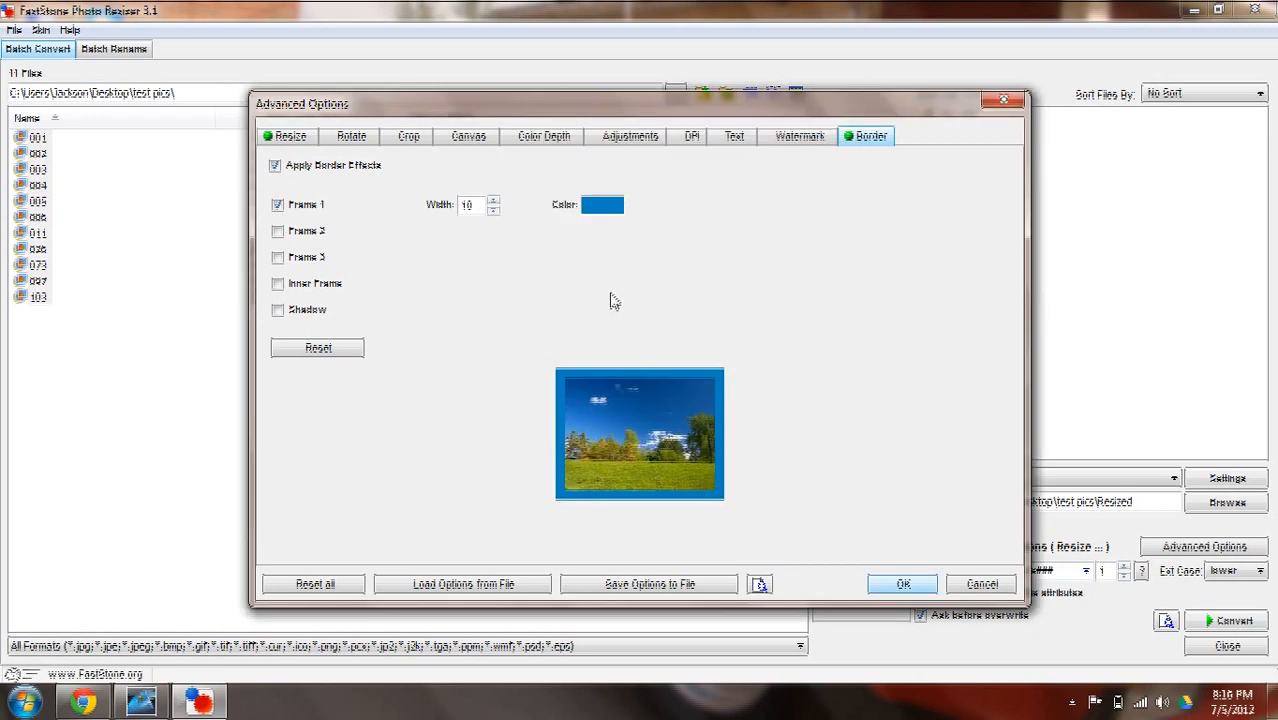
left_click(600, 204)
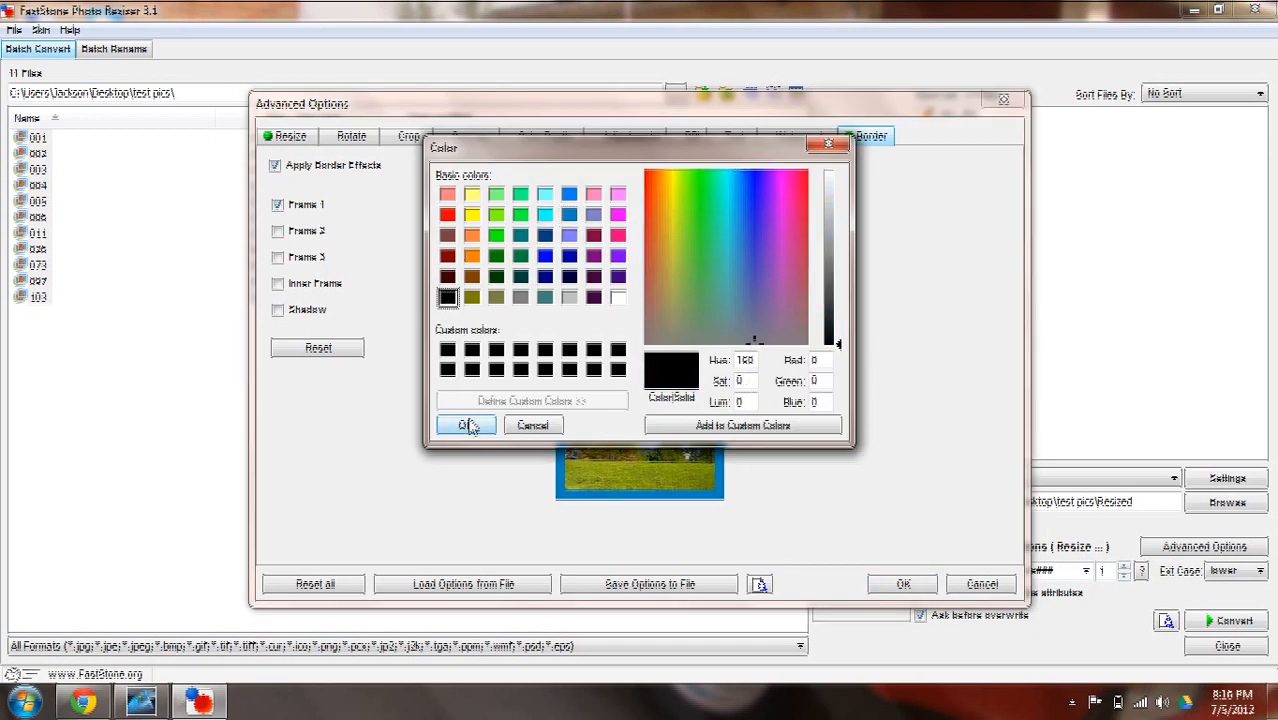
left_click(464, 424)
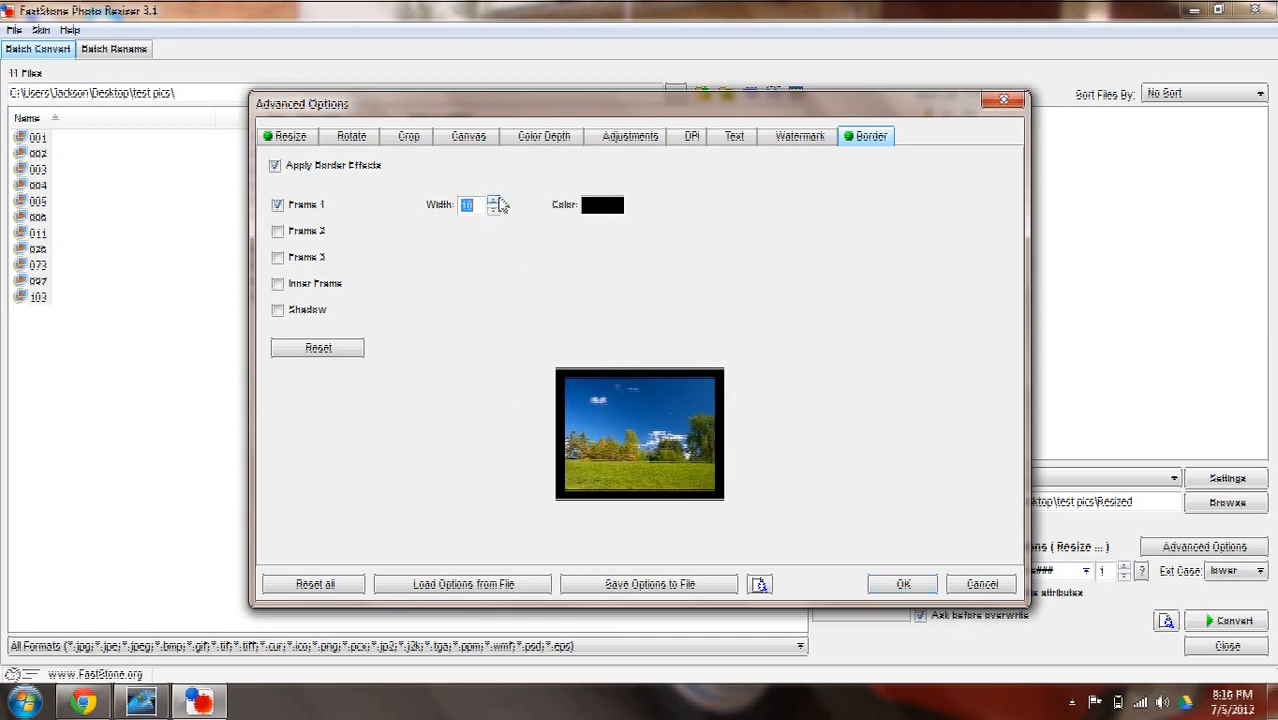
left_click(492, 200)
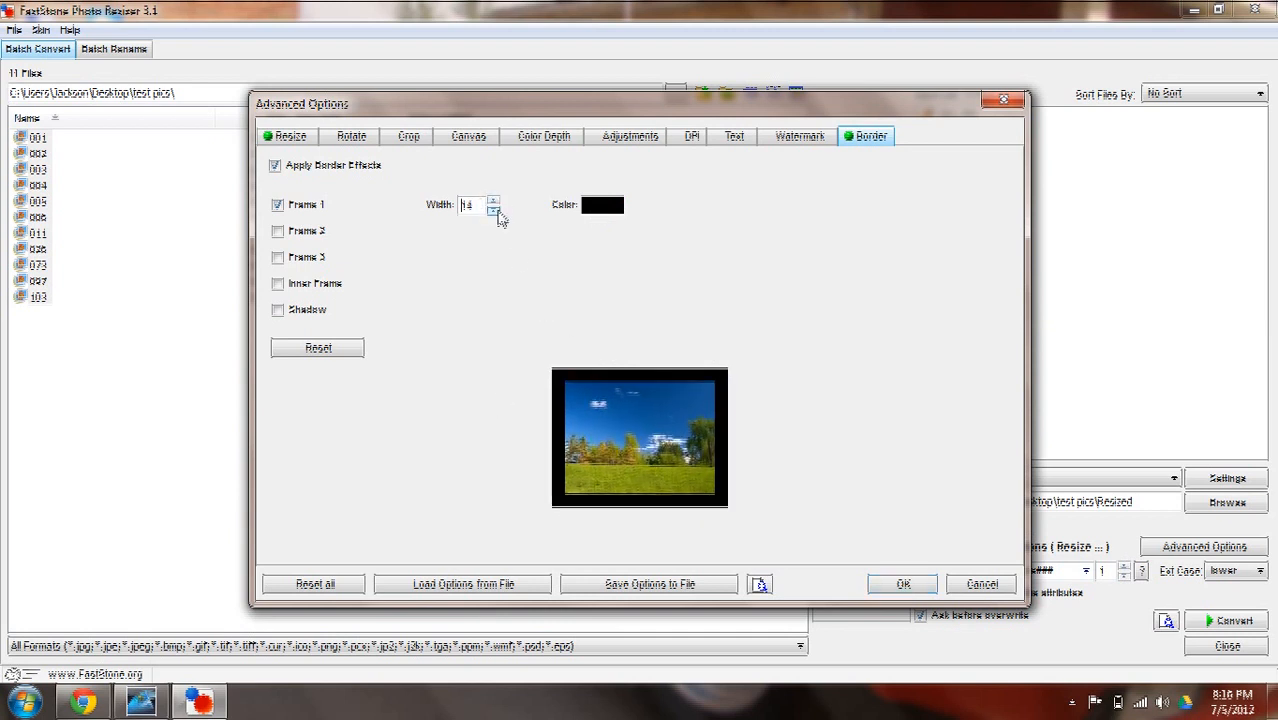
left_click(492, 210)
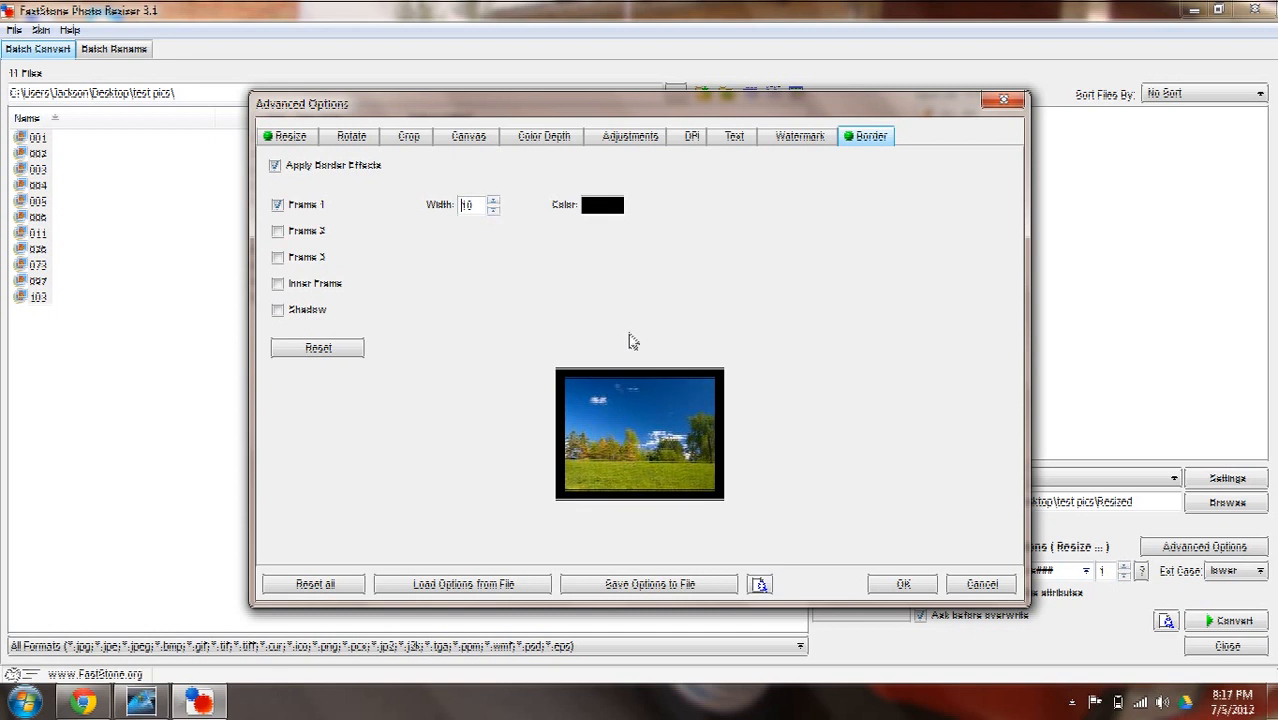
mouse_move(660, 296)
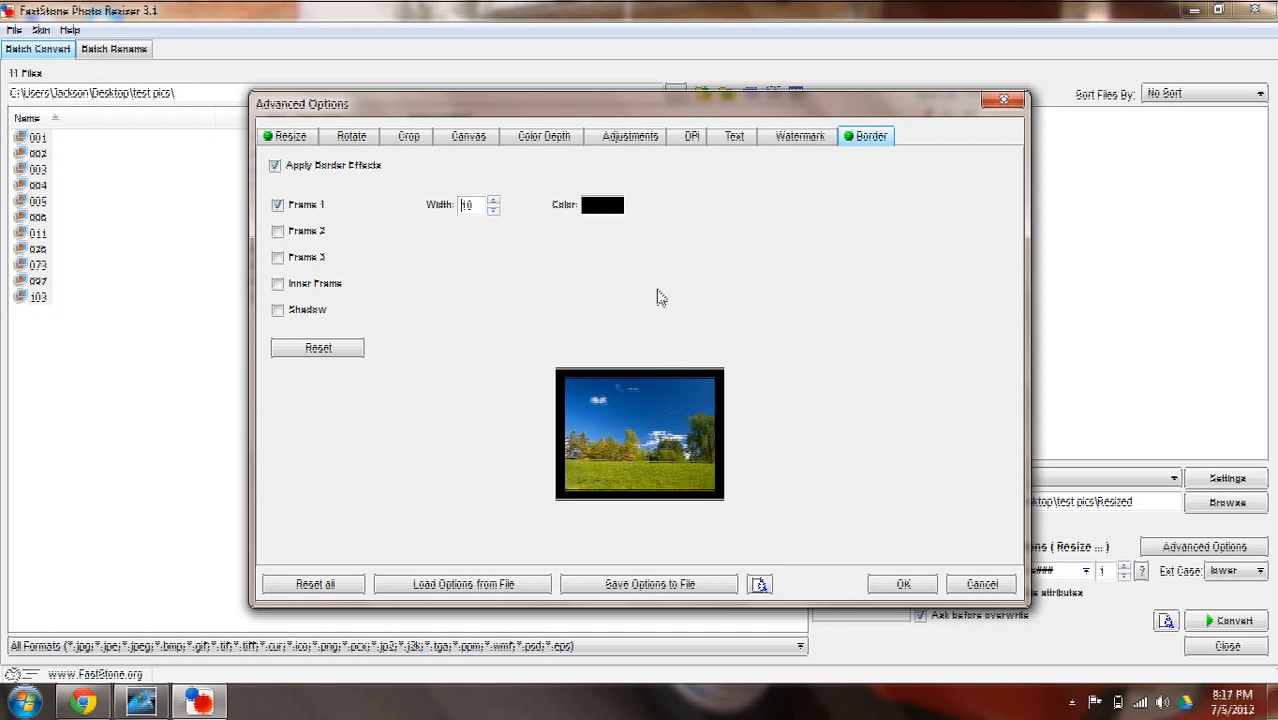
mouse_move(458, 152)
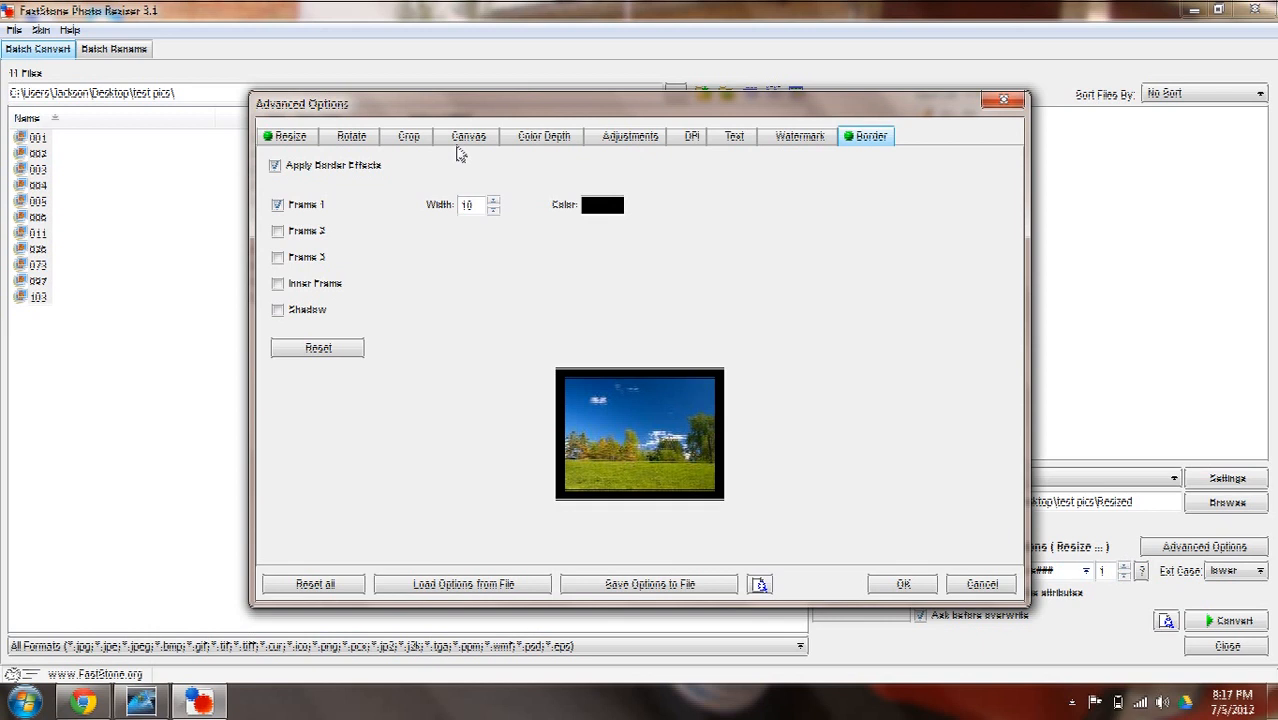
Step: Glance at the Canvas settings, then confirm Advanced Options with the black border kept
left_click(468, 136)
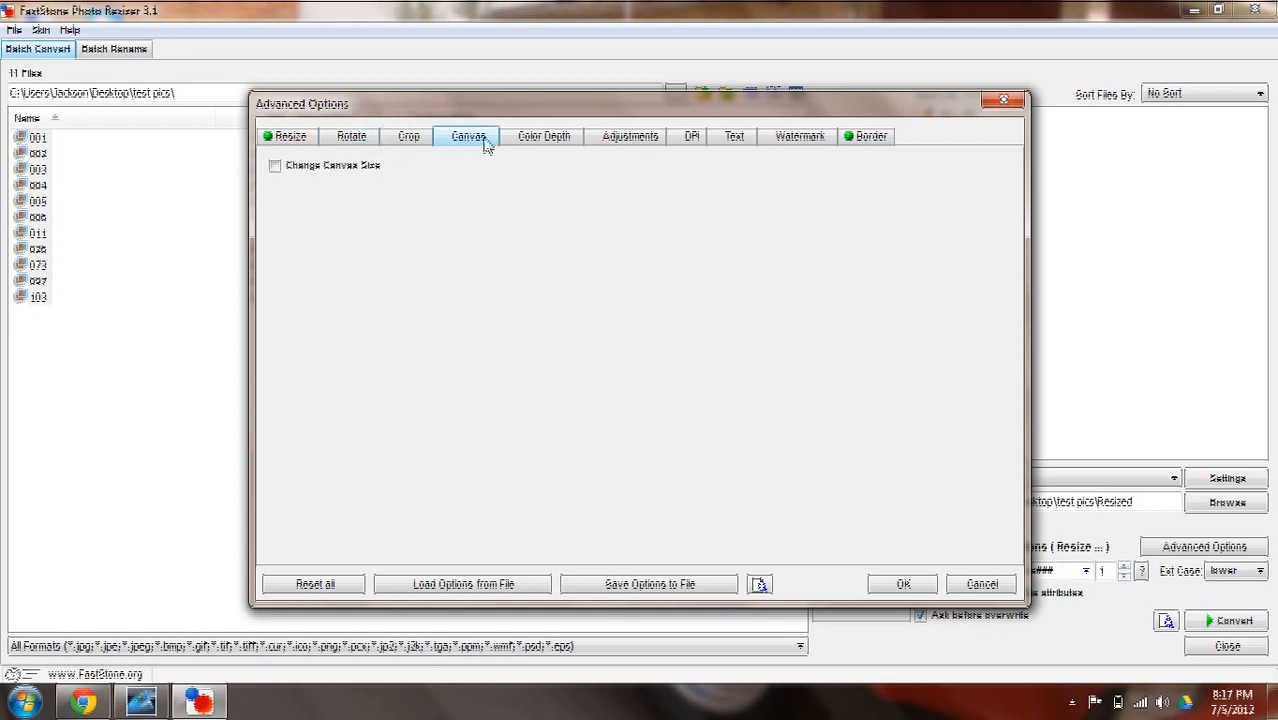
left_click(872, 136)
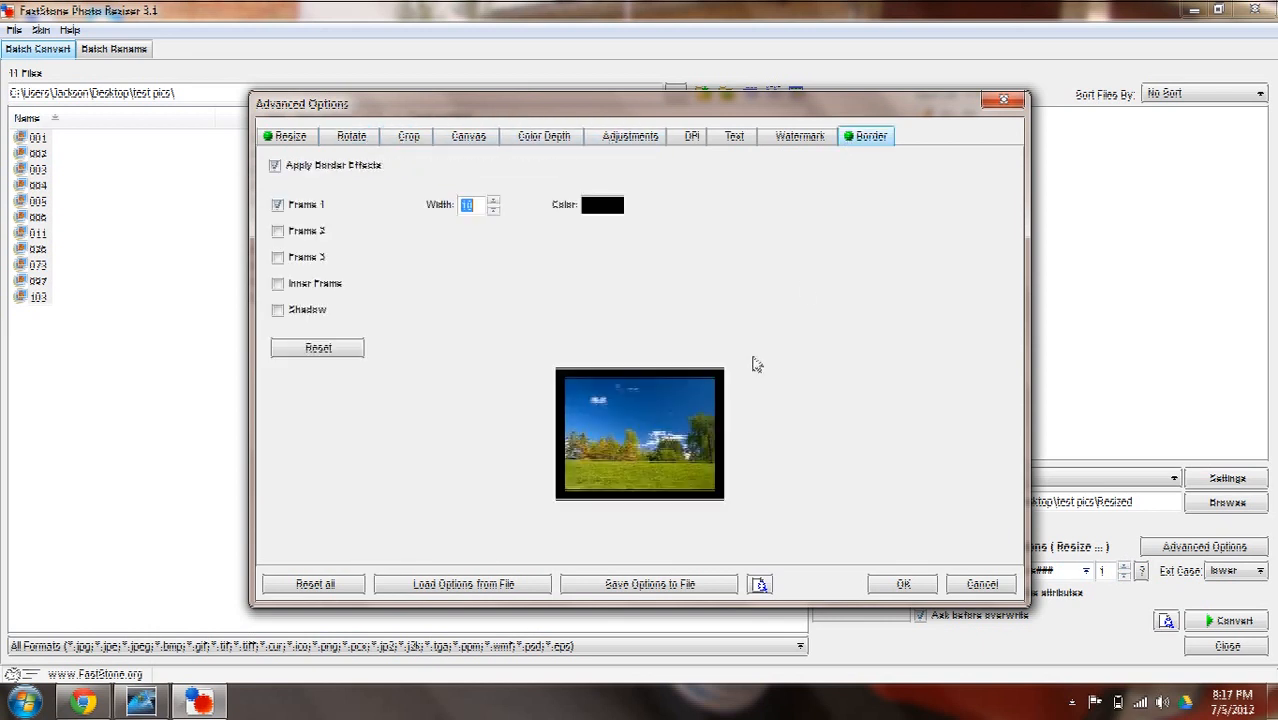
mouse_move(900, 584)
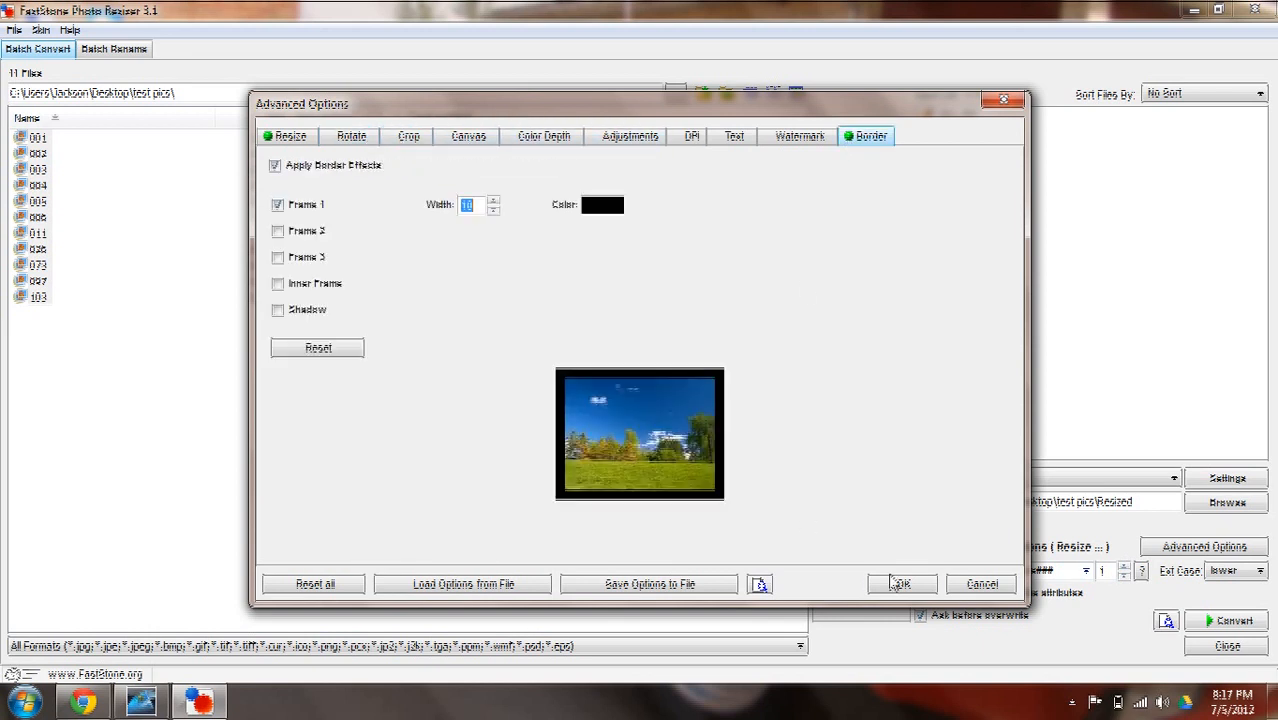
left_click(900, 584)
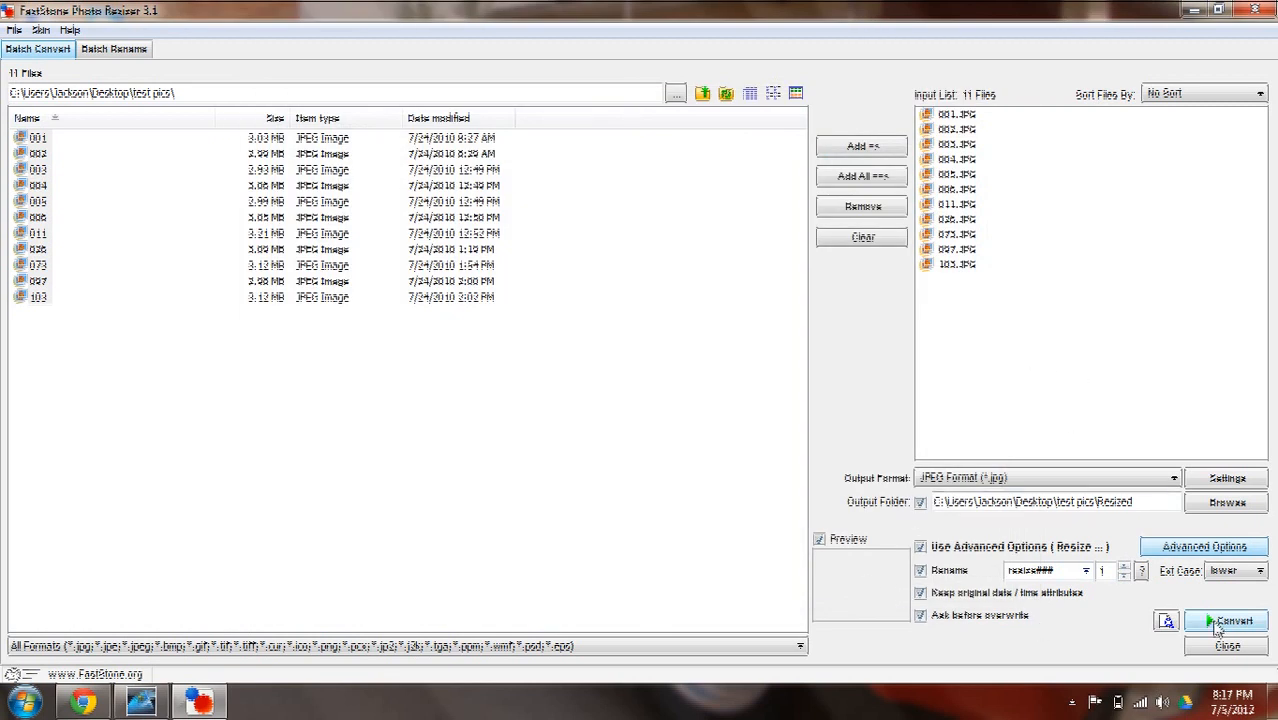
Step: Convert all eleven test pics into the Resized folder and dismiss the finished report
left_click(1228, 620)
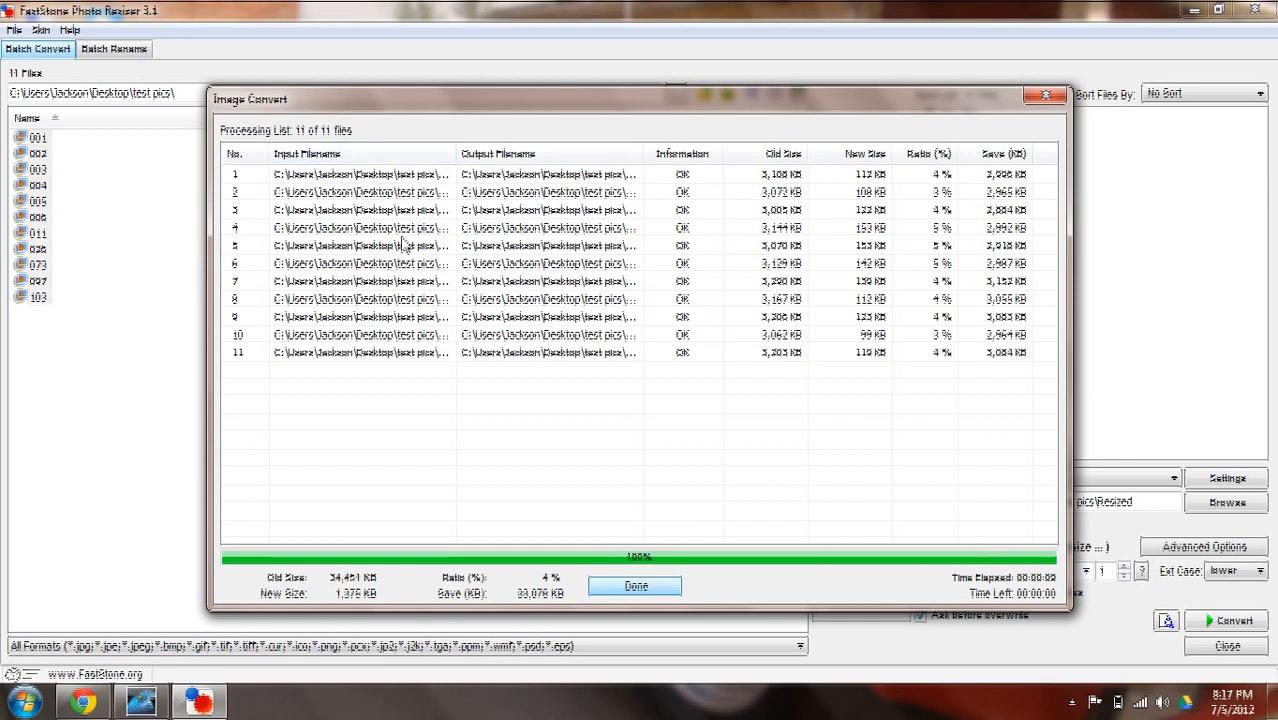
mouse_move(748, 552)
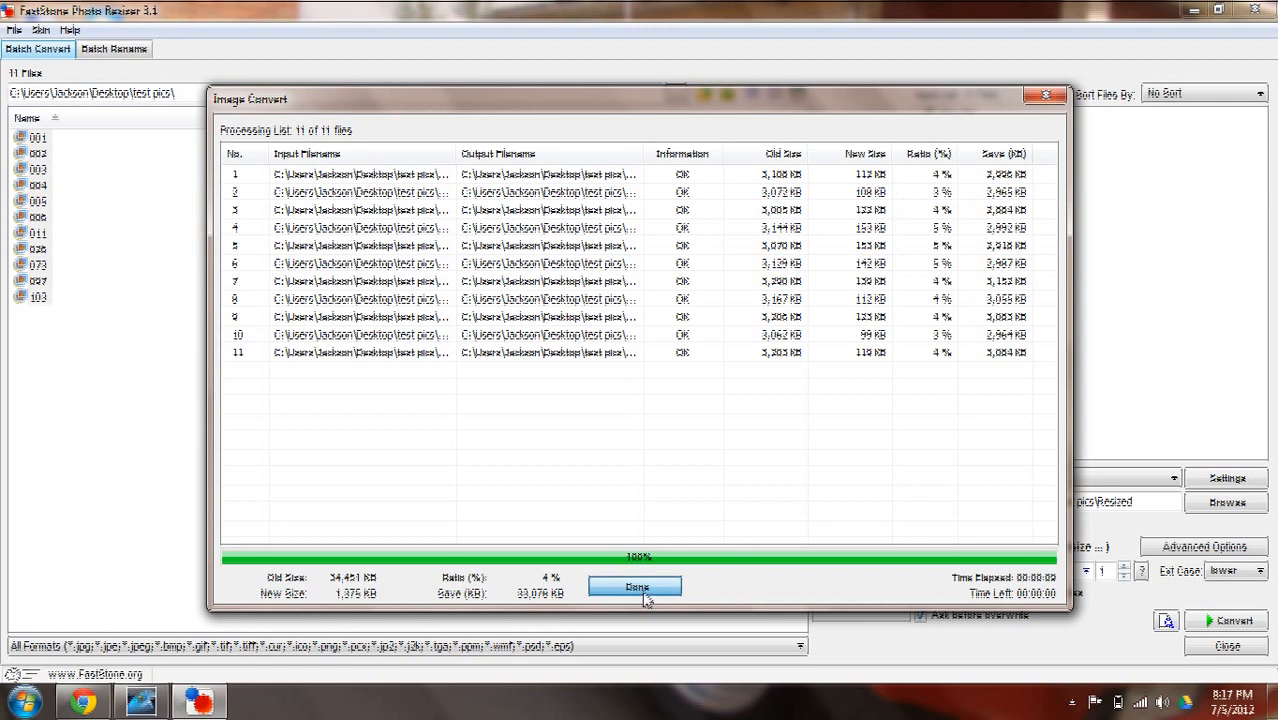
left_click(636, 588)
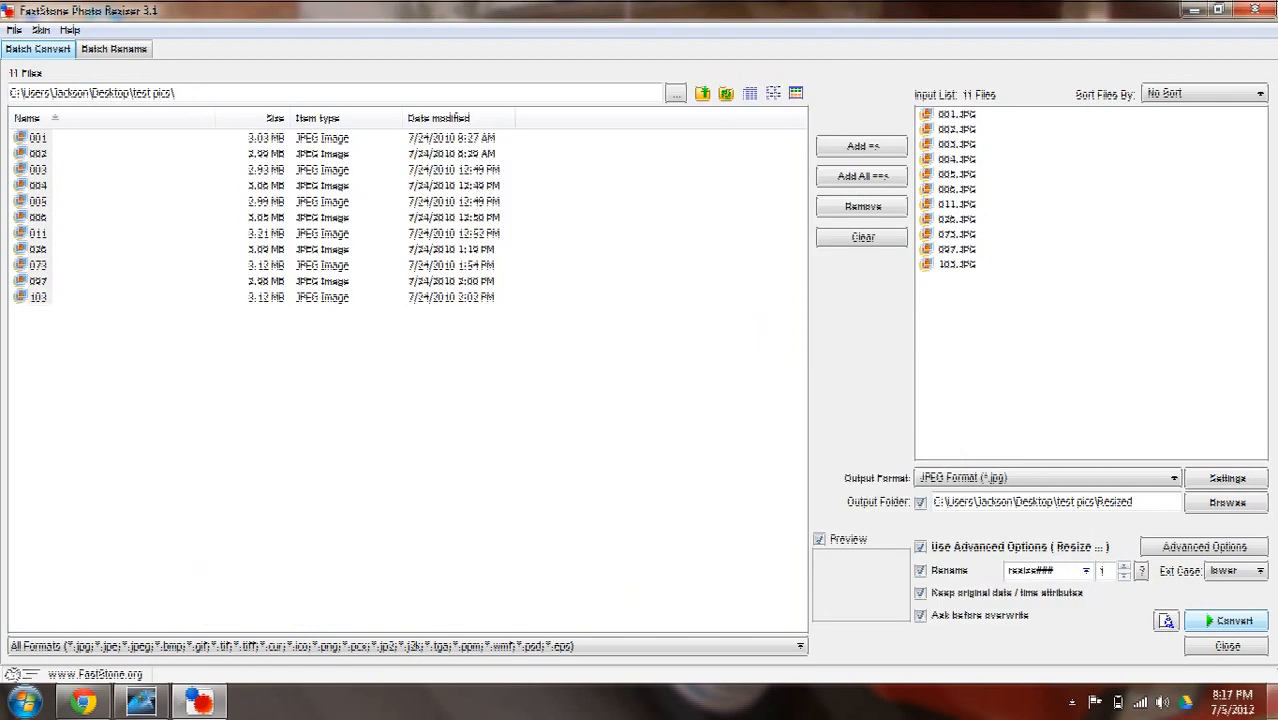
mouse_move(1272, 704)
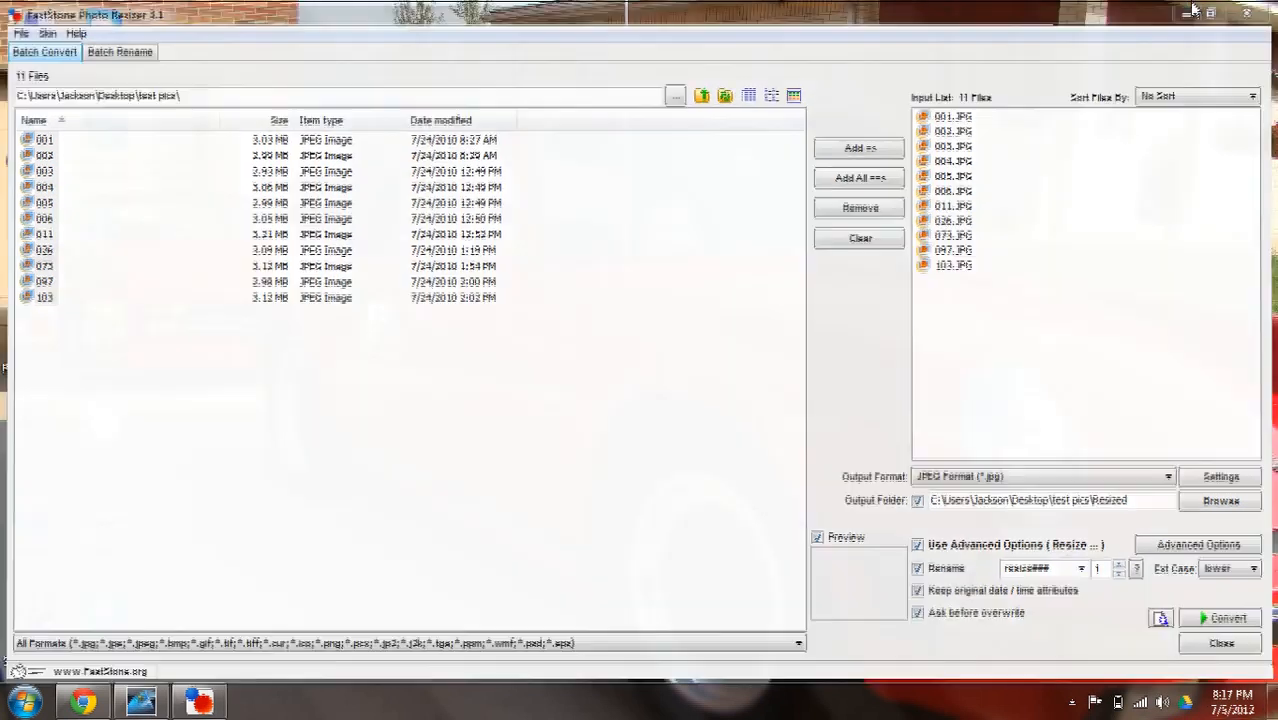
Step: Show the Resized folder inside test pics with resize001 through resize011
left_click(1192, 12)
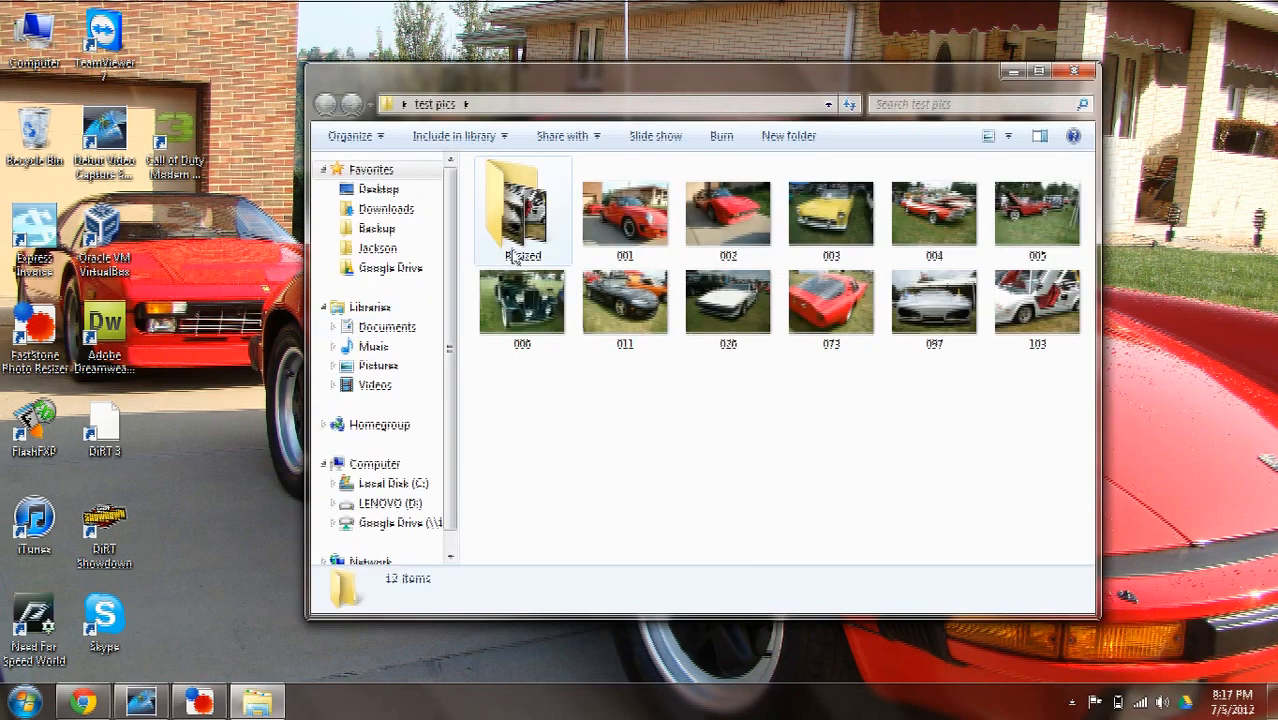
double_click(522, 204)
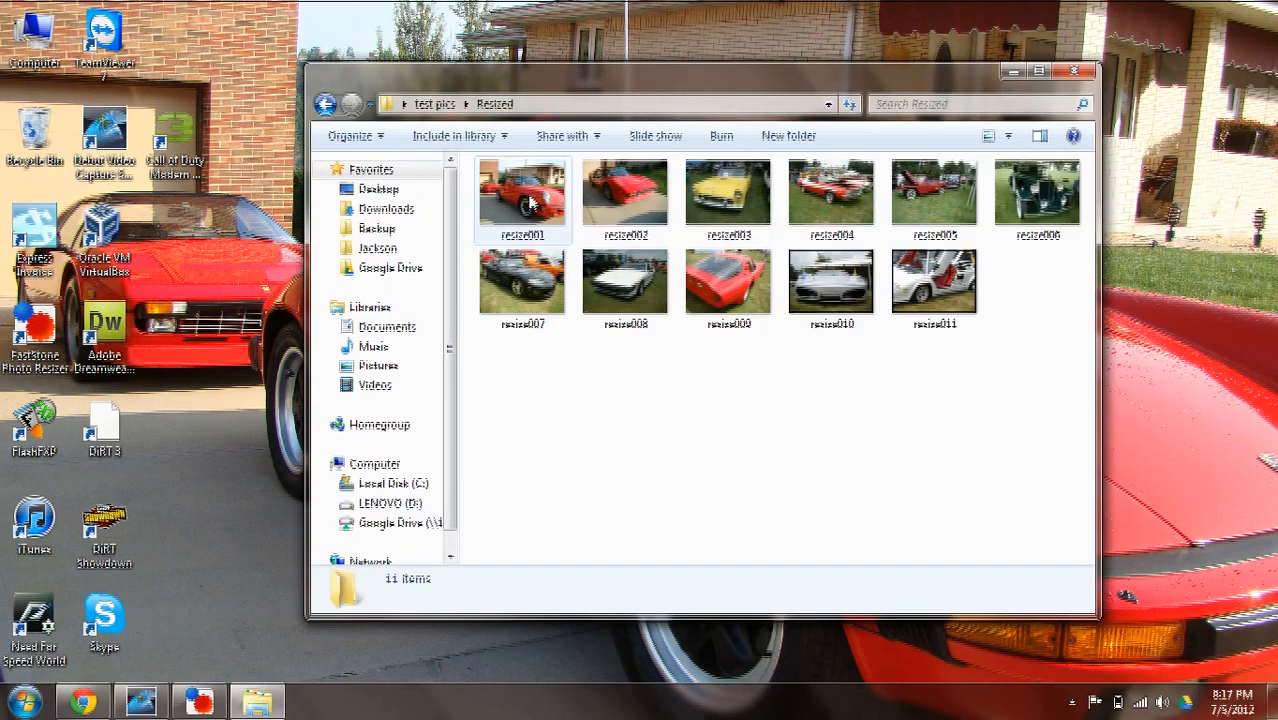
Step: Preview resize001 and the next converted car photos with black frames, then close the viewer
double_click(520, 192)
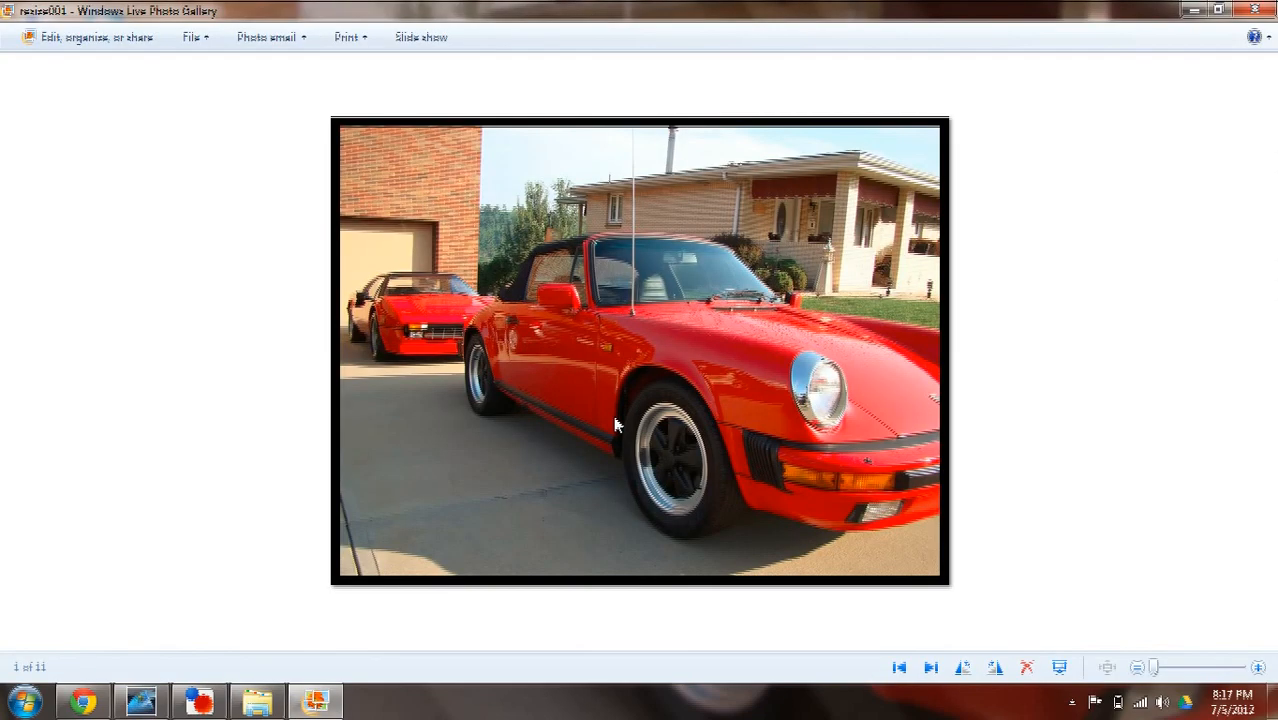
mouse_move(378, 540)
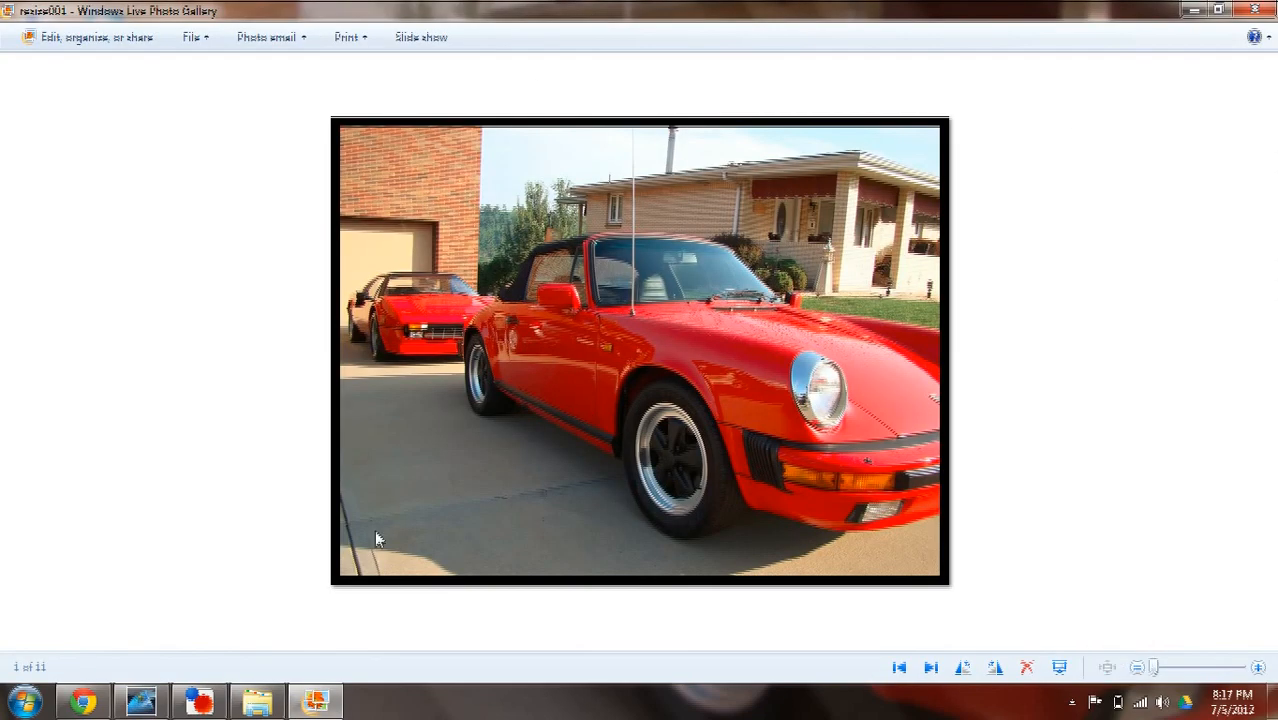
mouse_move(1000, 588)
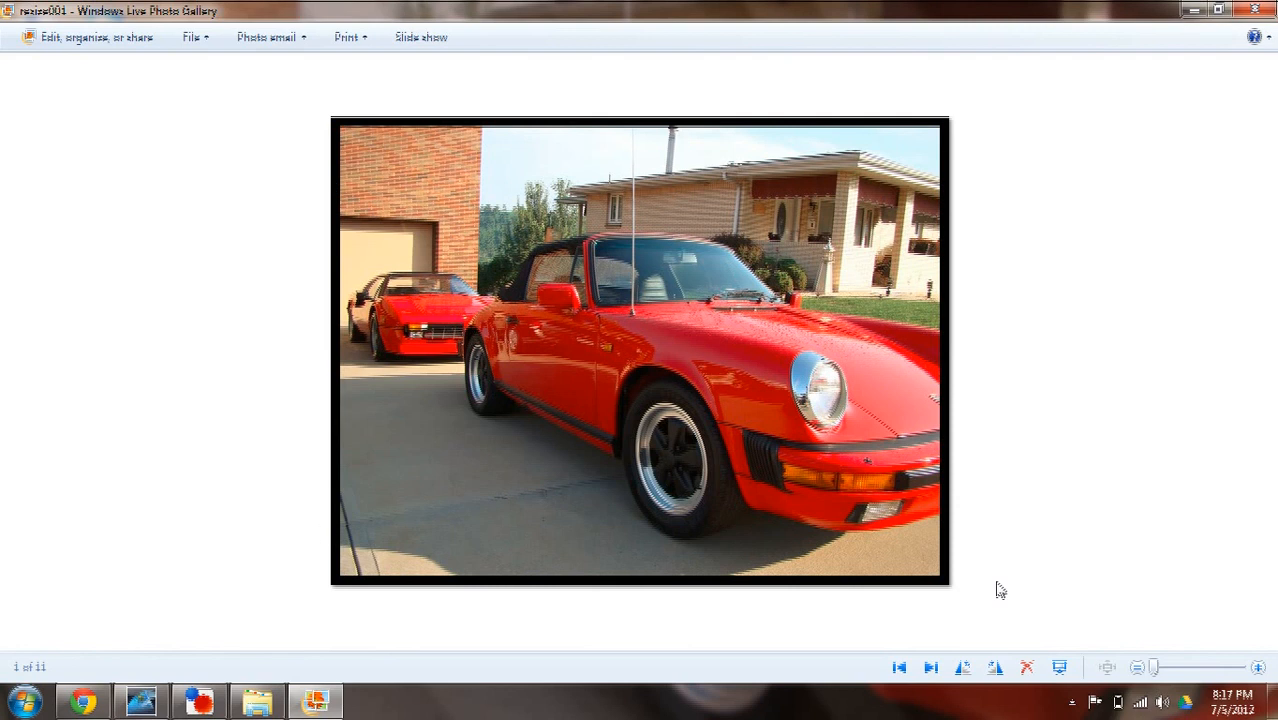
left_click(930, 668)
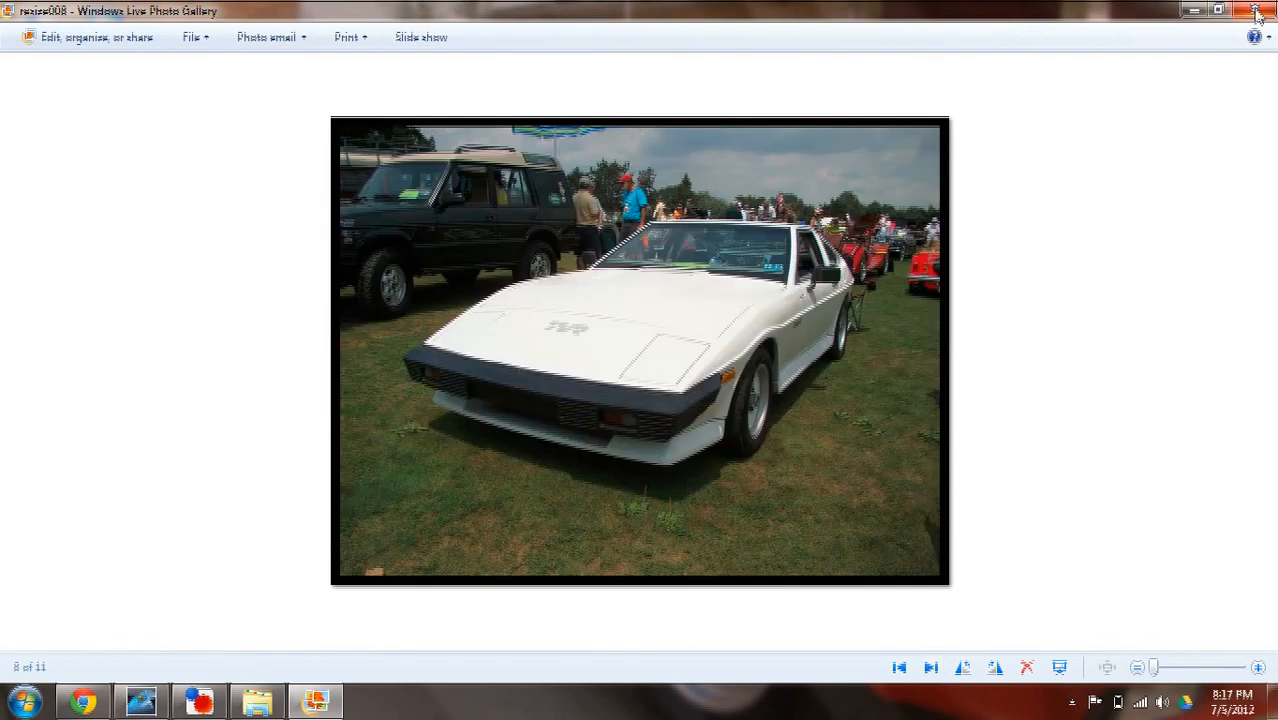
left_click(1258, 12)
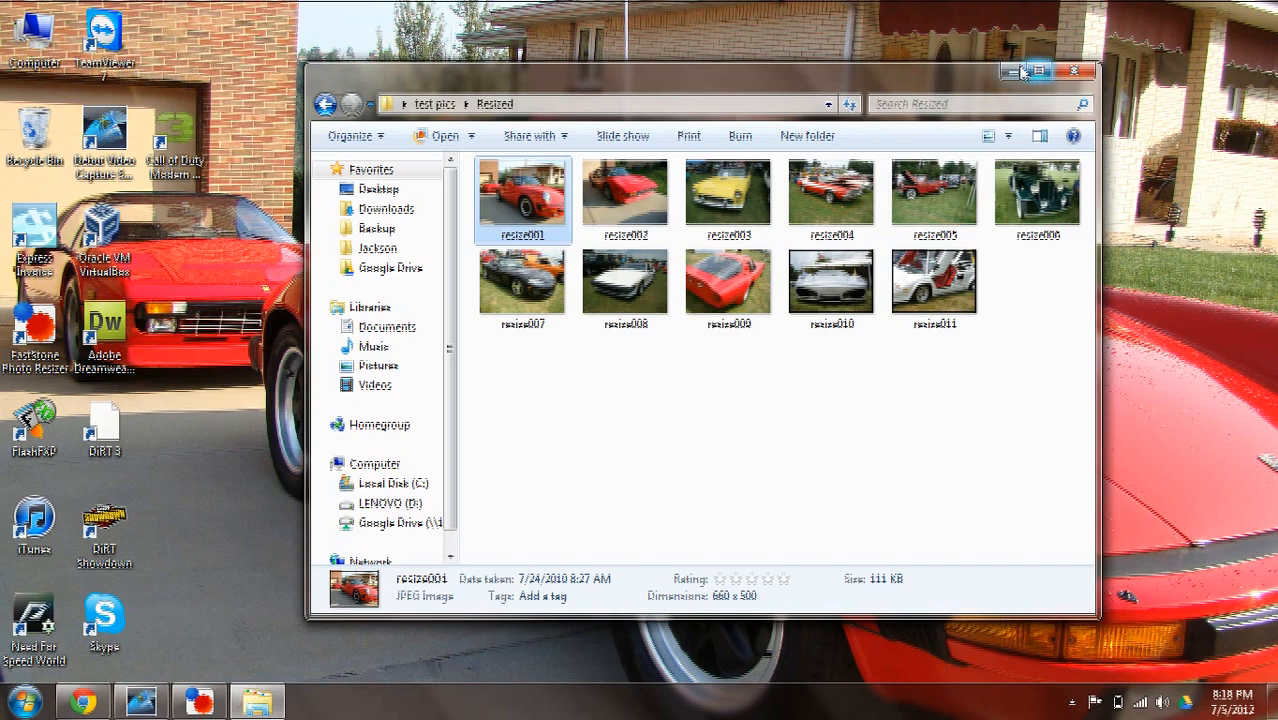
Step: Bring the batch convert window with the eleven queued test pics back to the front
left_click(1076, 72)
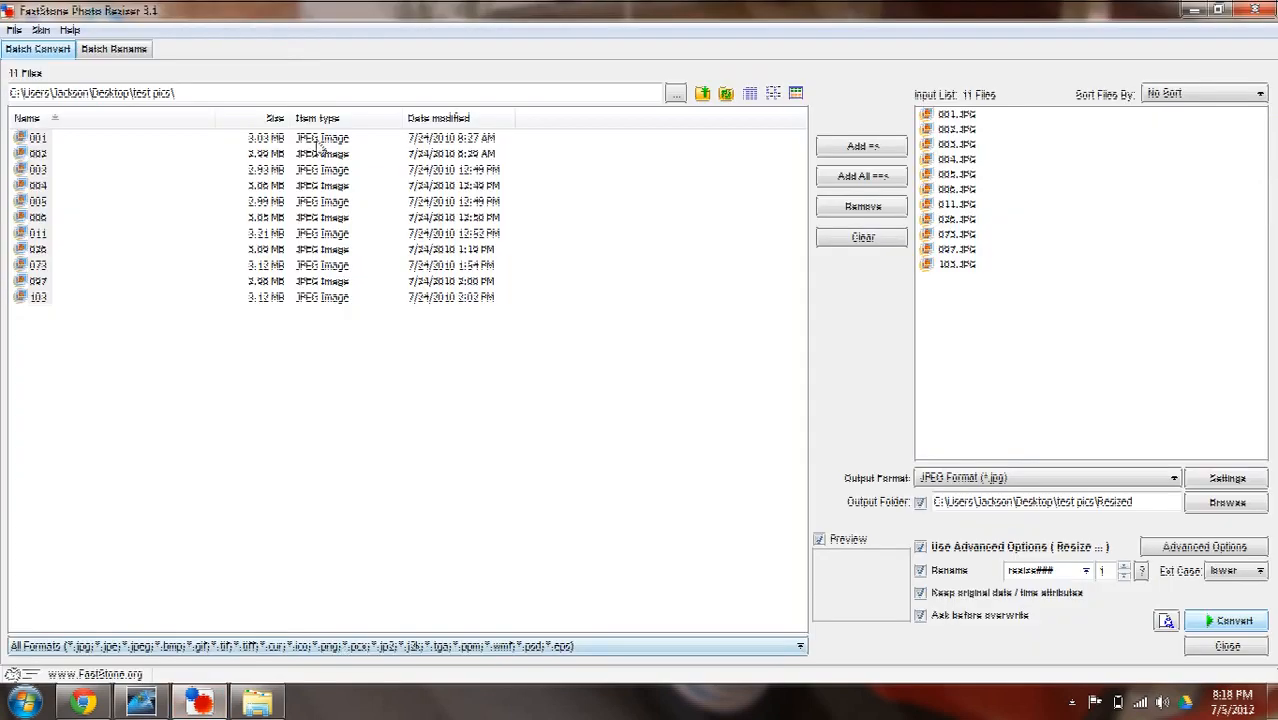
mouse_move(896, 362)
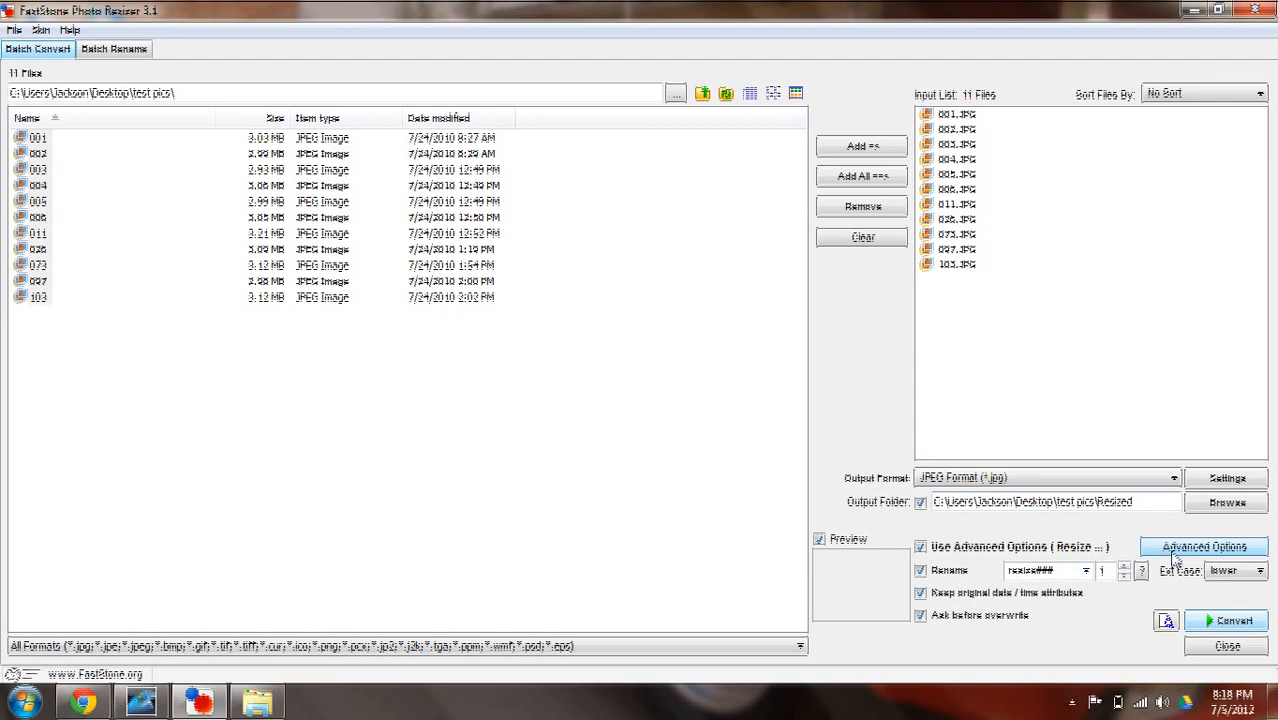
Step: In Advanced Options Border, turn off Shading and widen Frame 1 to about 20
left_click(1204, 546)
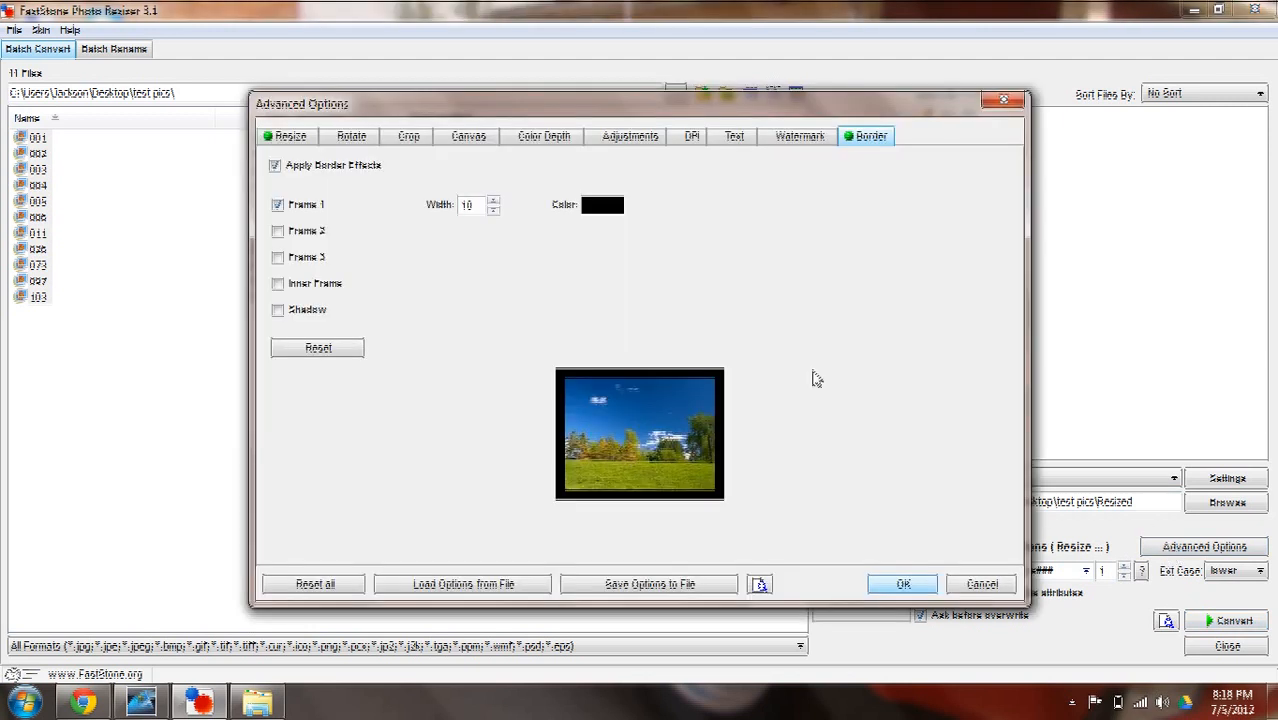
mouse_move(408, 218)
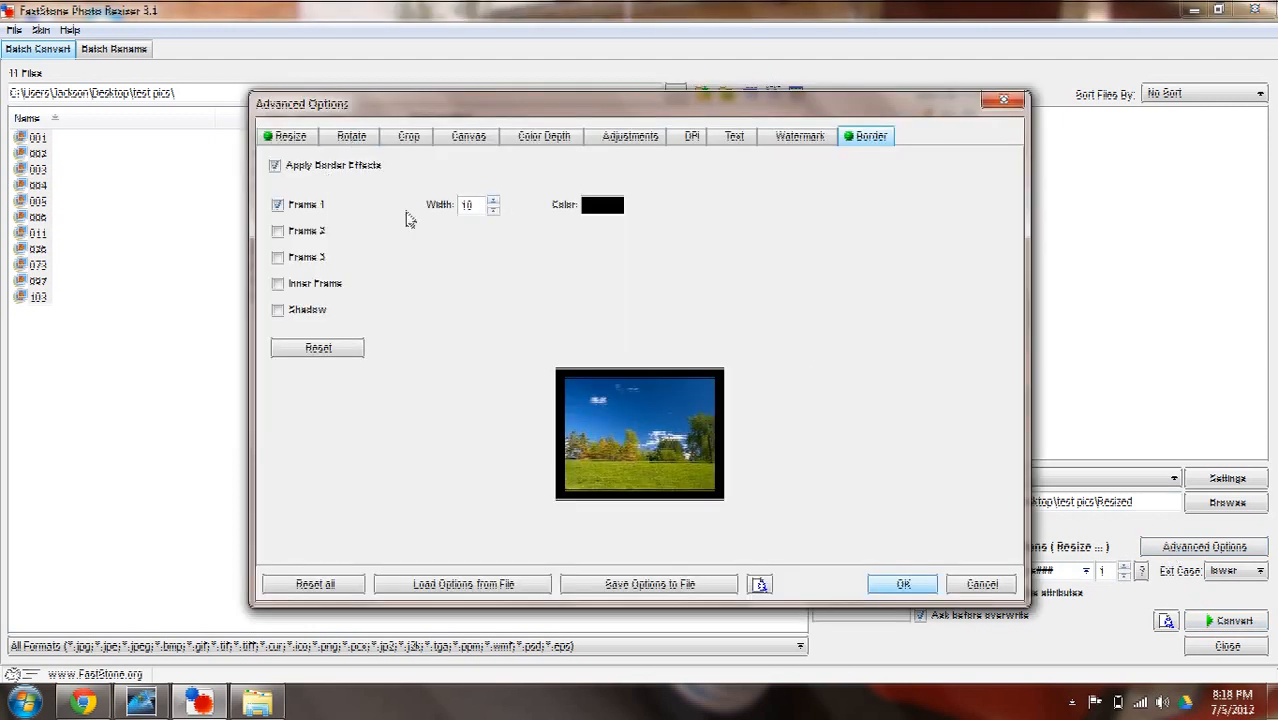
left_click(278, 310)
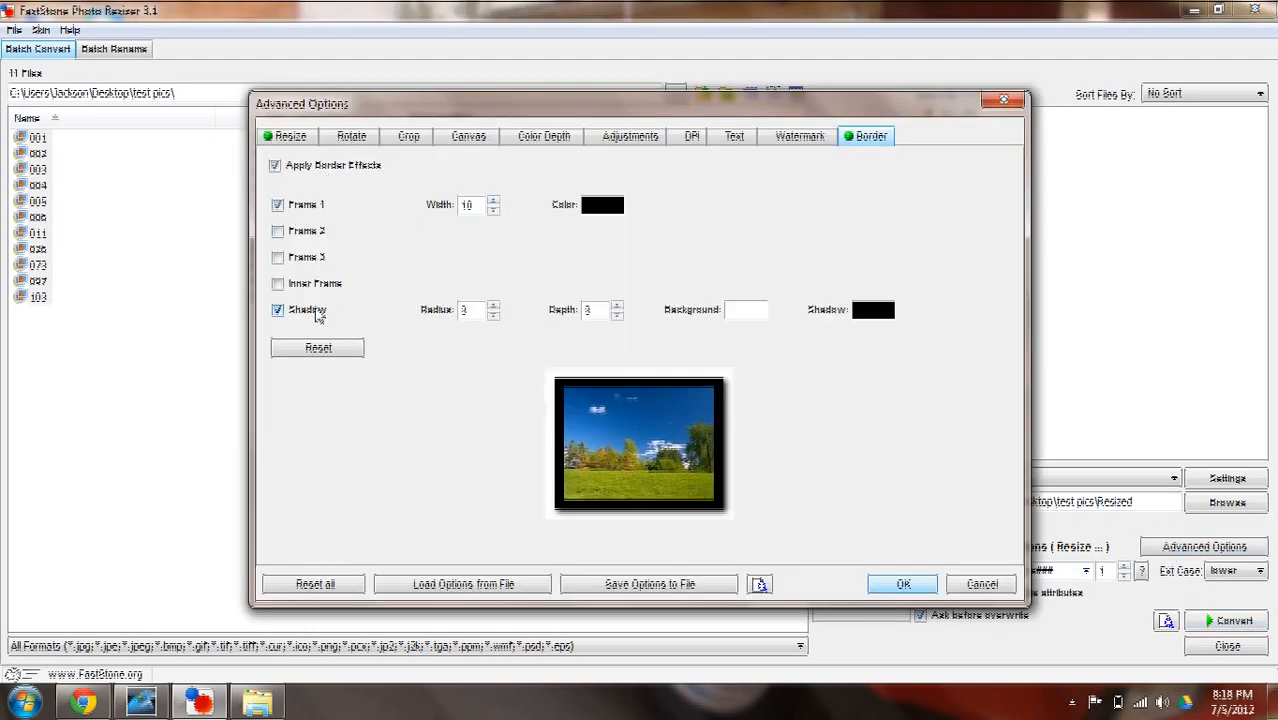
left_click(276, 308)
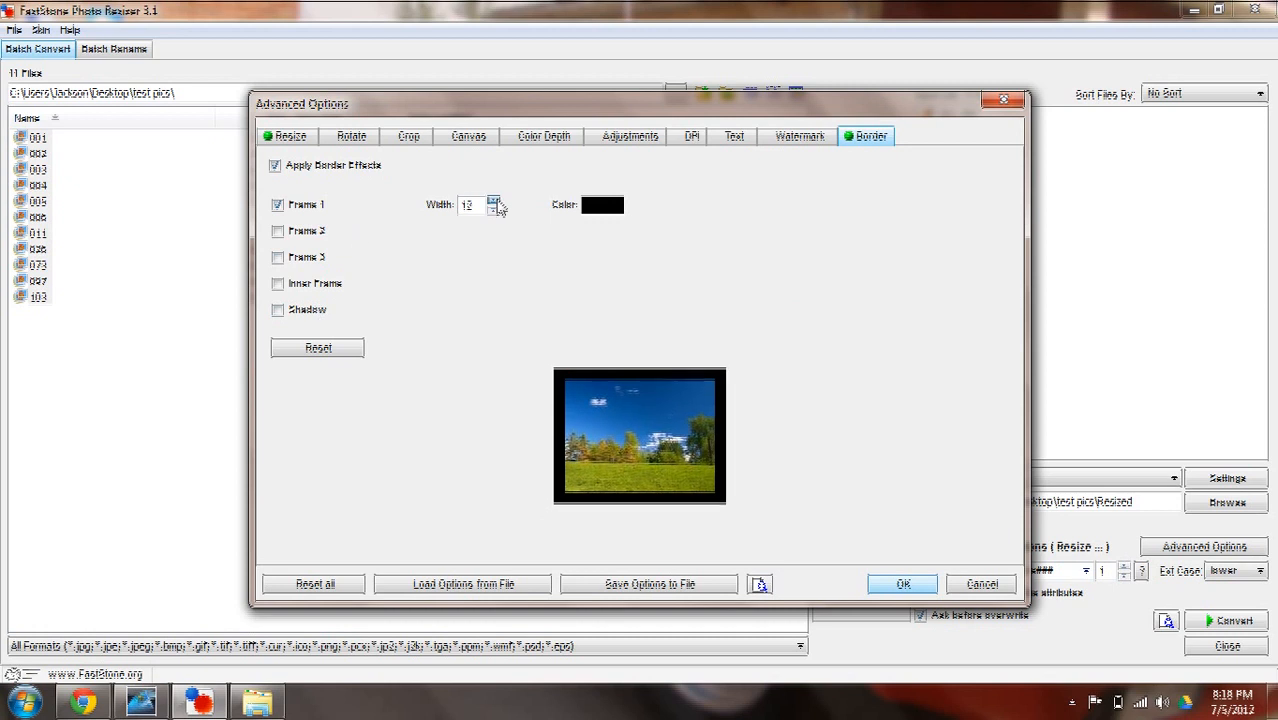
left_click(494, 200)
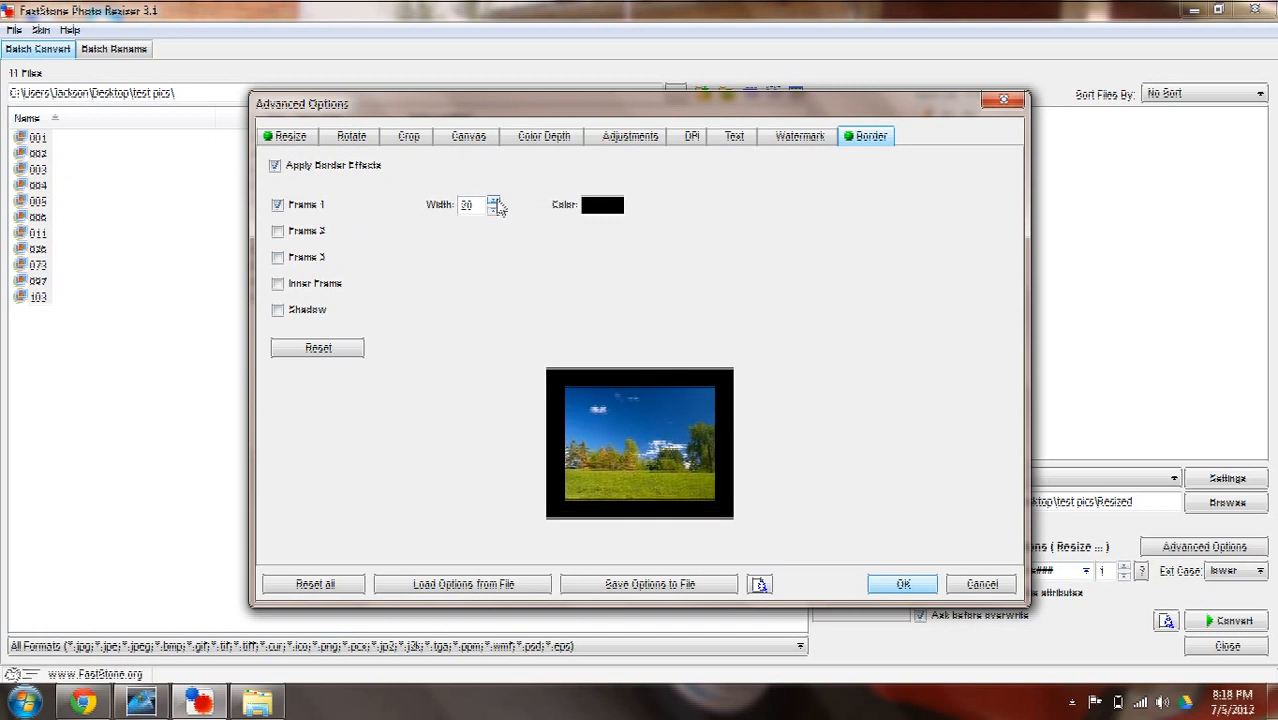
left_click(288, 136)
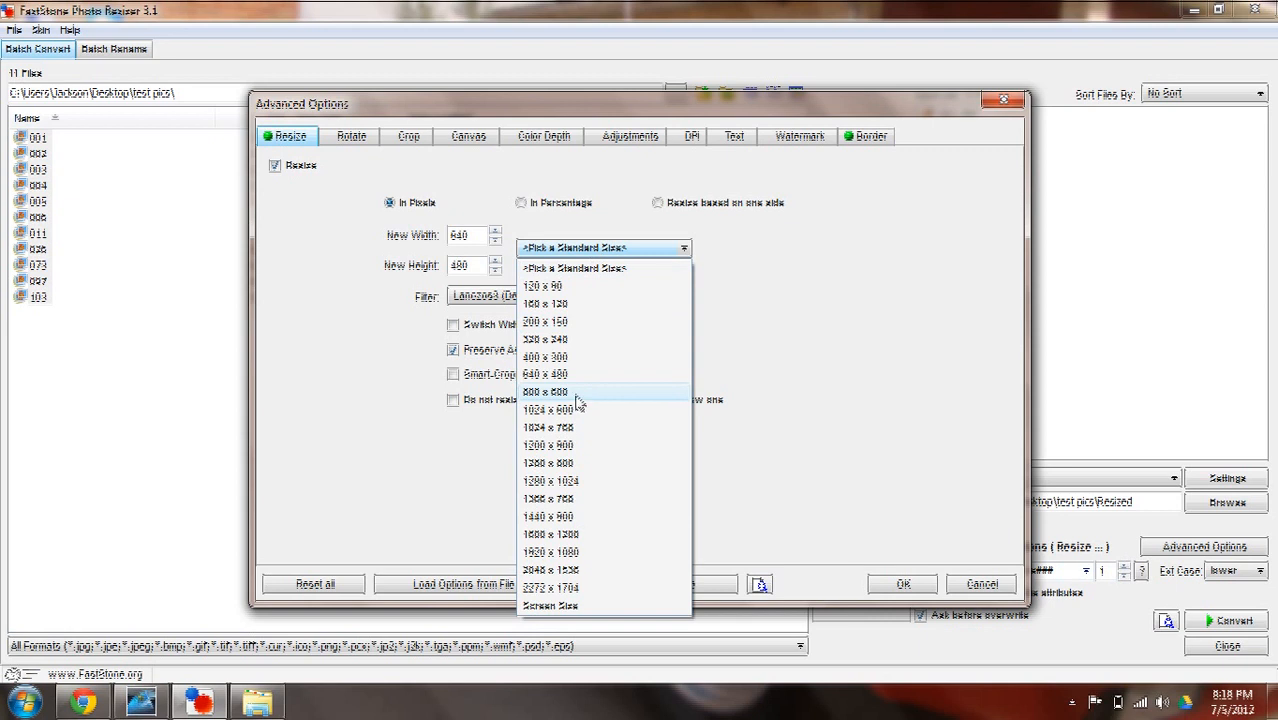
Step: Pick the 800 x 600 standard size and confirm the advanced resize and border settings
left_click(546, 390)
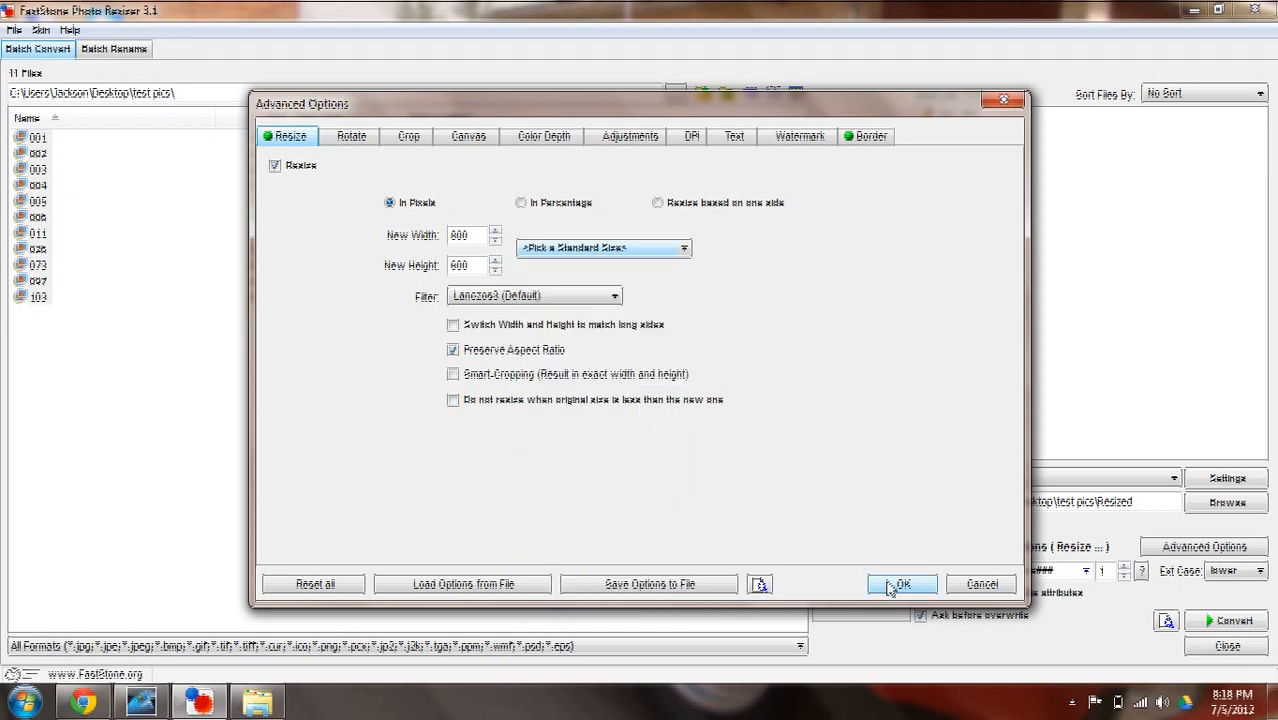
left_click(900, 584)
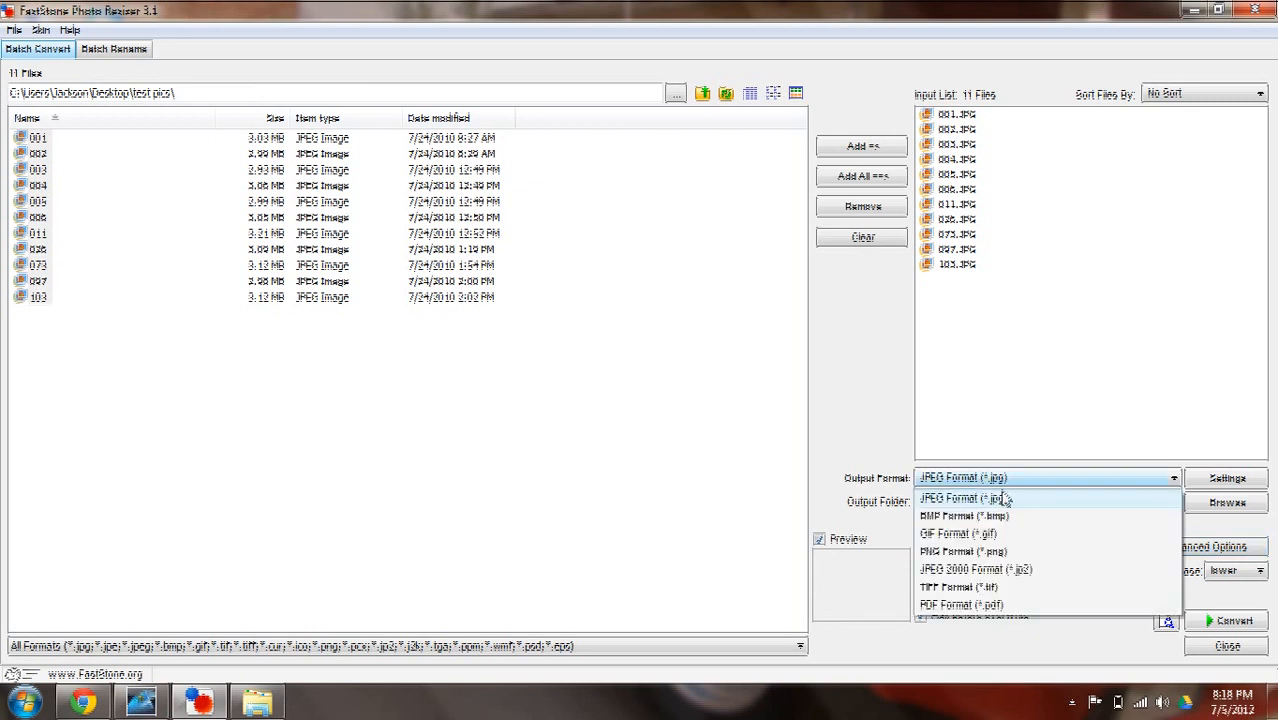
mouse_move(950, 482)
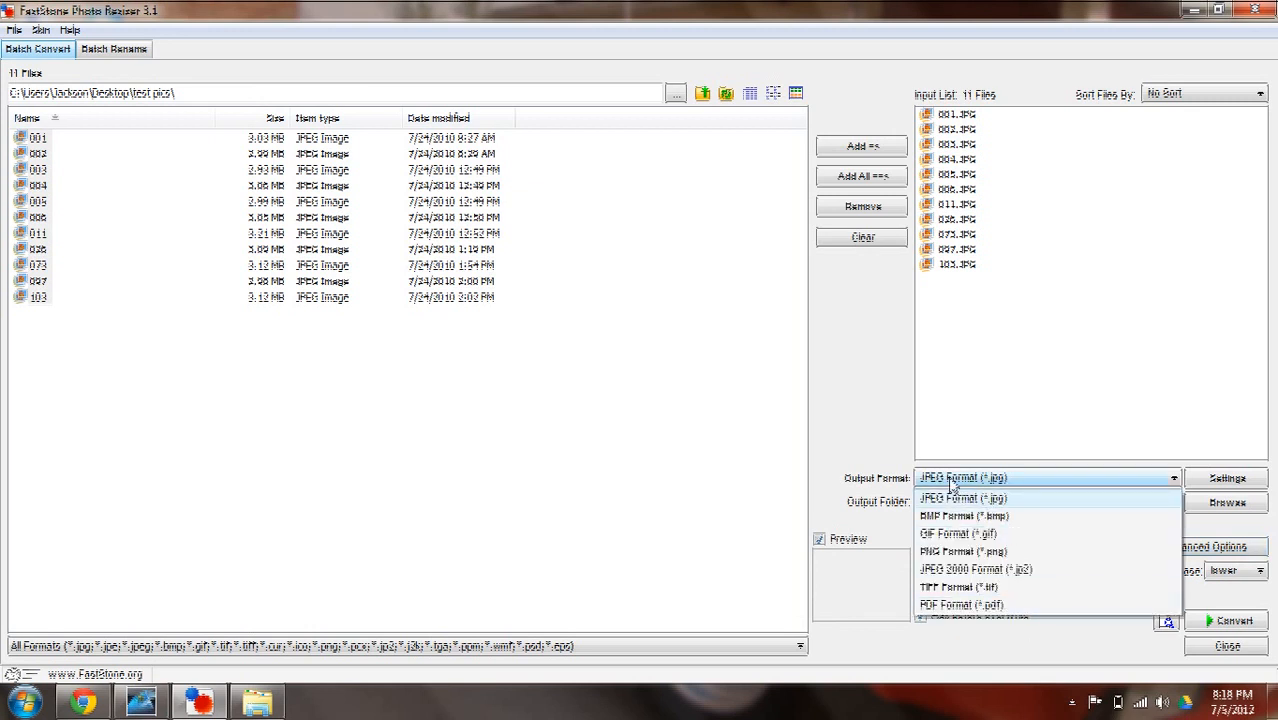
Step: Keep JPEG Format (*.jpg) as the output format
left_click(962, 498)
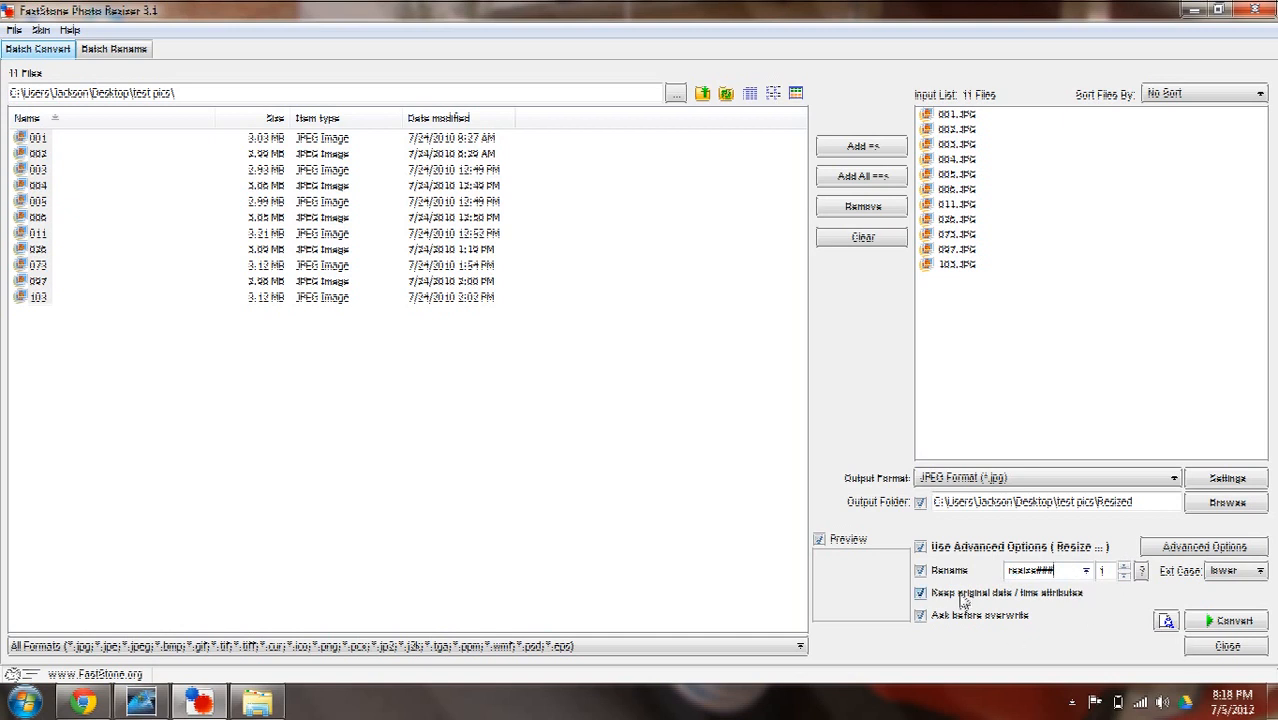
mouse_move(1236, 610)
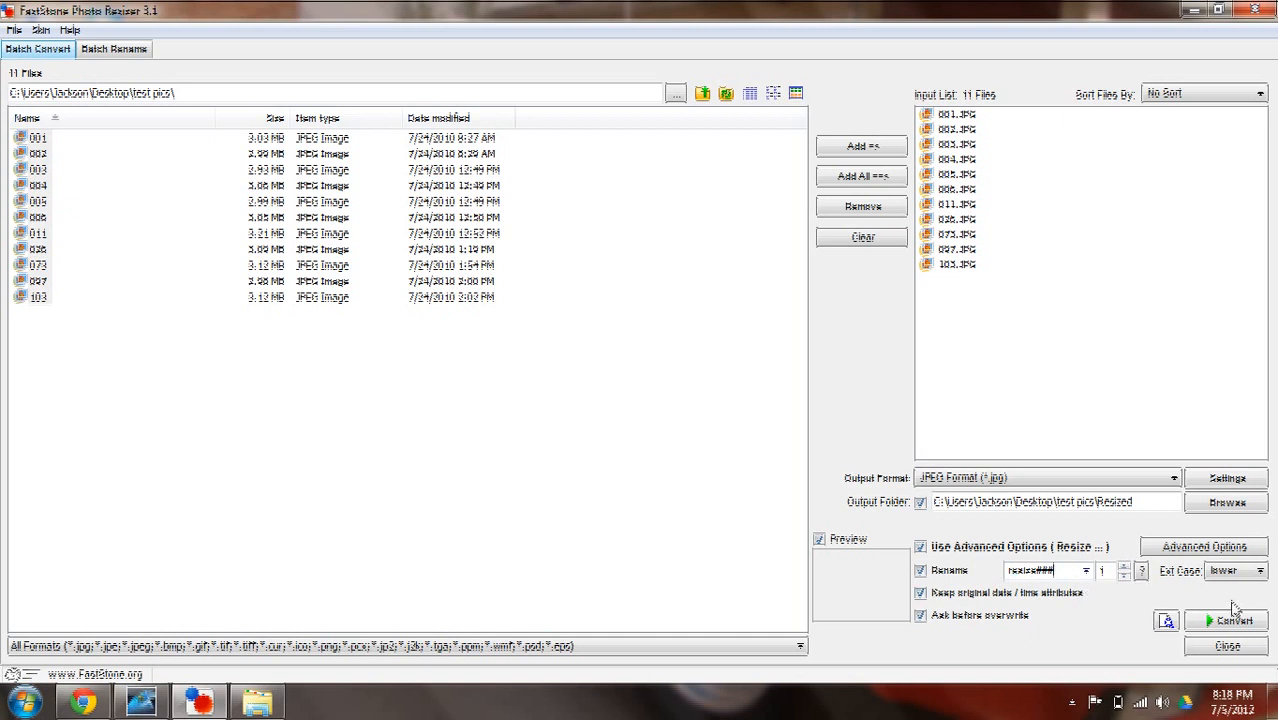
Step: Convert all eleven pictures with Yes To All overwriting, then dismiss the finished report
left_click(1228, 620)
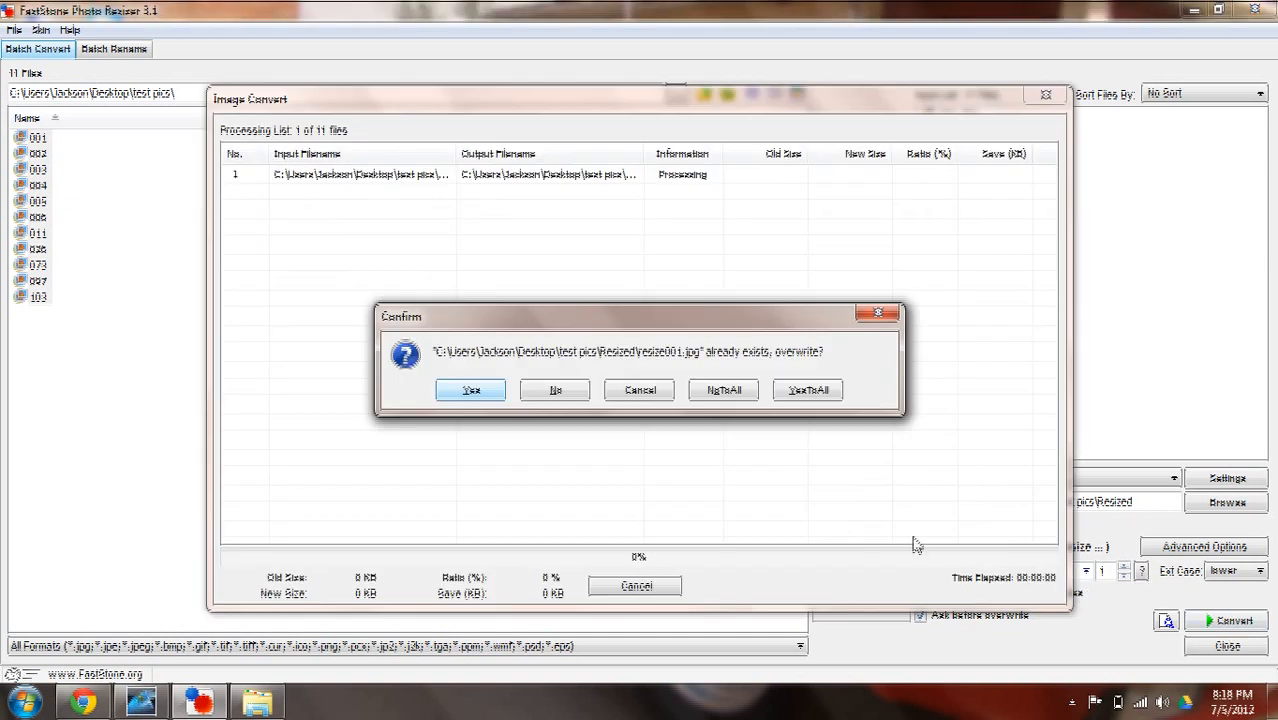
mouse_move(808, 390)
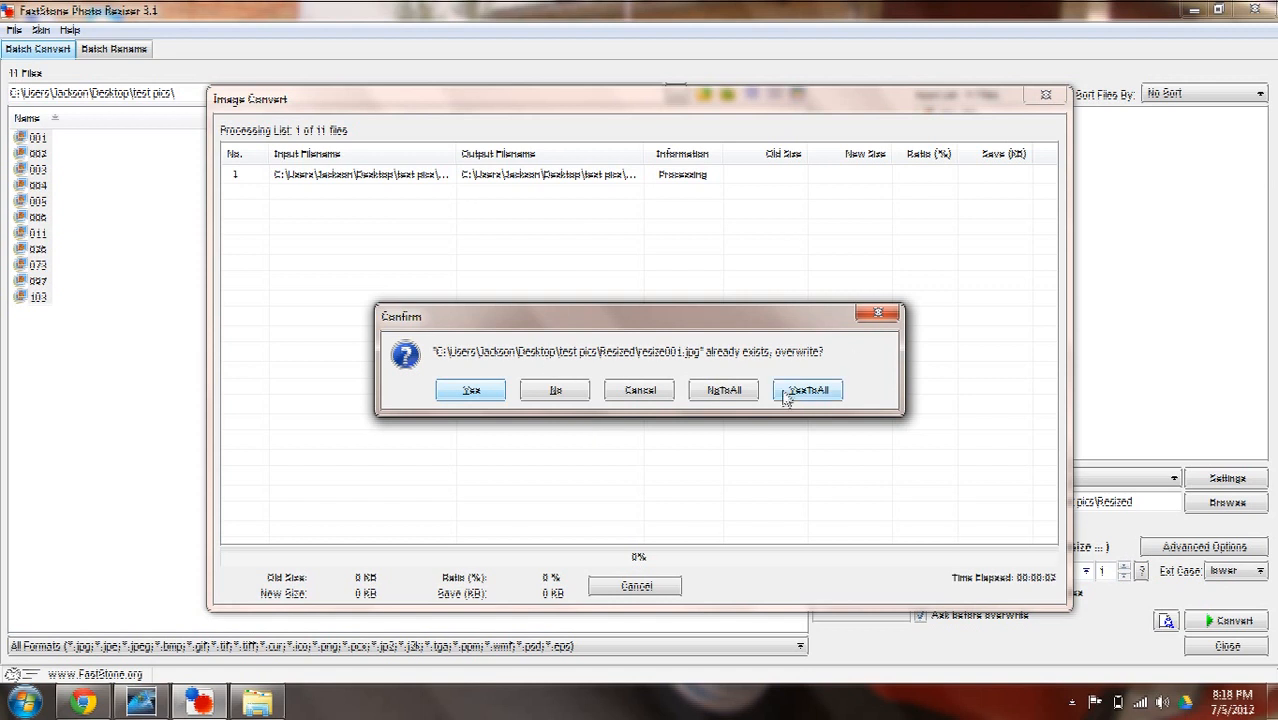
mouse_move(650, 364)
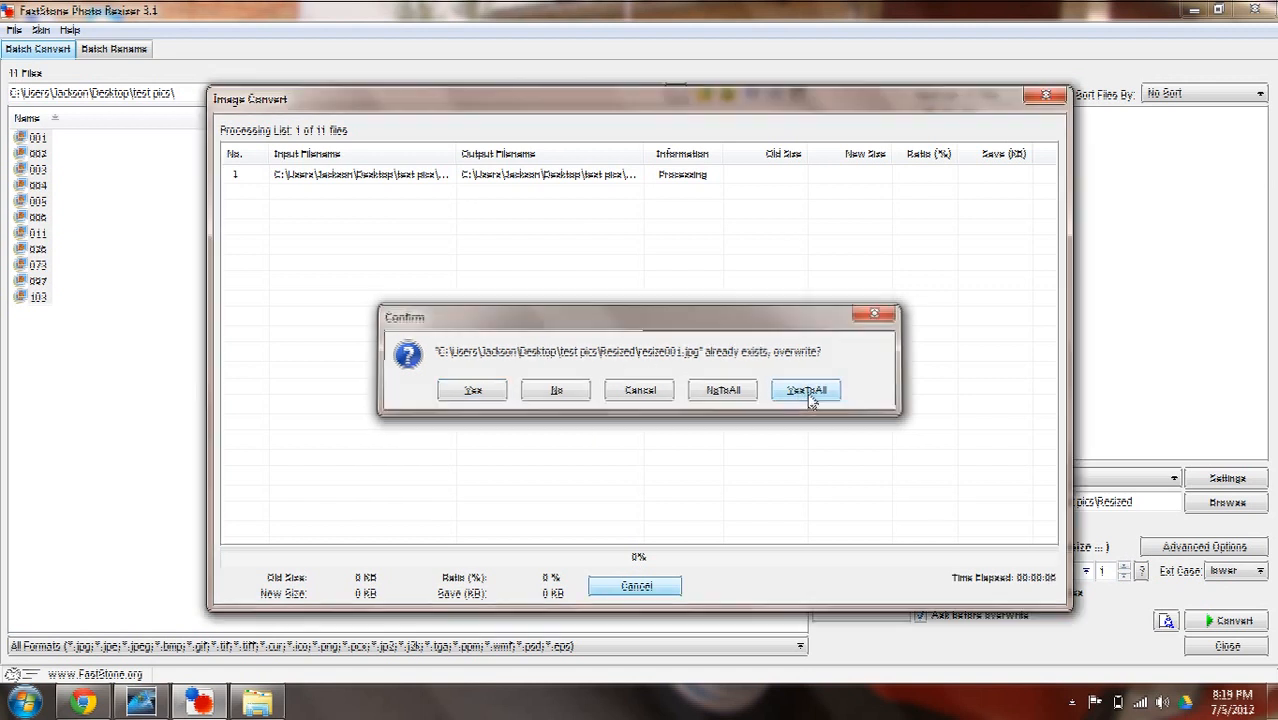
left_click(806, 388)
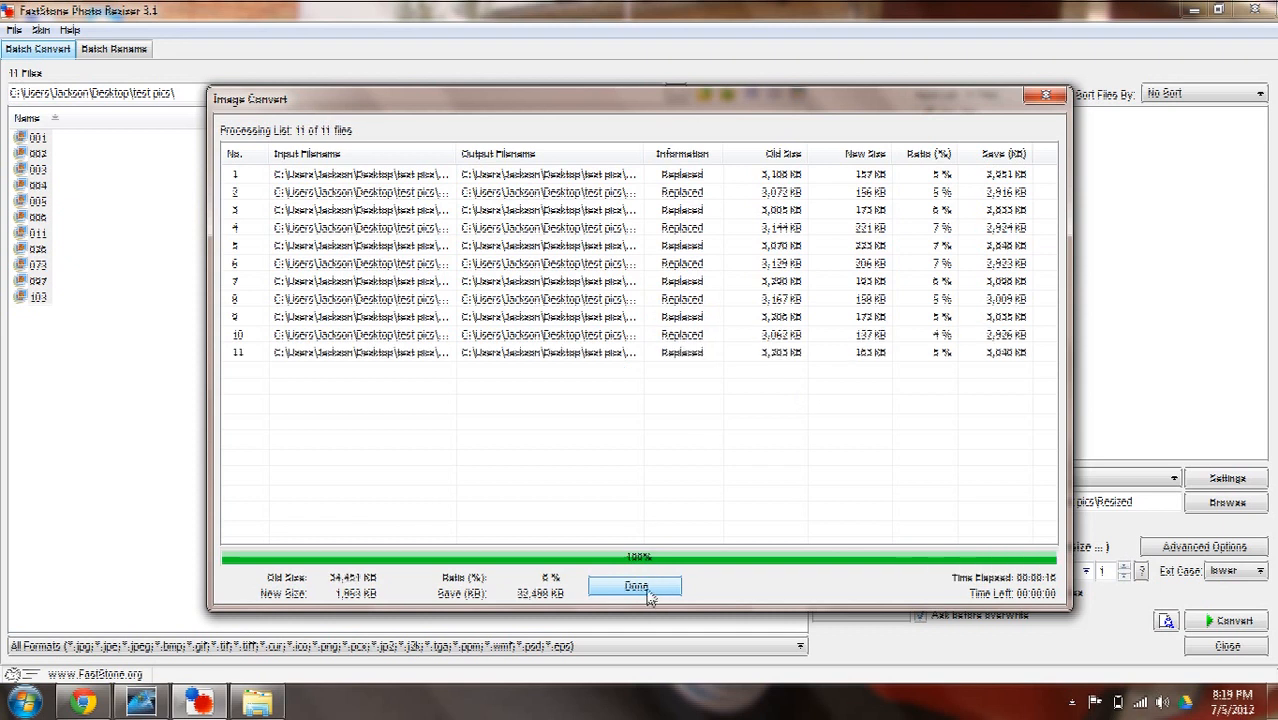
left_click(636, 586)
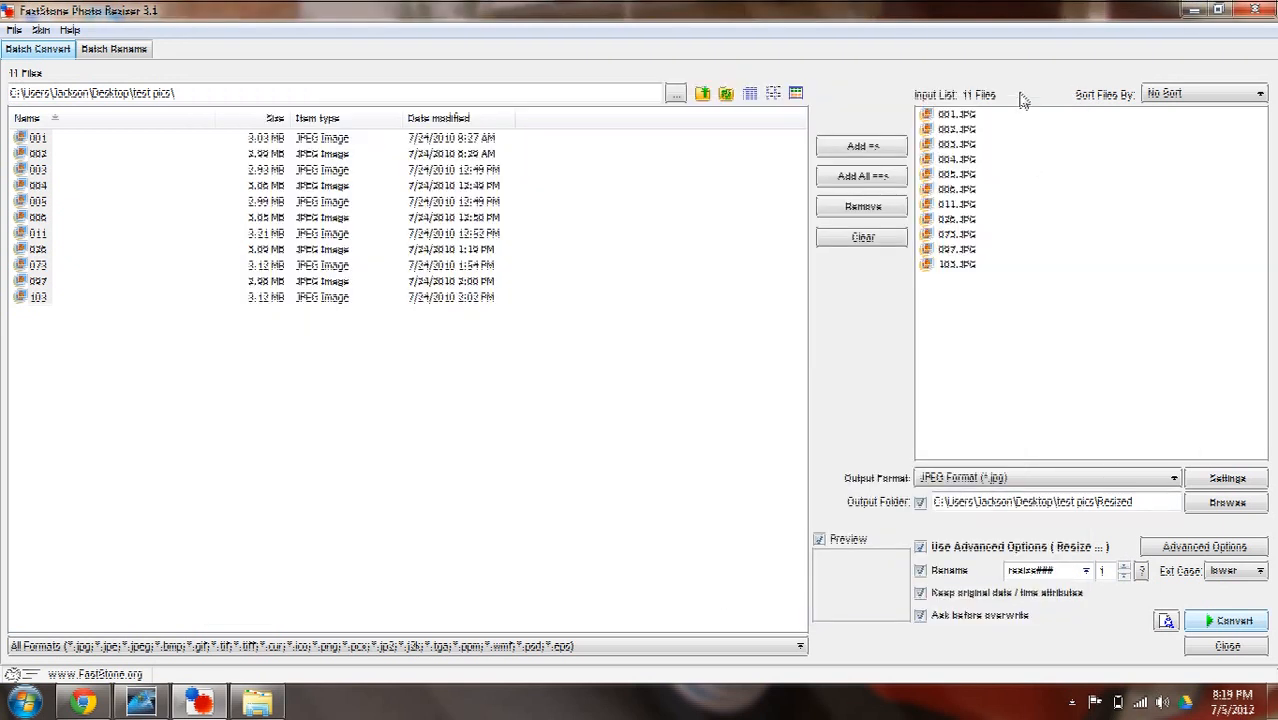
mouse_move(1260, 12)
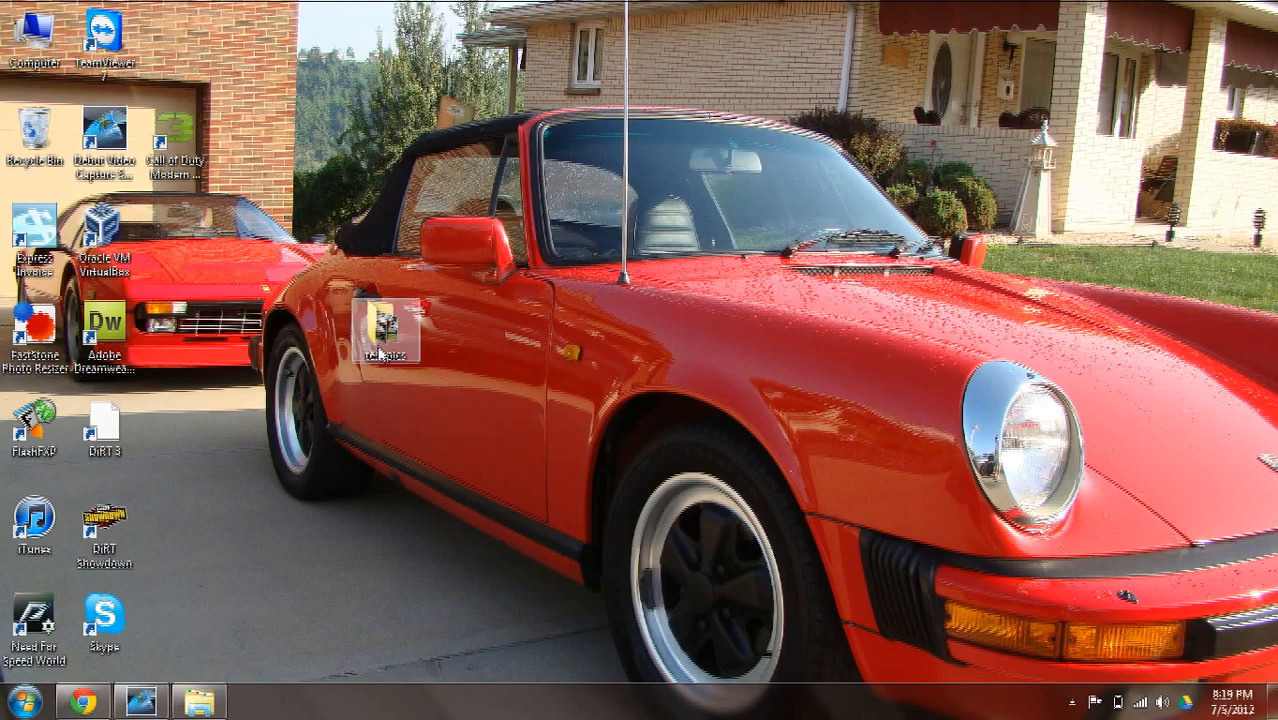
Step: From the desktop test pics folder open Resized and preview resize001 via its context menu
double_click(390, 330)
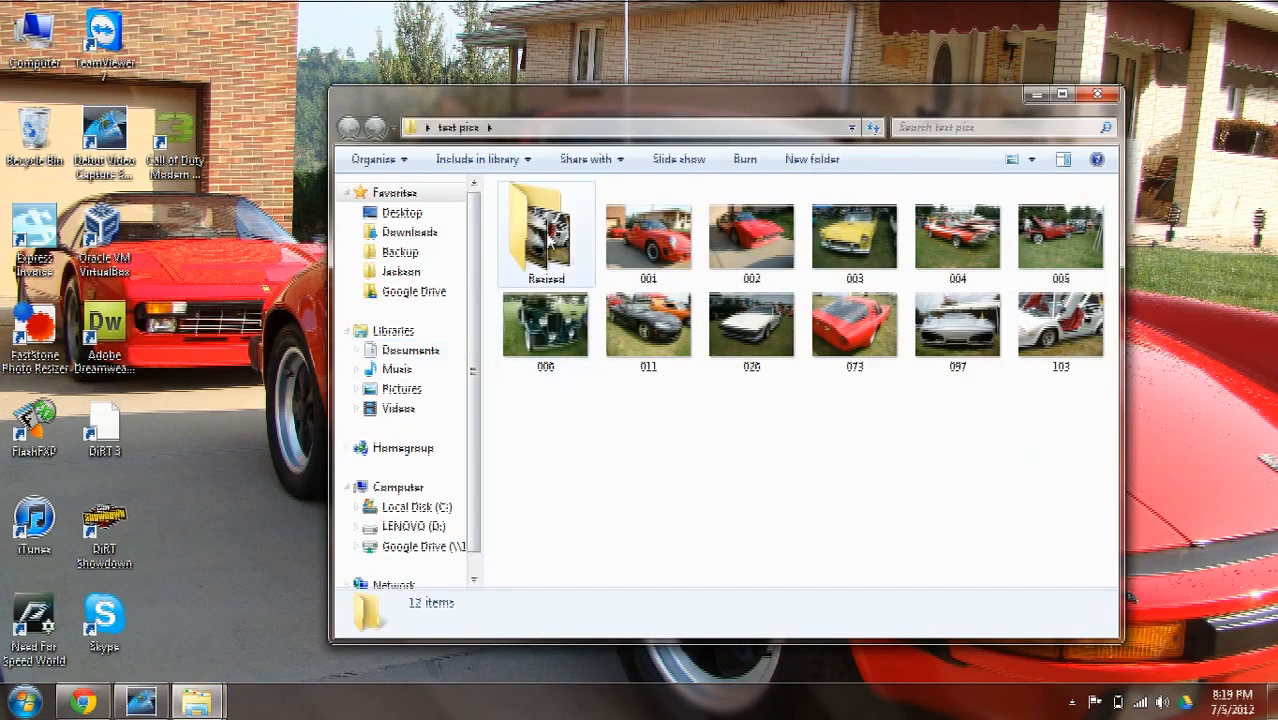
double_click(546, 232)
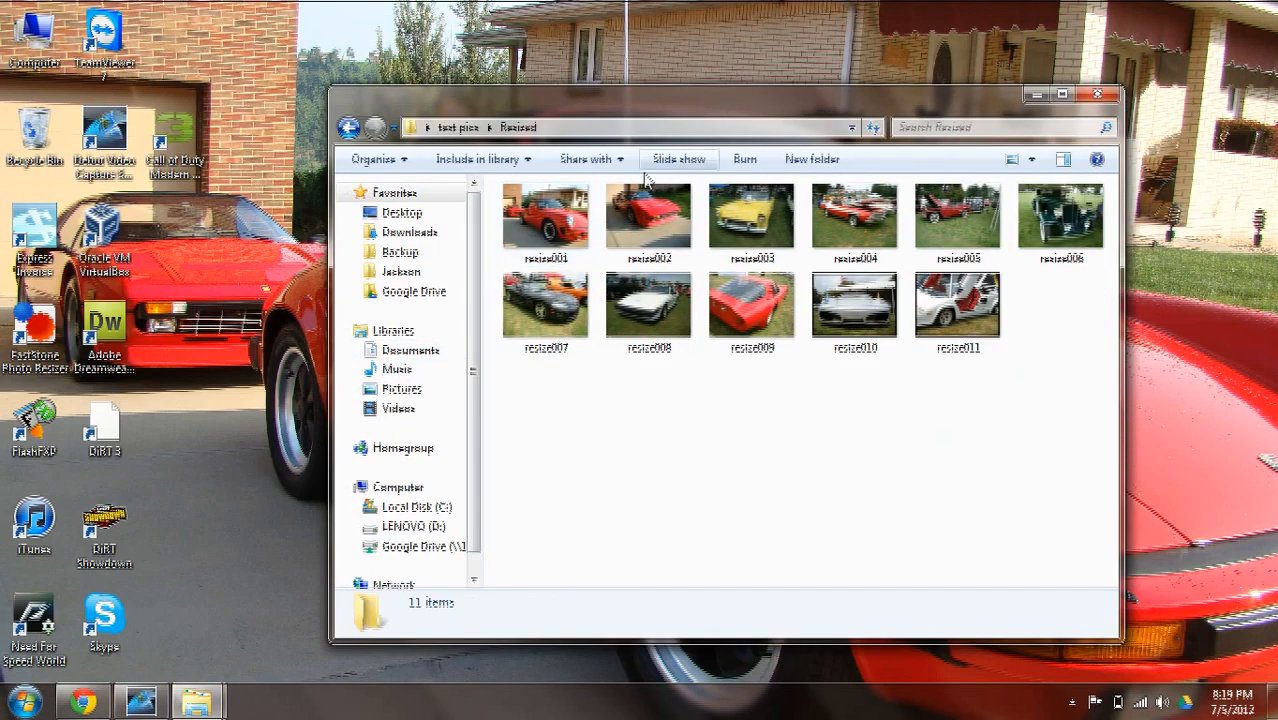
left_click(546, 218)
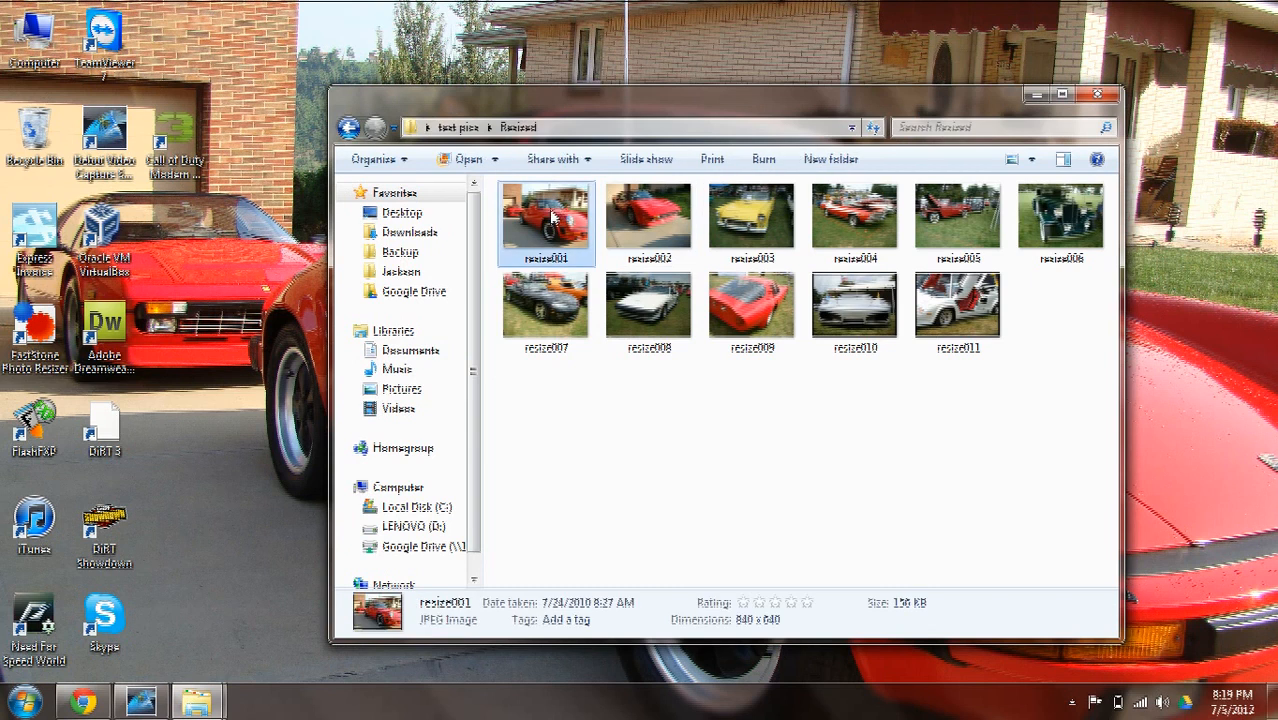
right_click(546, 216)
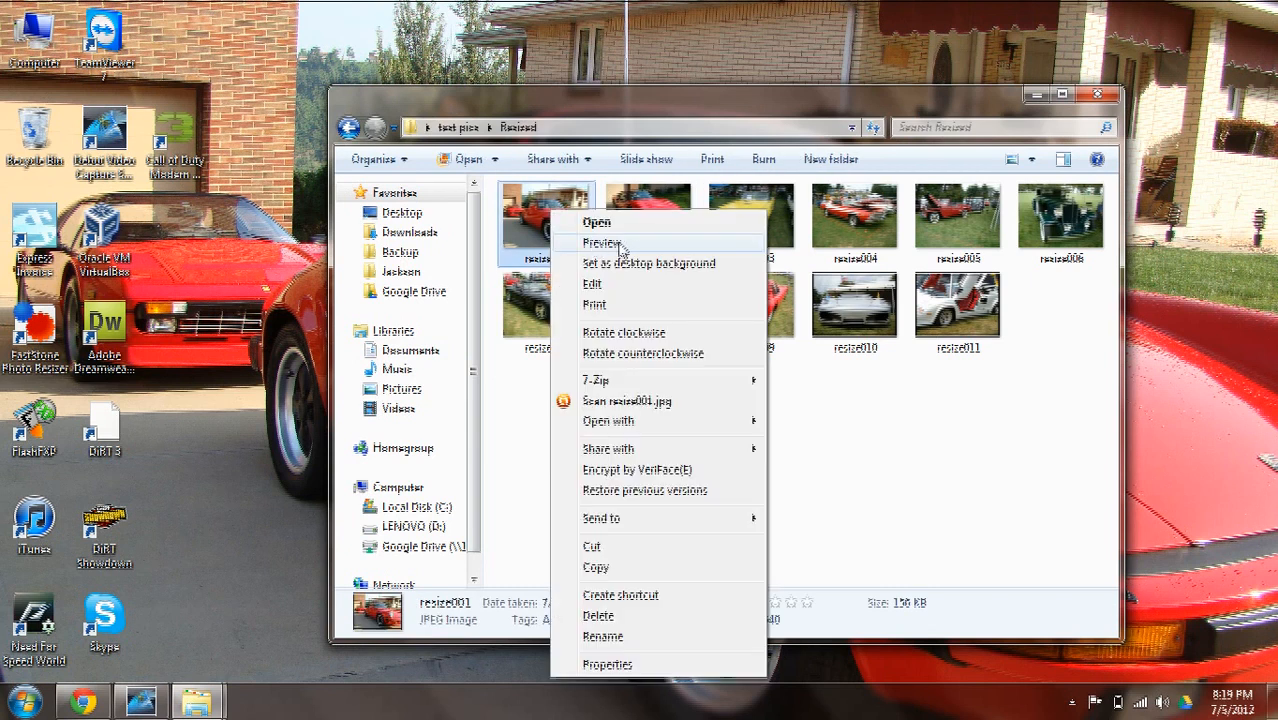
left_click(604, 242)
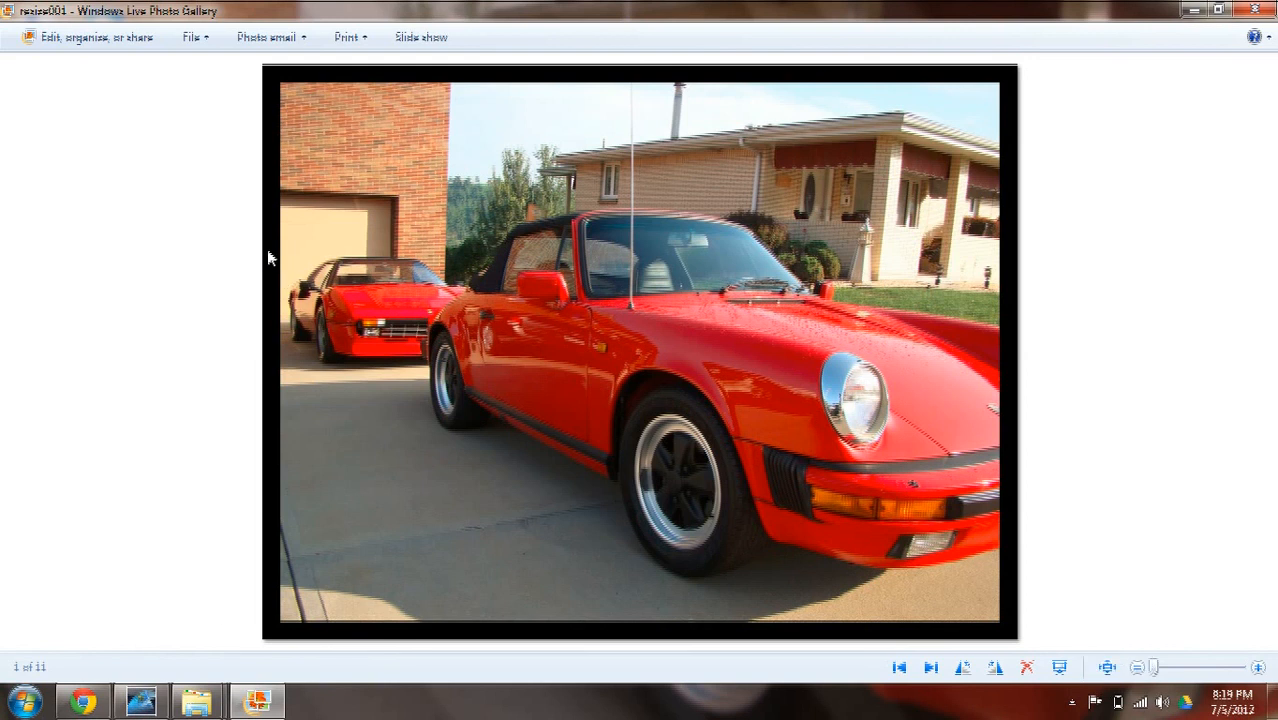
mouse_move(930, 668)
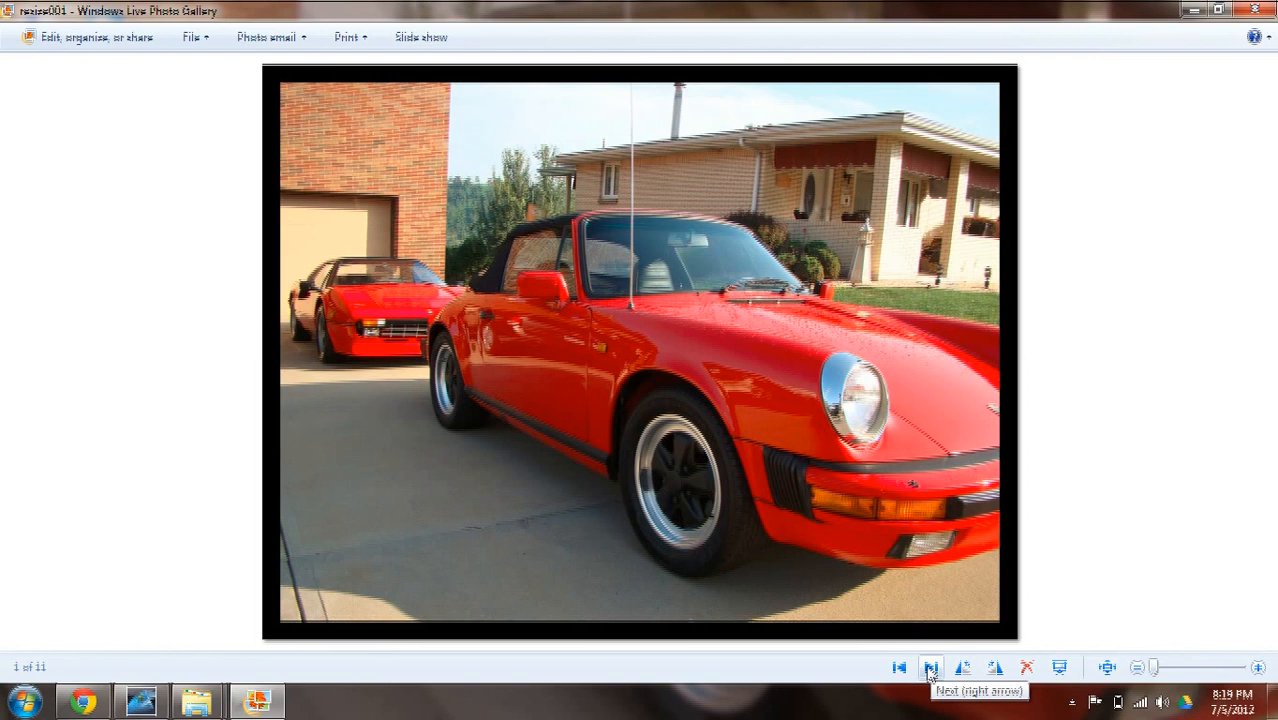
mouse_move(262, 592)
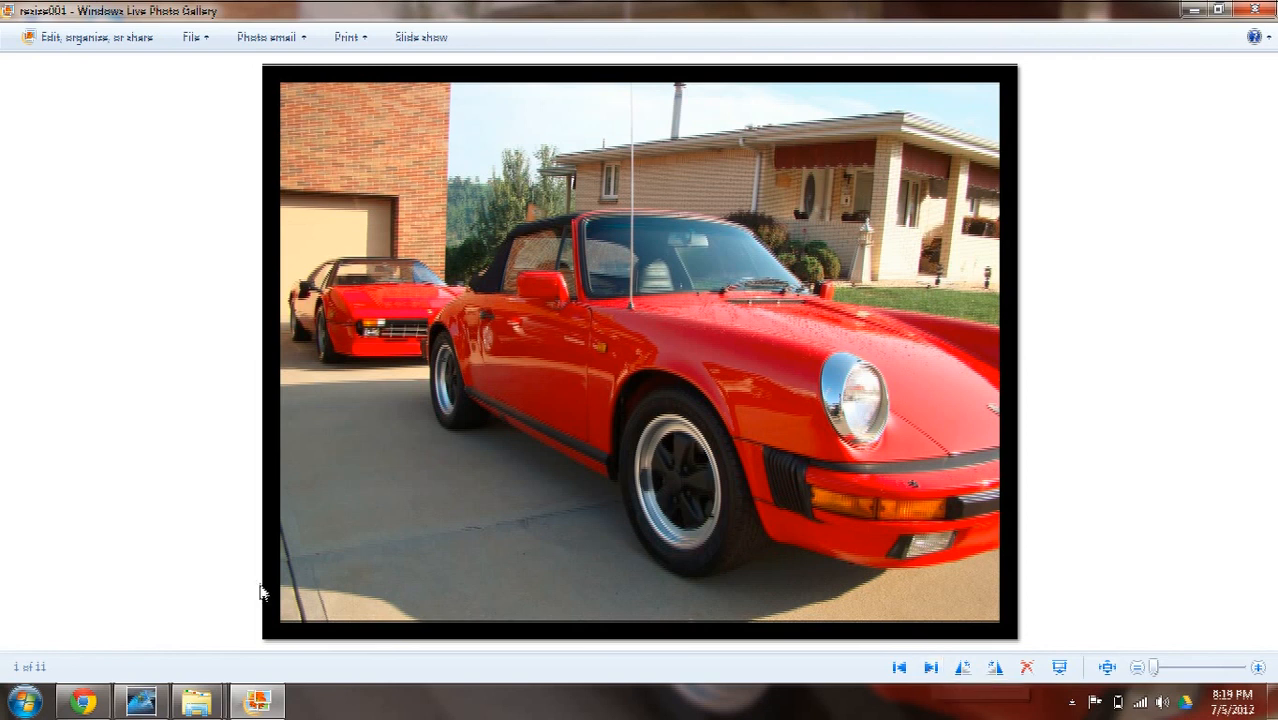
mouse_move(316, 286)
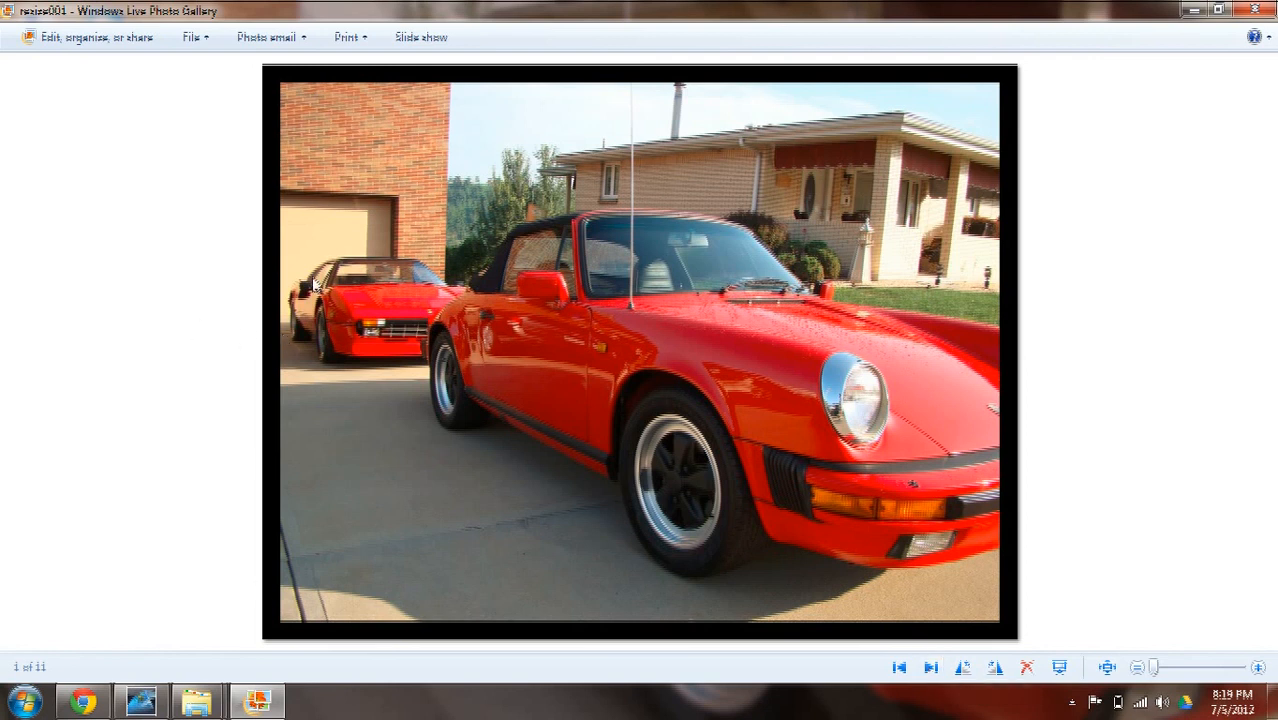
mouse_move(700, 384)
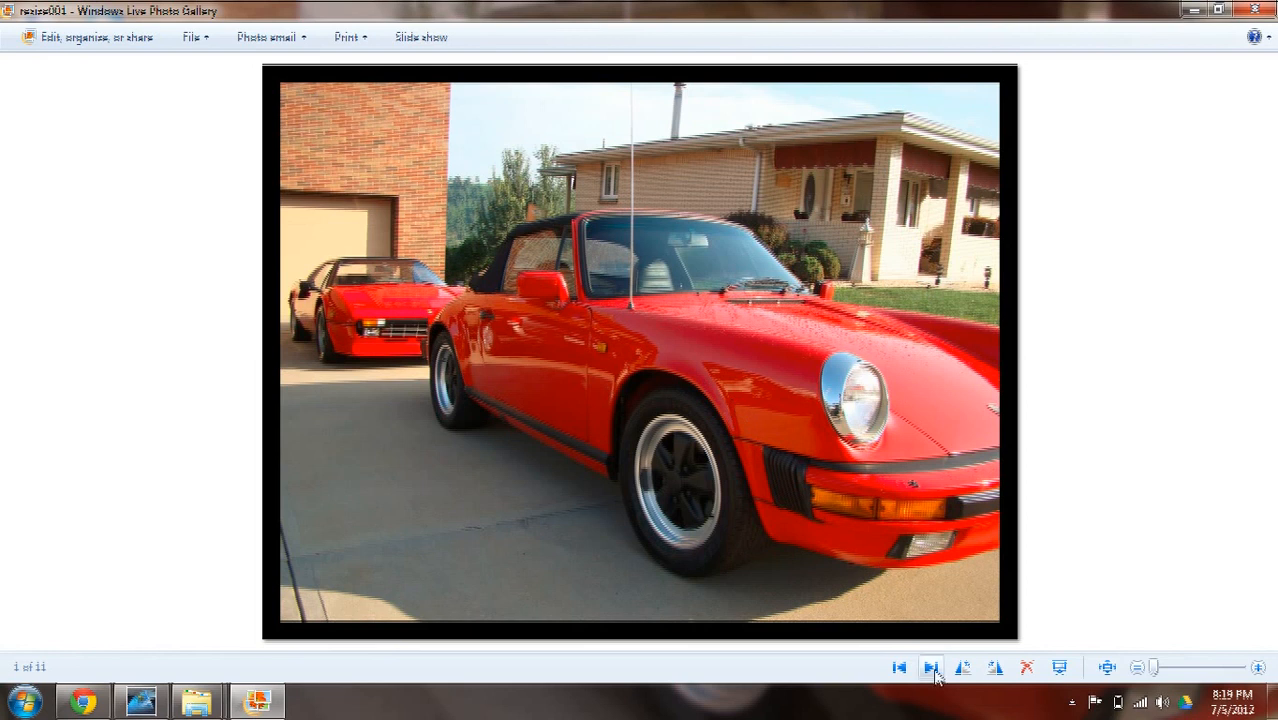
Step: Step through the re-converted photos with wide black frames up to resize009, 9 of 11
left_click(930, 668)
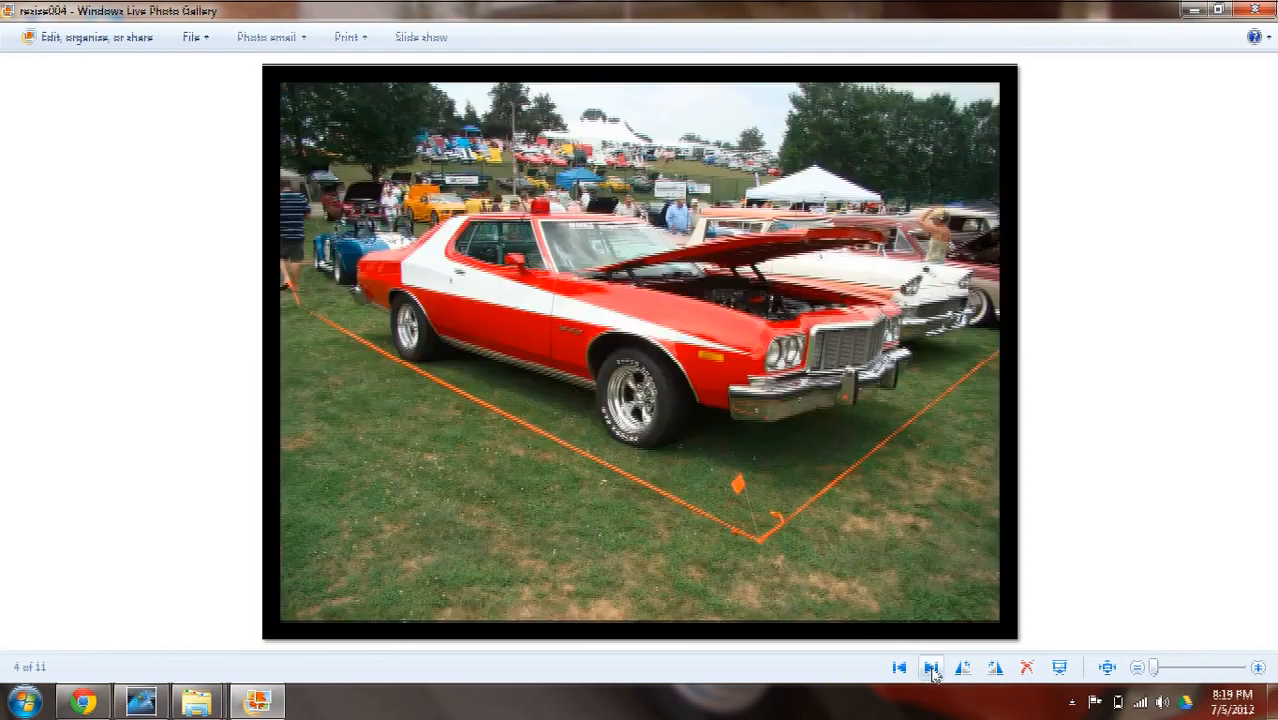
left_click(930, 668)
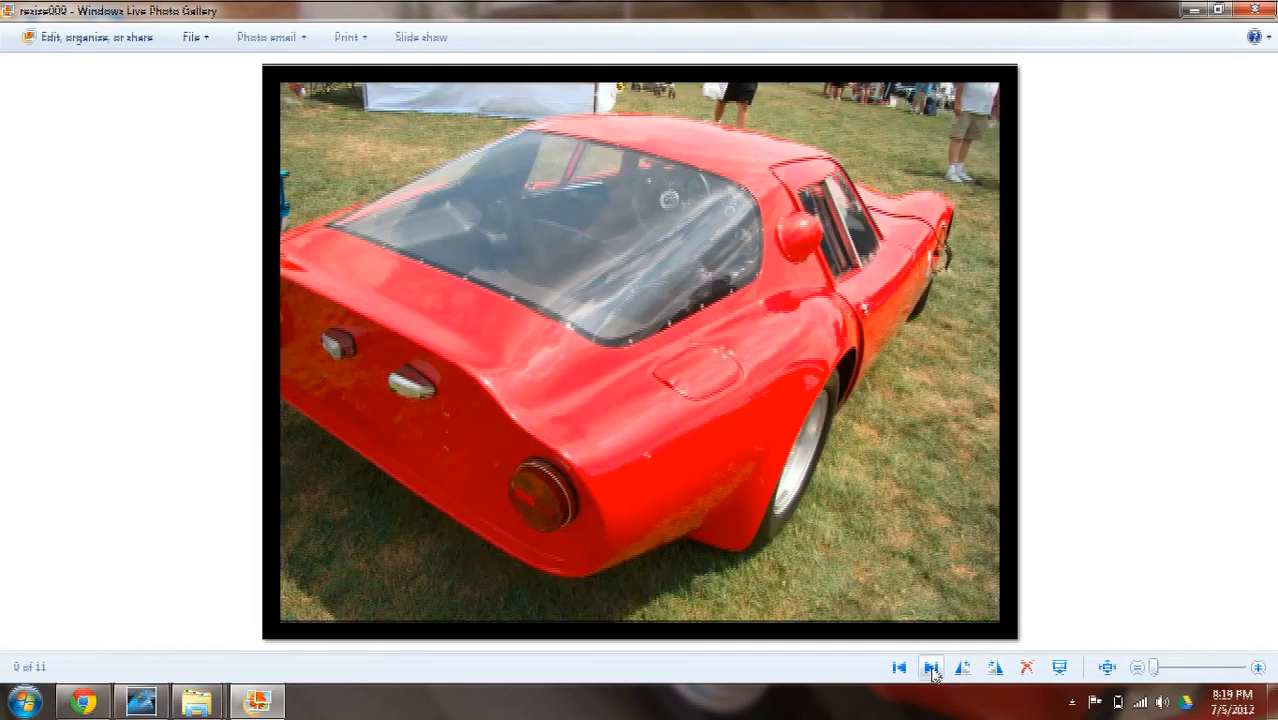